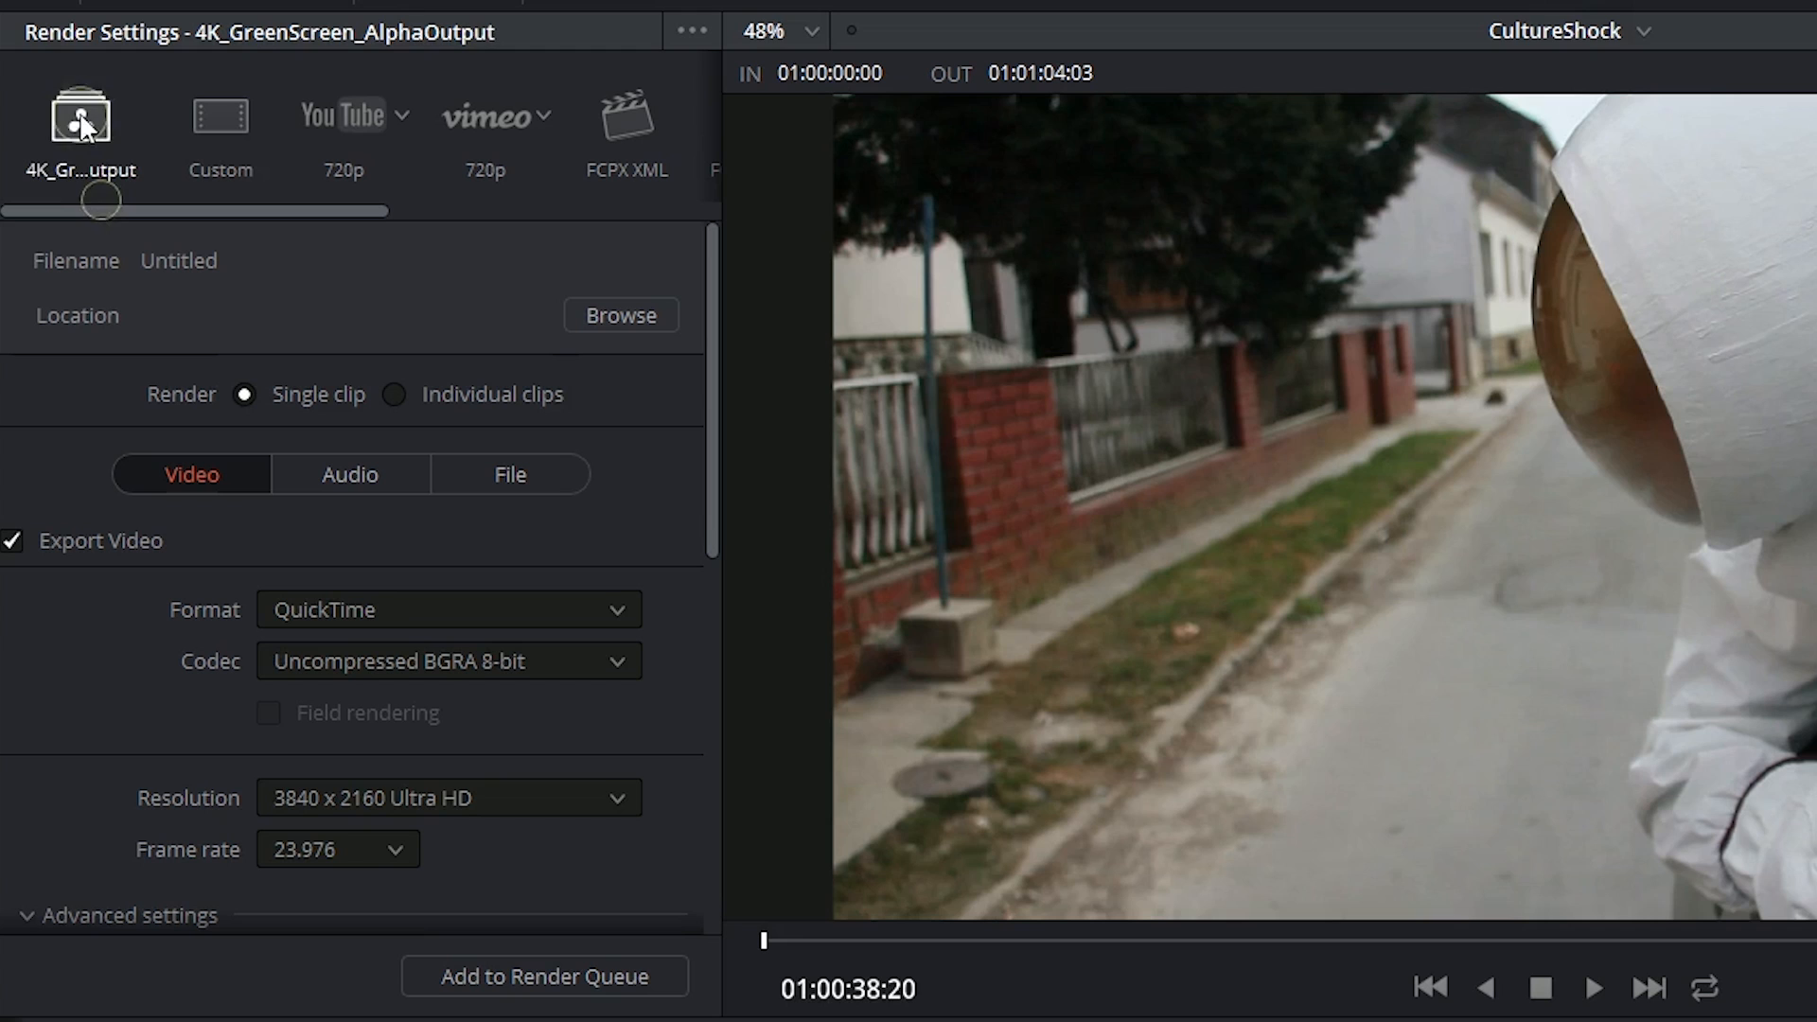
pyautogui.moveTo(79, 119)
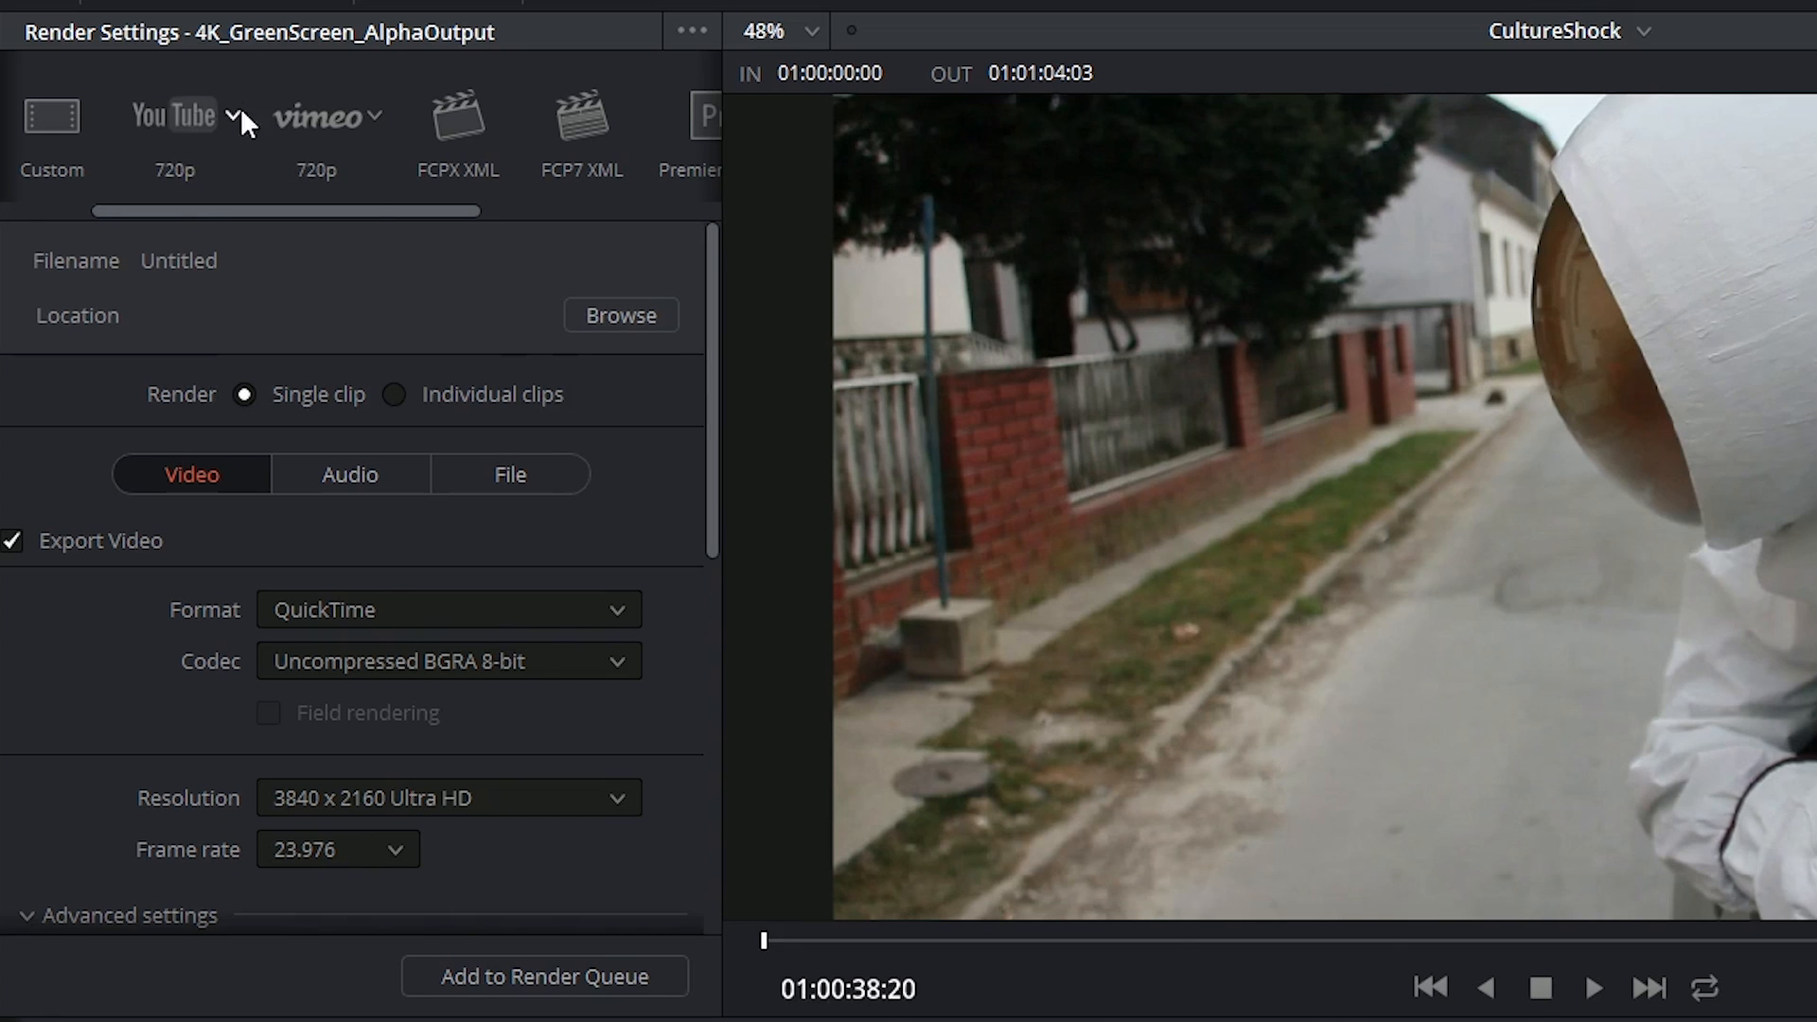
# Step: Apply the YouTube 1080p preset: H.264, 1920x1080 HD, filename CultureShock
pyautogui.click(240, 114)
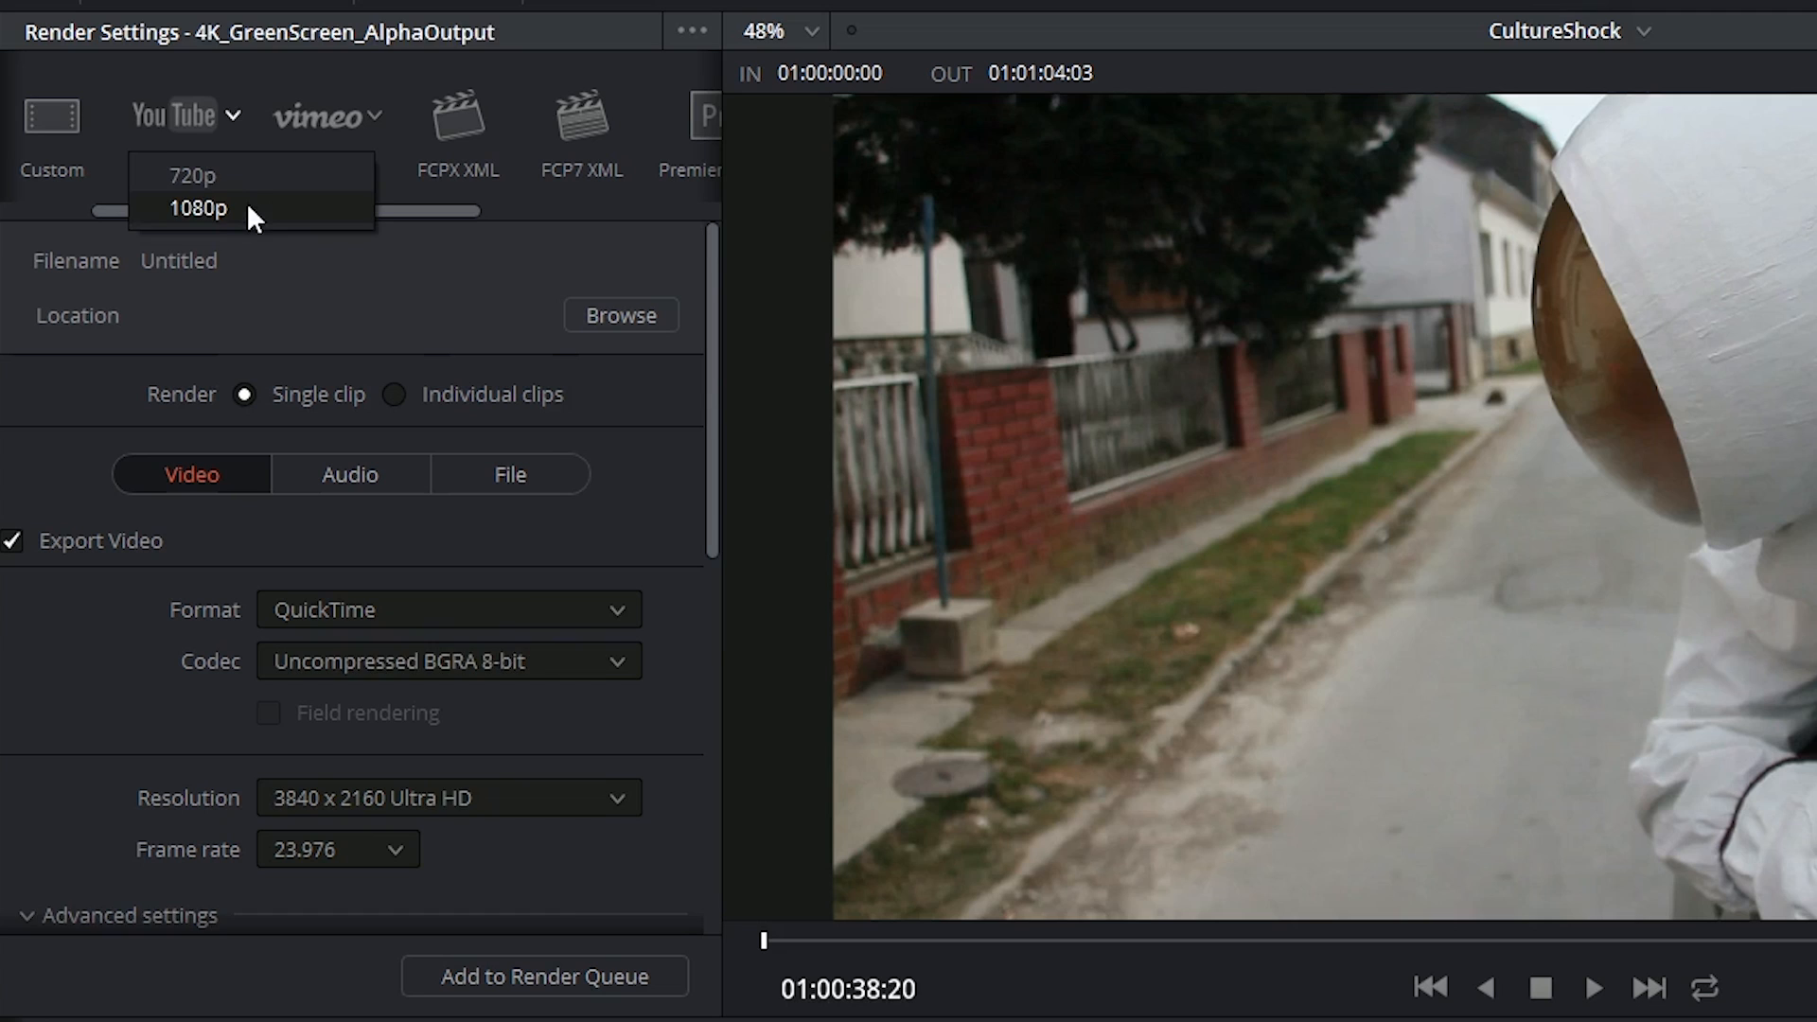
pyautogui.click(197, 207)
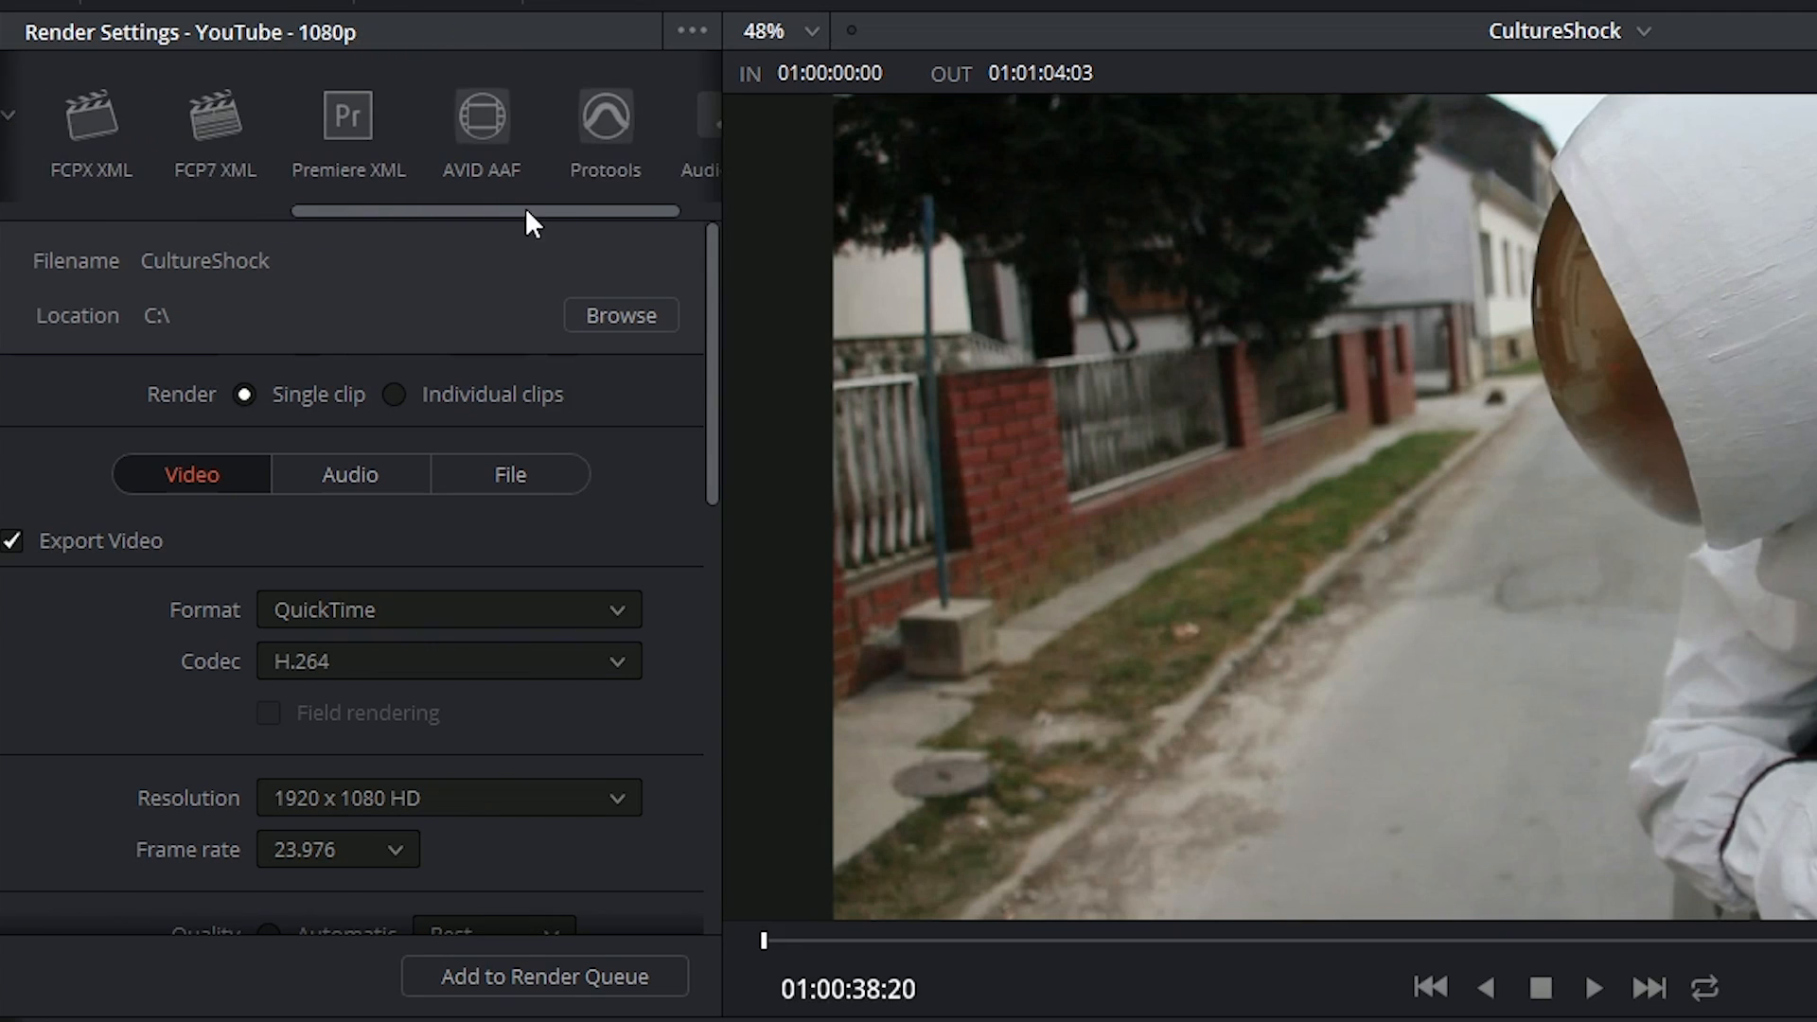
# Step: Set the render destination to the Documents folder instead of C:\
pyautogui.moveTo(527, 211); pyautogui.dragTo(449, 211)
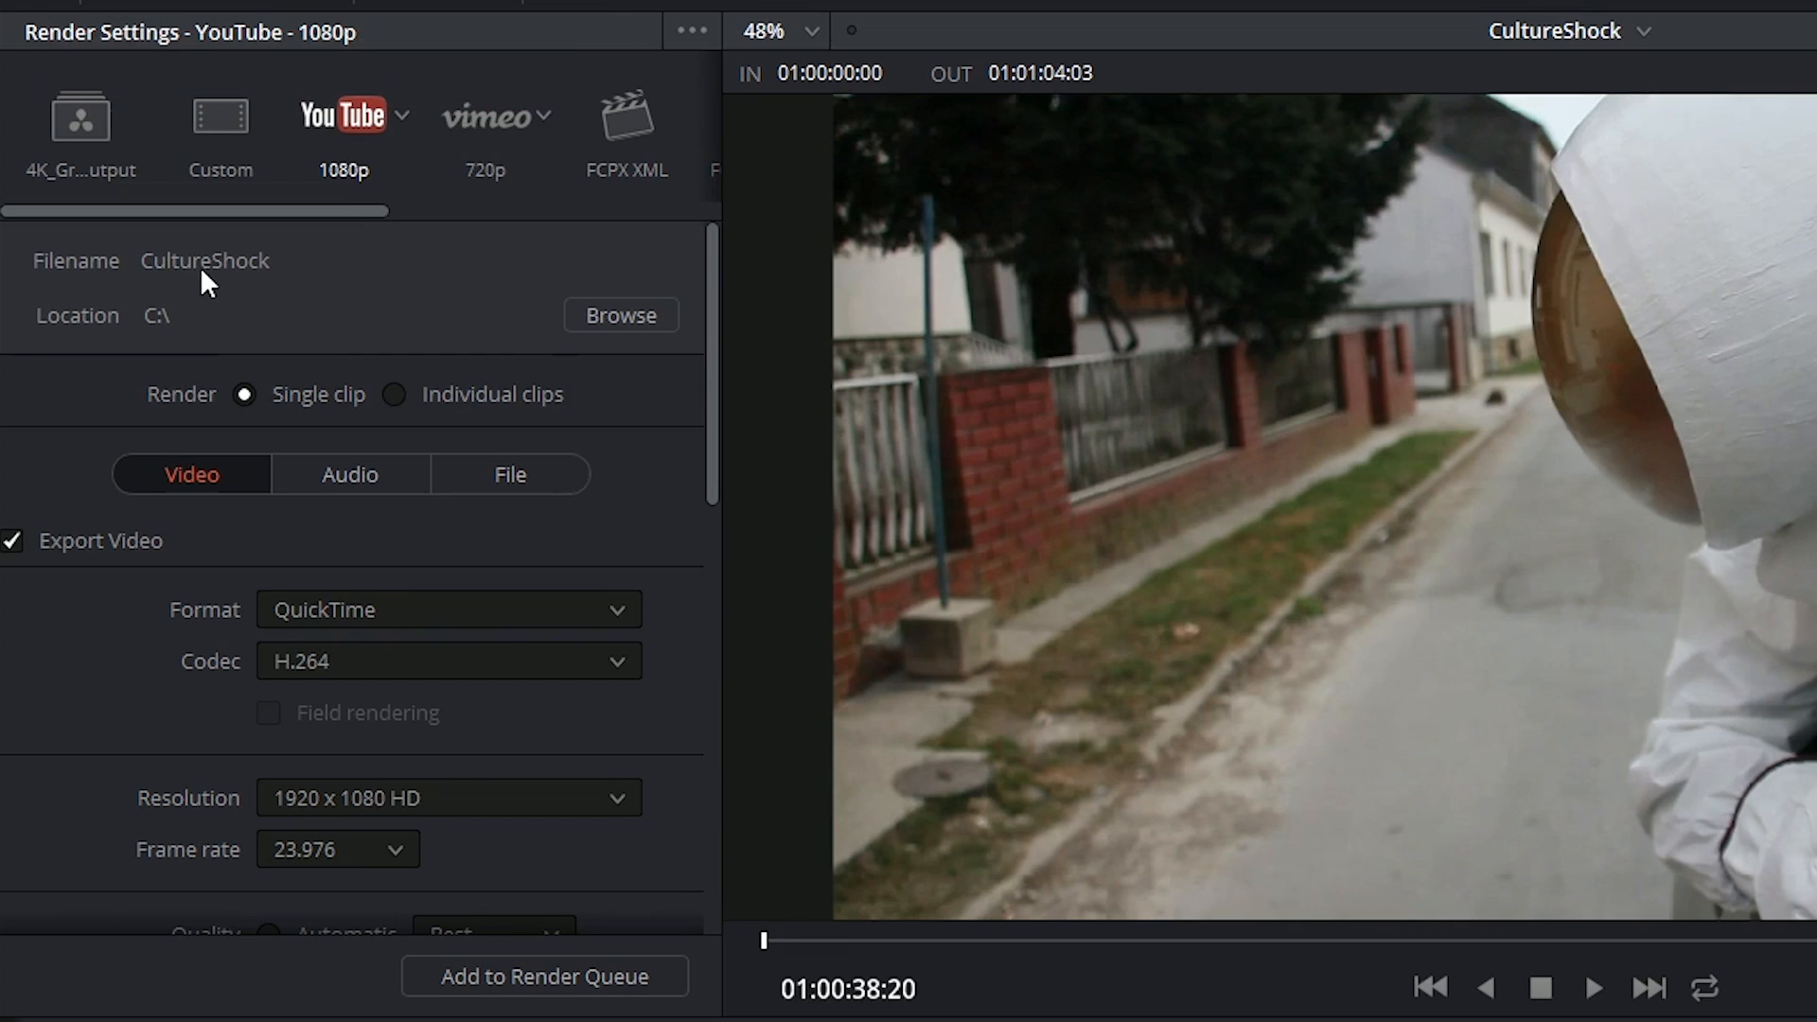
pyautogui.moveTo(228, 293)
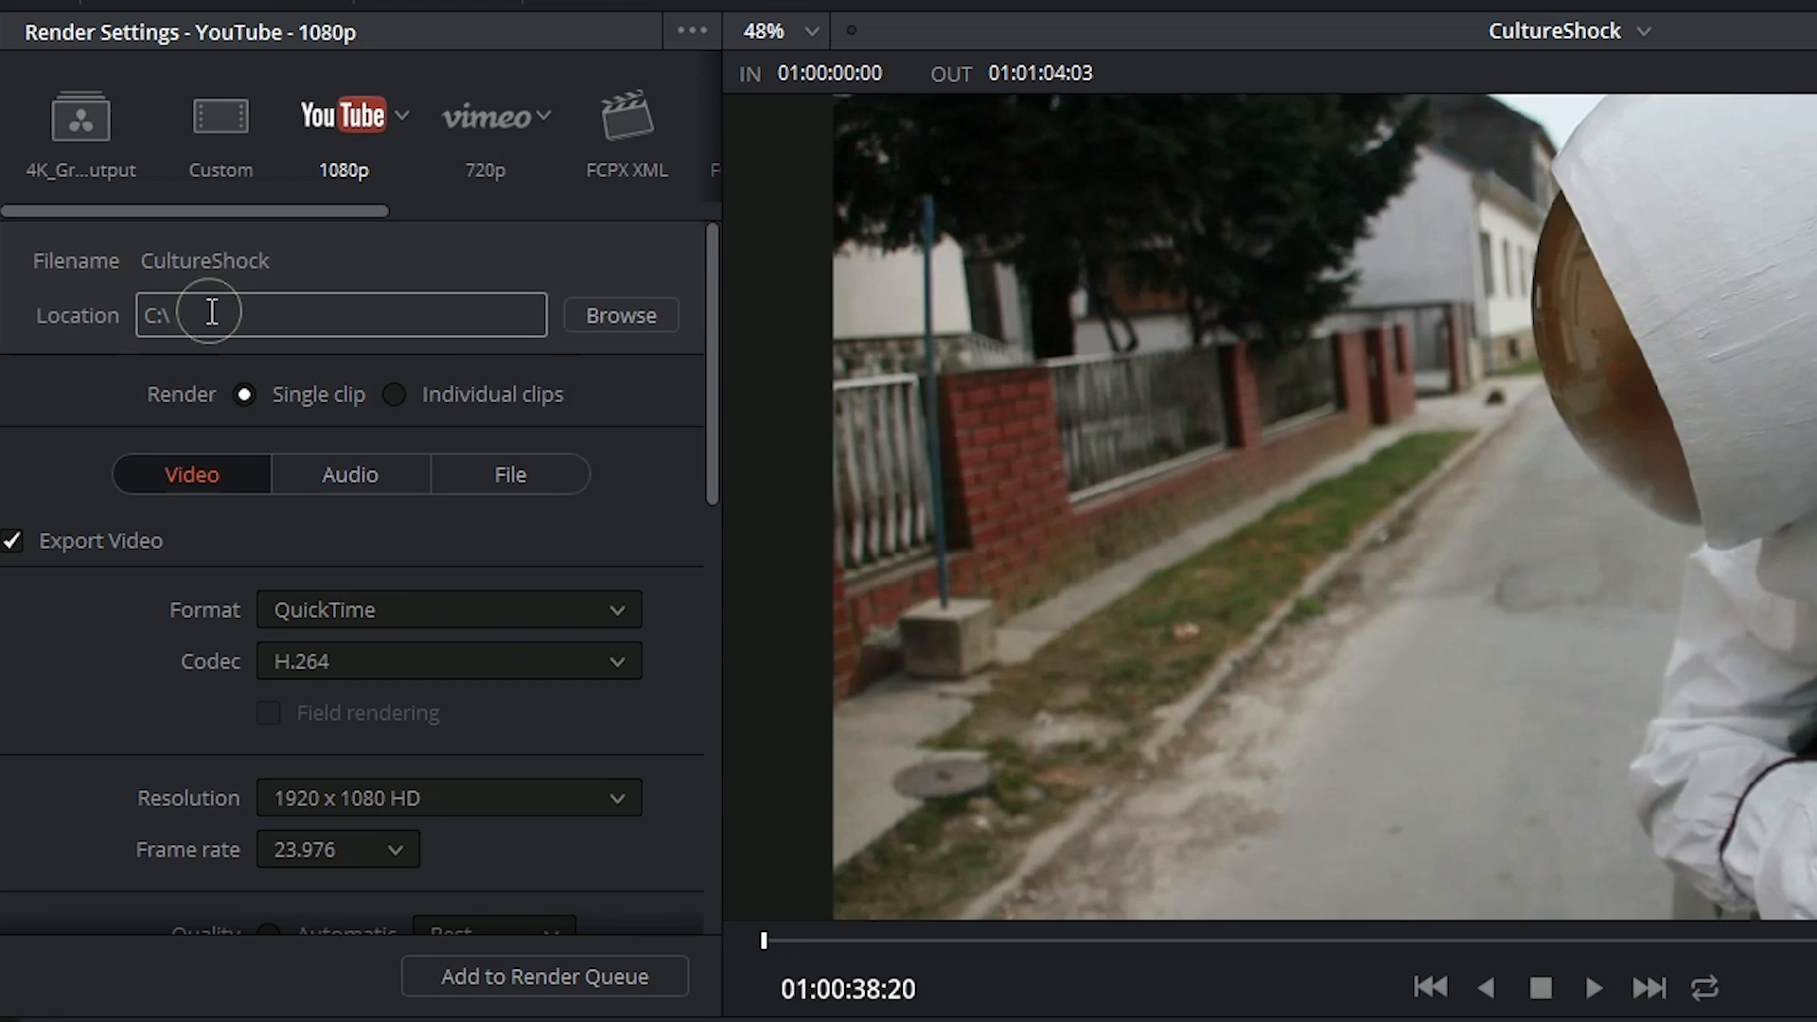
pyautogui.click(620, 314)
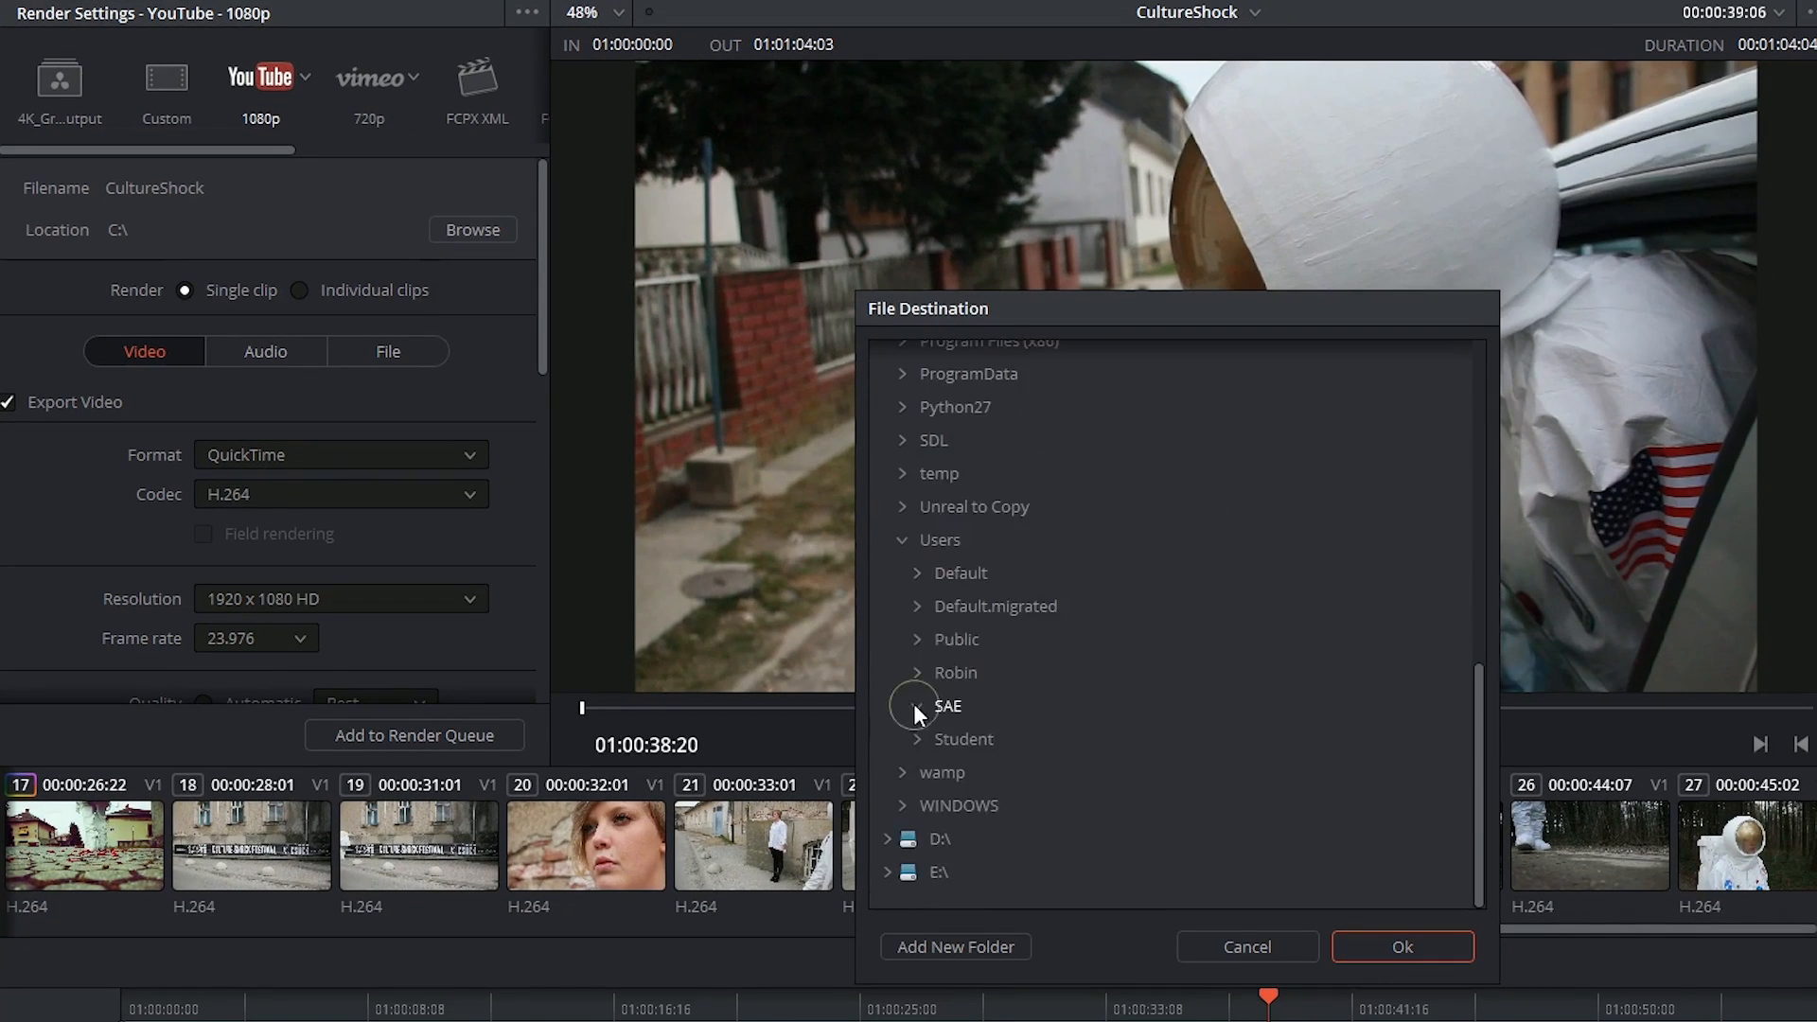
pyautogui.click(1400, 946)
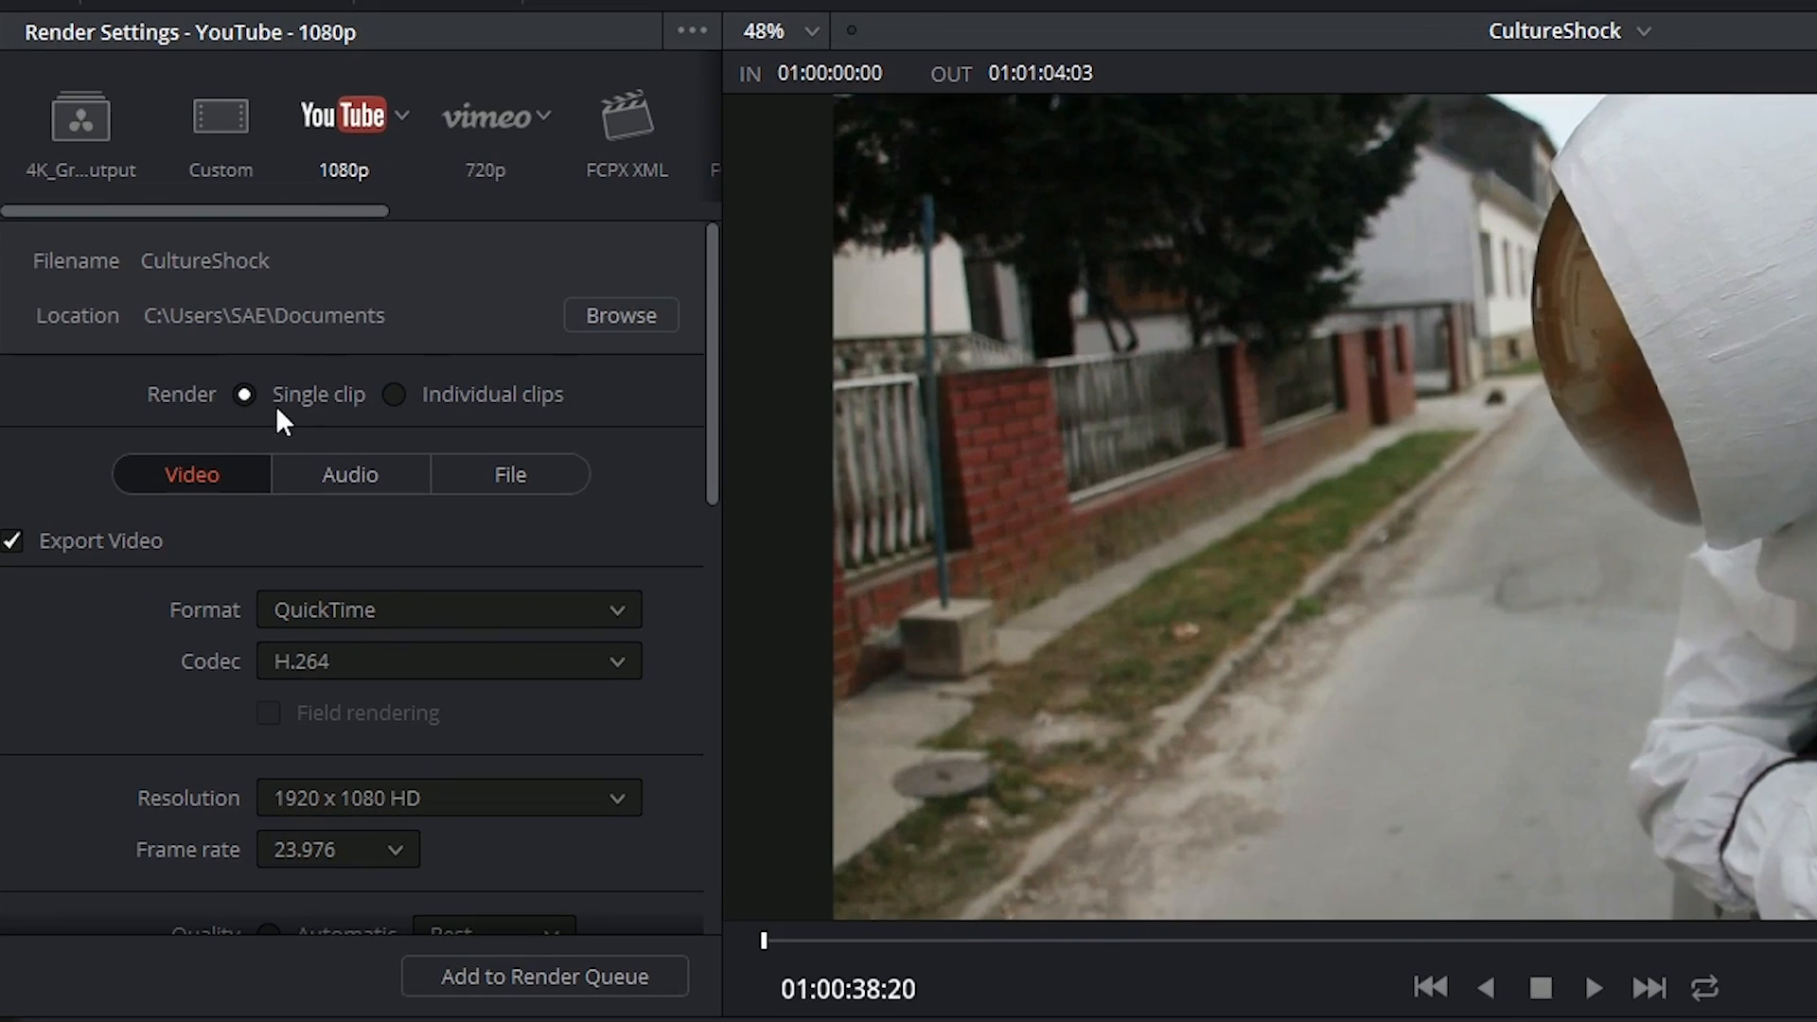
pyautogui.moveTo(195, 427)
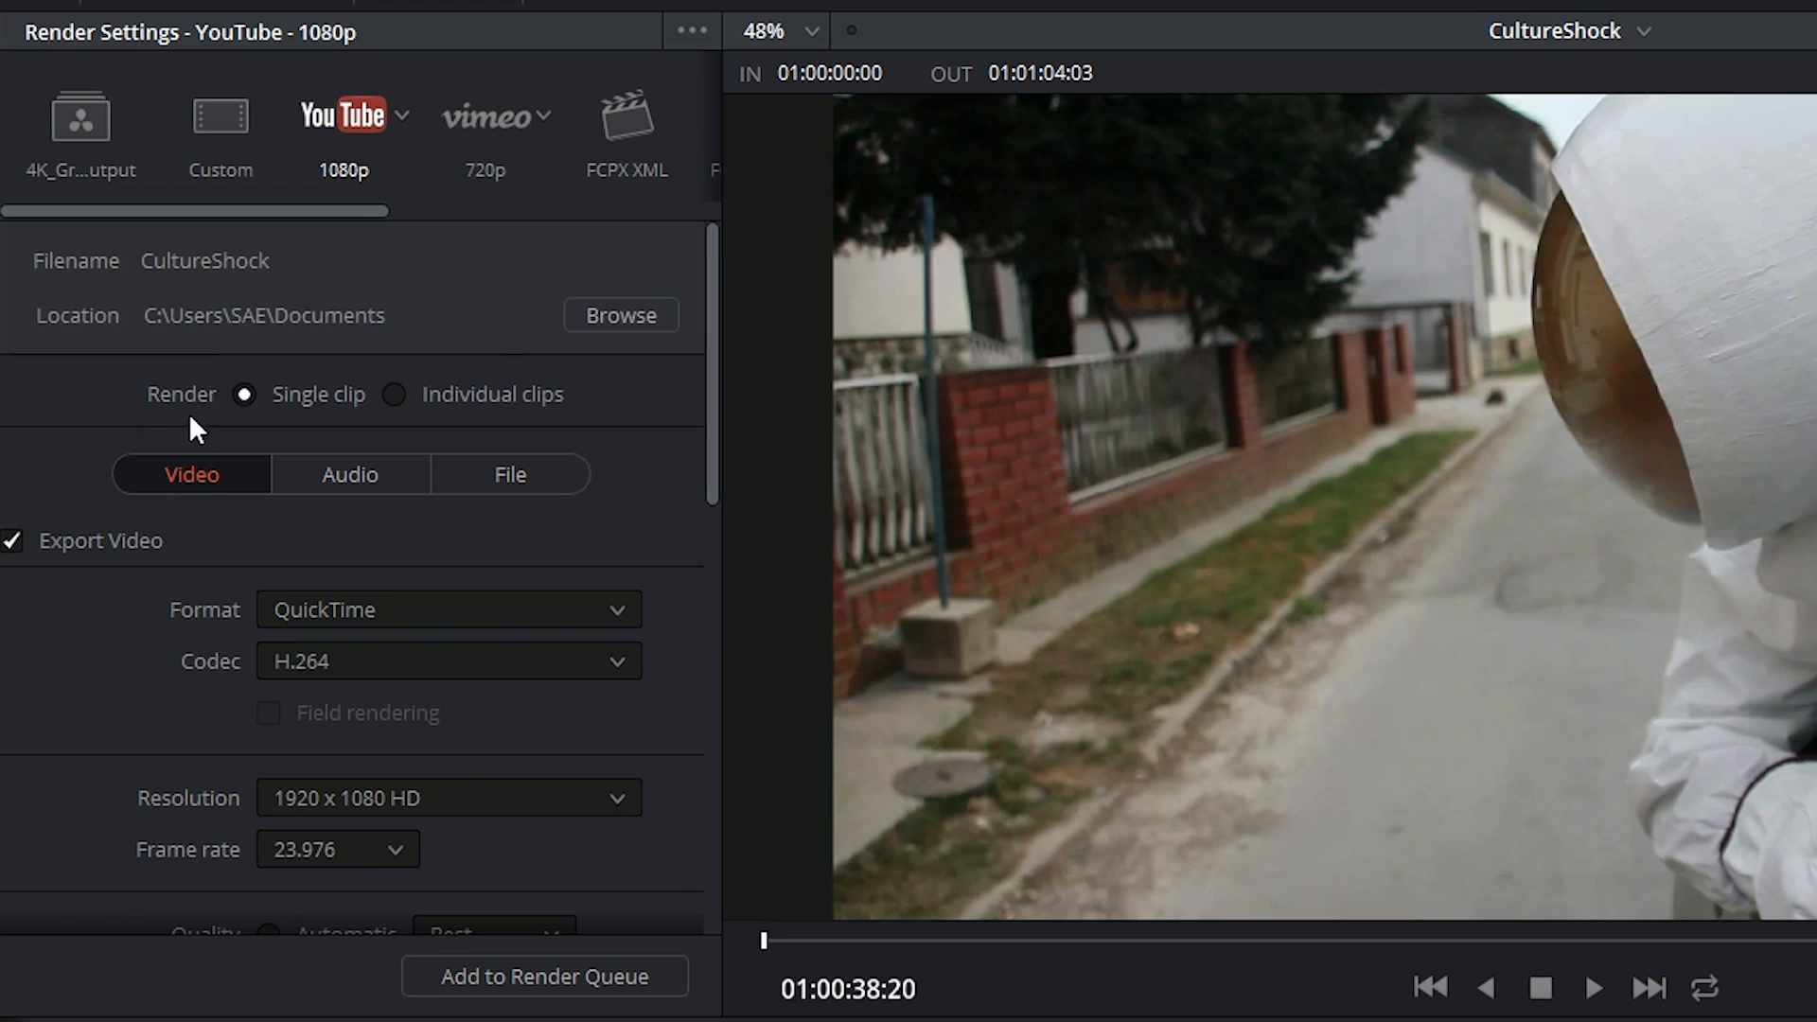
pyautogui.moveTo(286, 434)
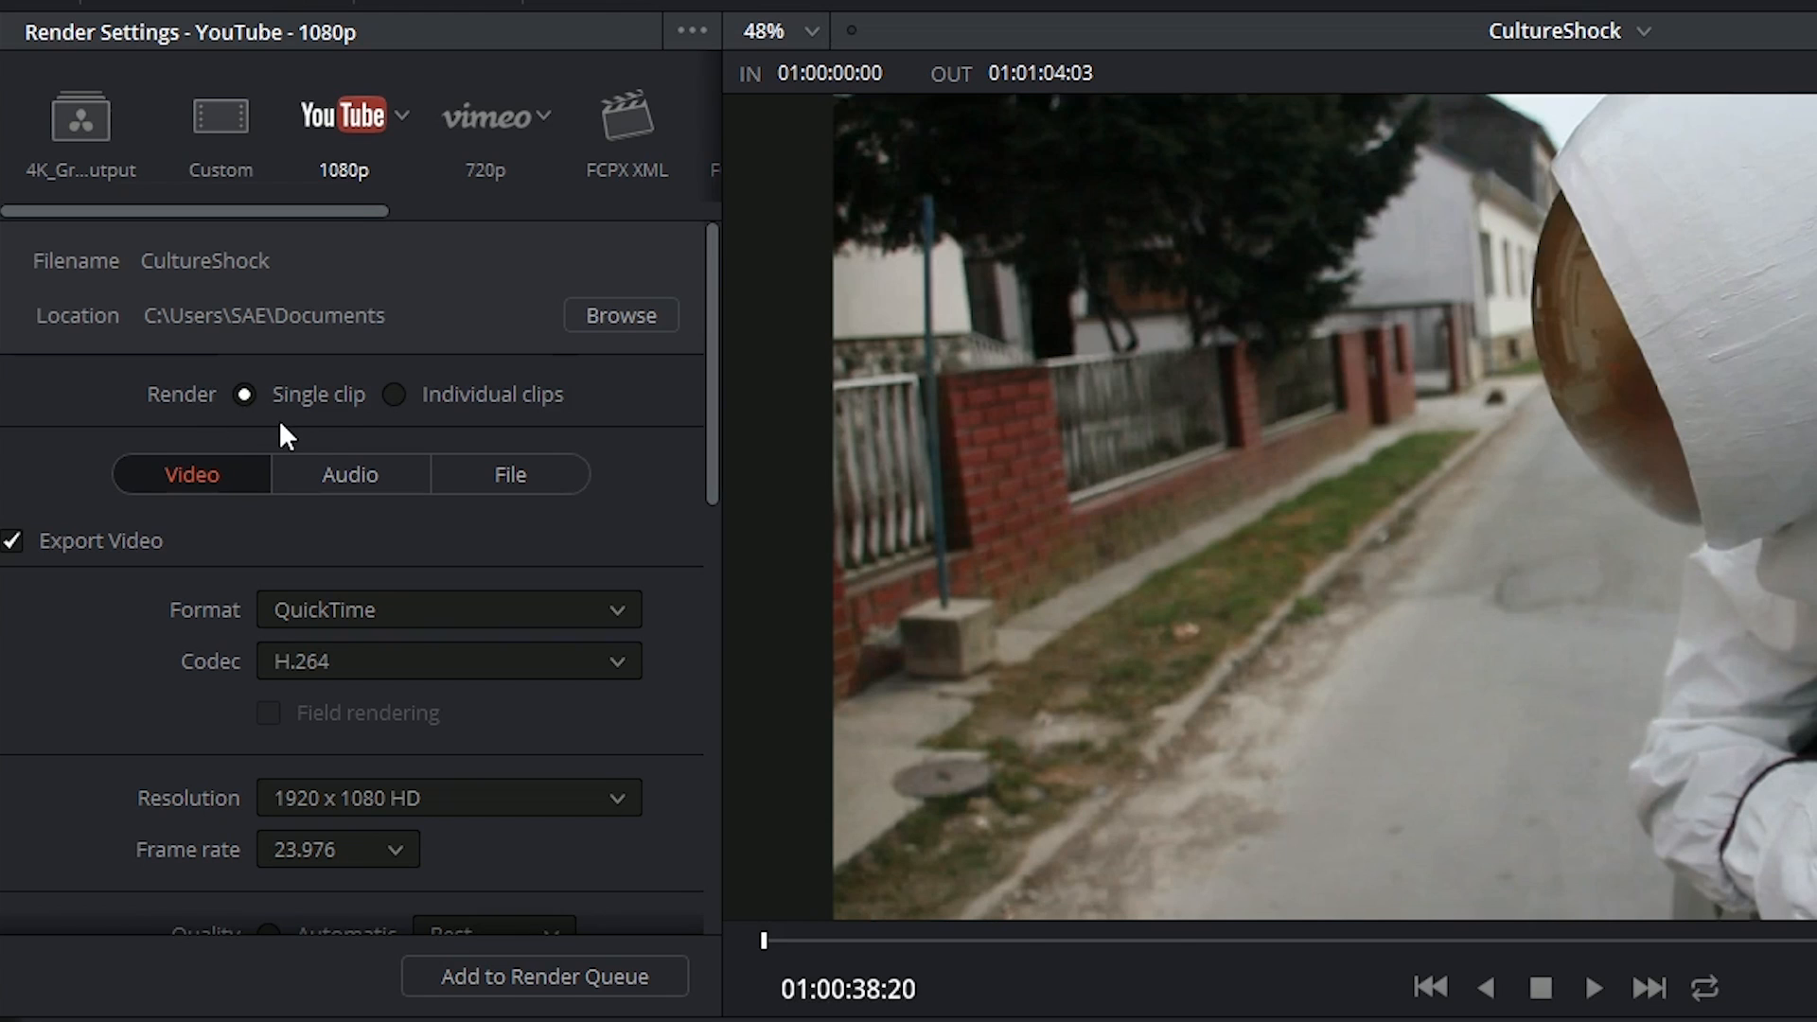
pyautogui.moveTo(361, 429)
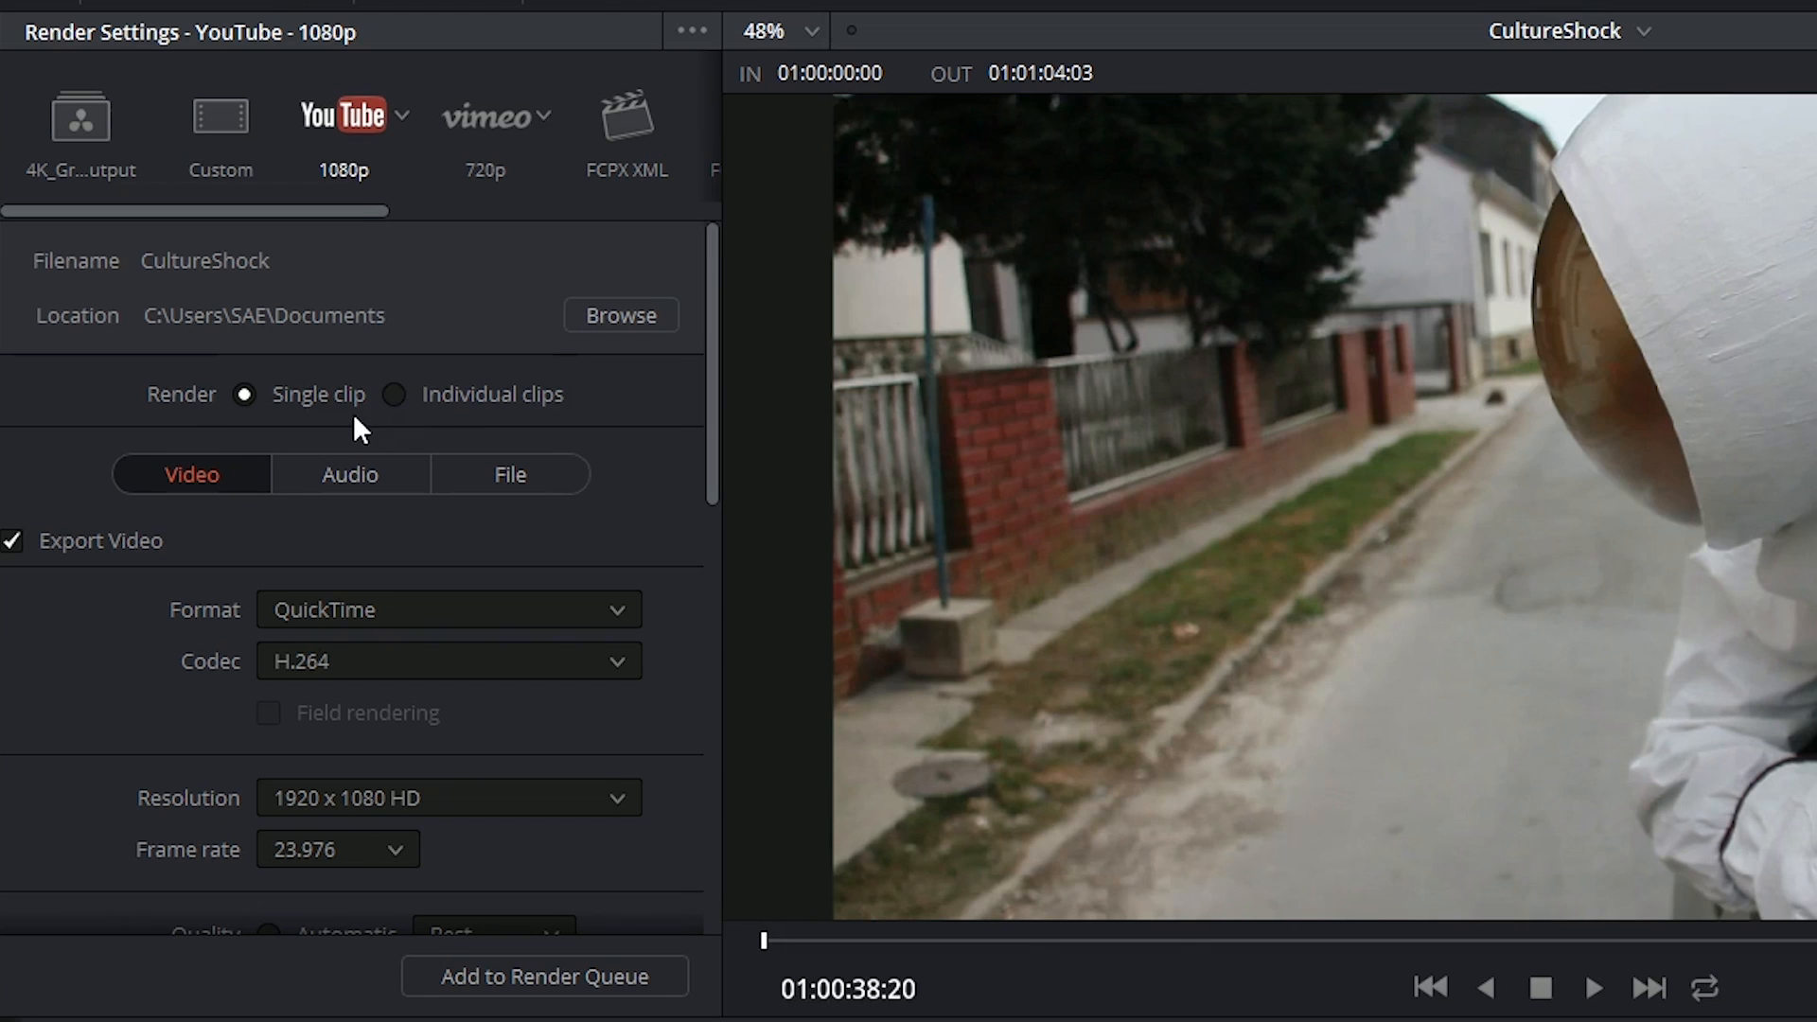
pyautogui.click(395, 394)
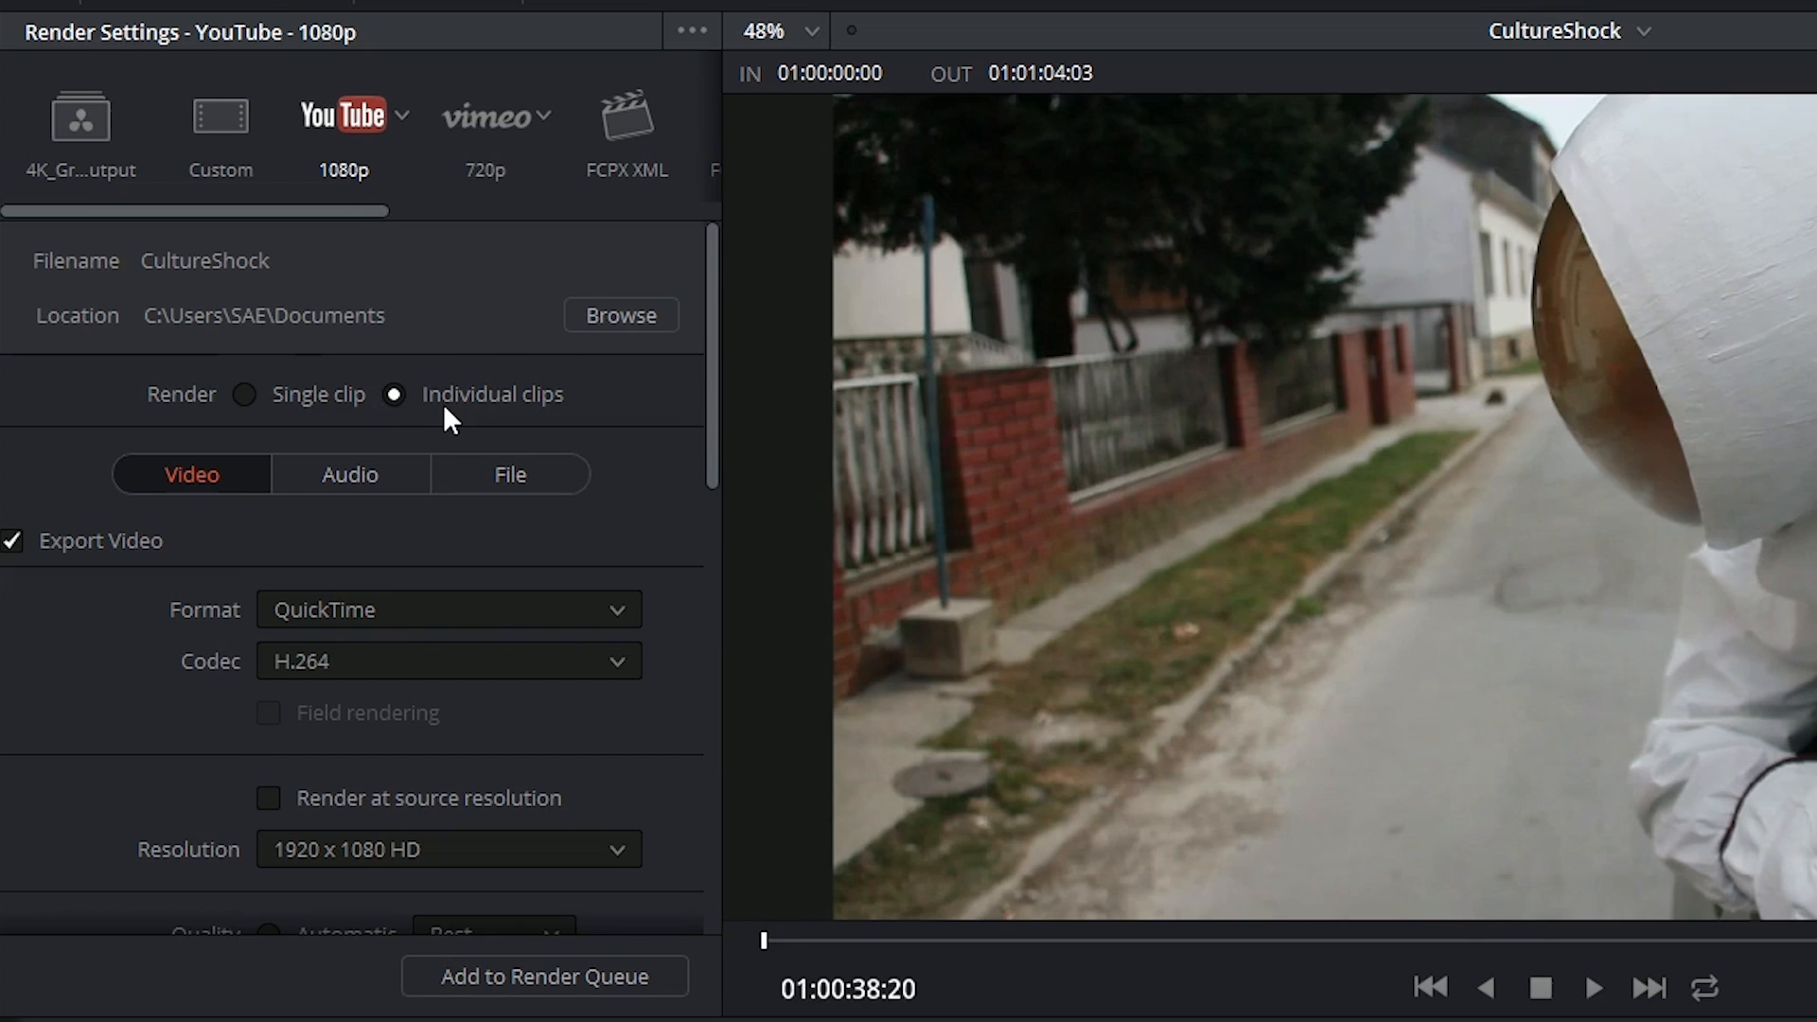
pyautogui.moveTo(246, 394)
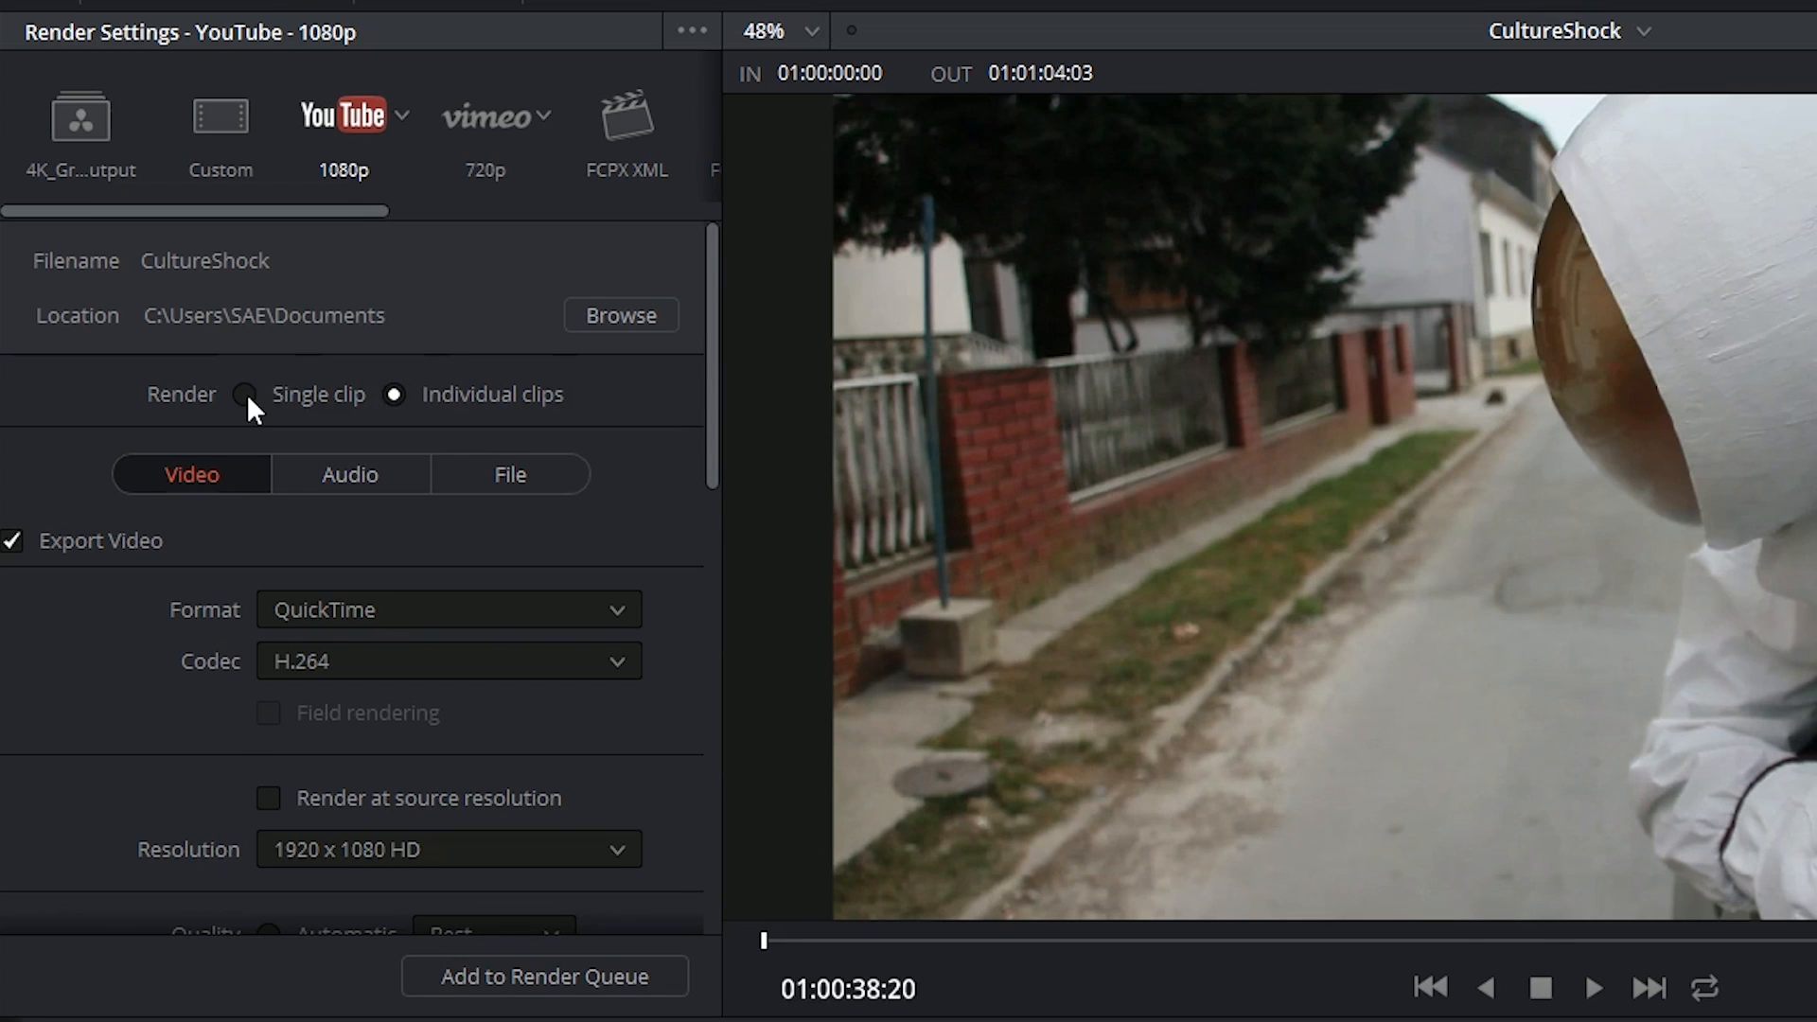
pyautogui.click(245, 393)
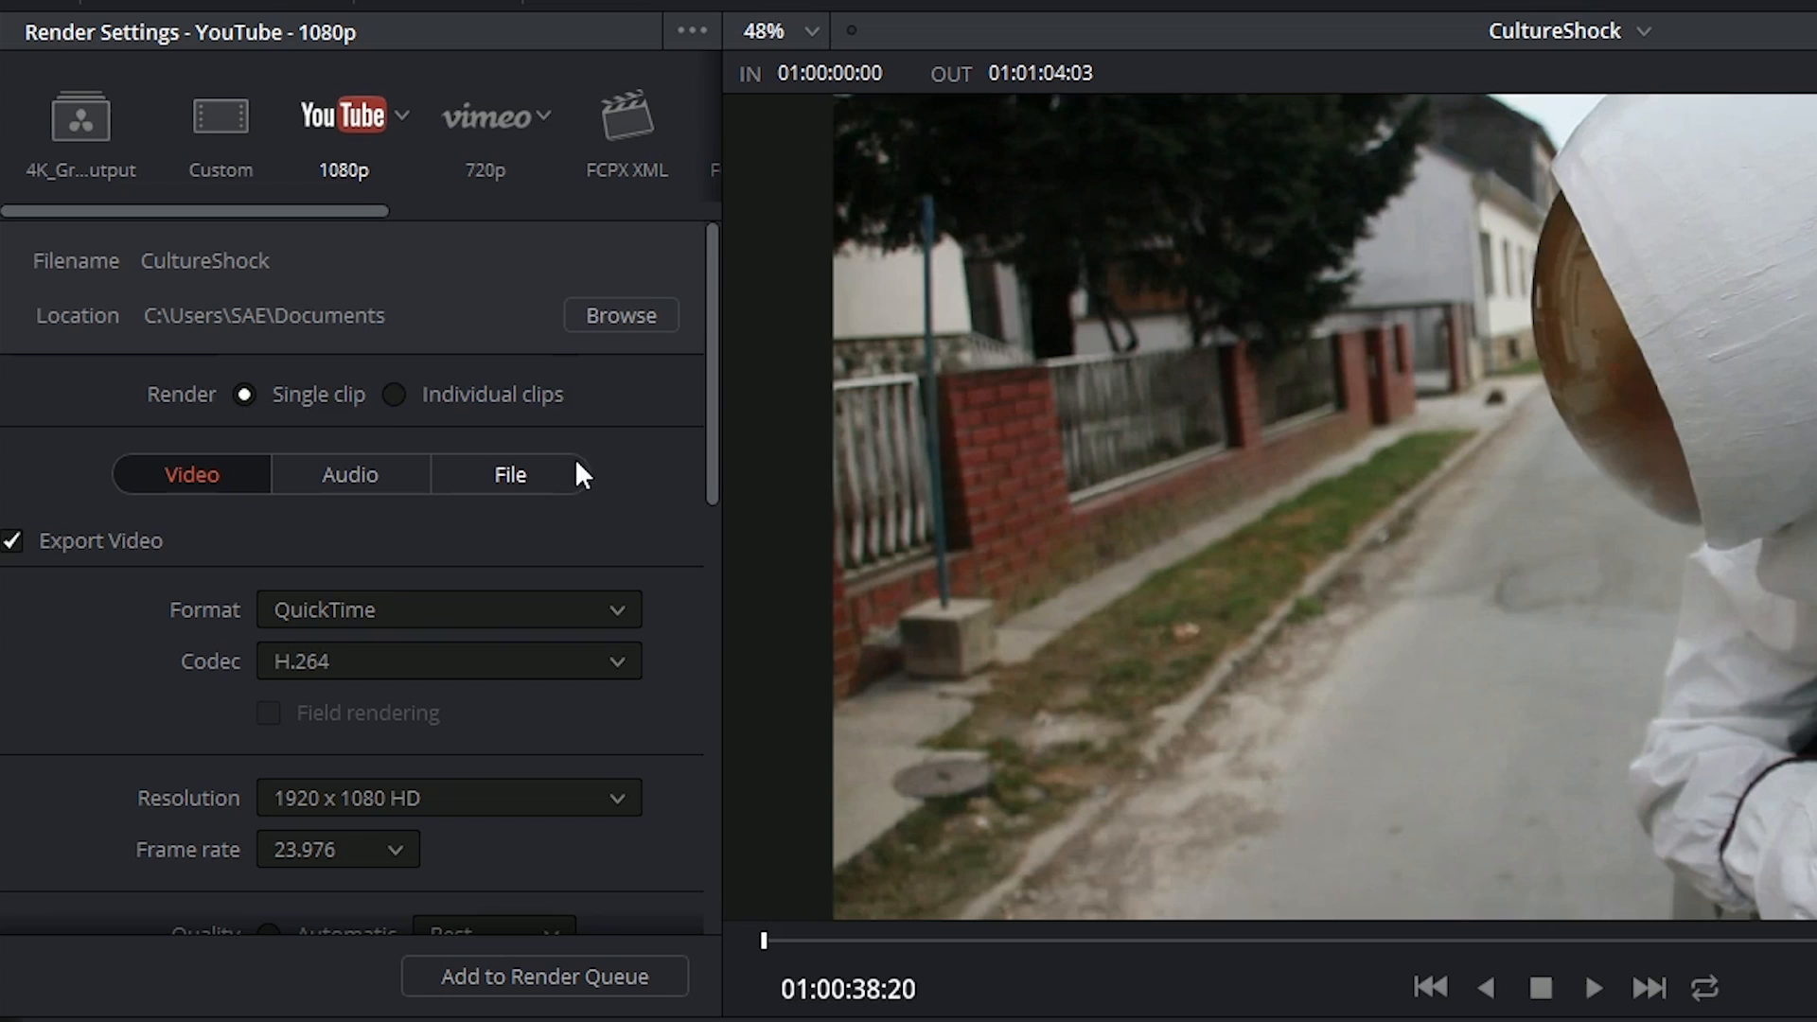
pyautogui.moveTo(191, 498)
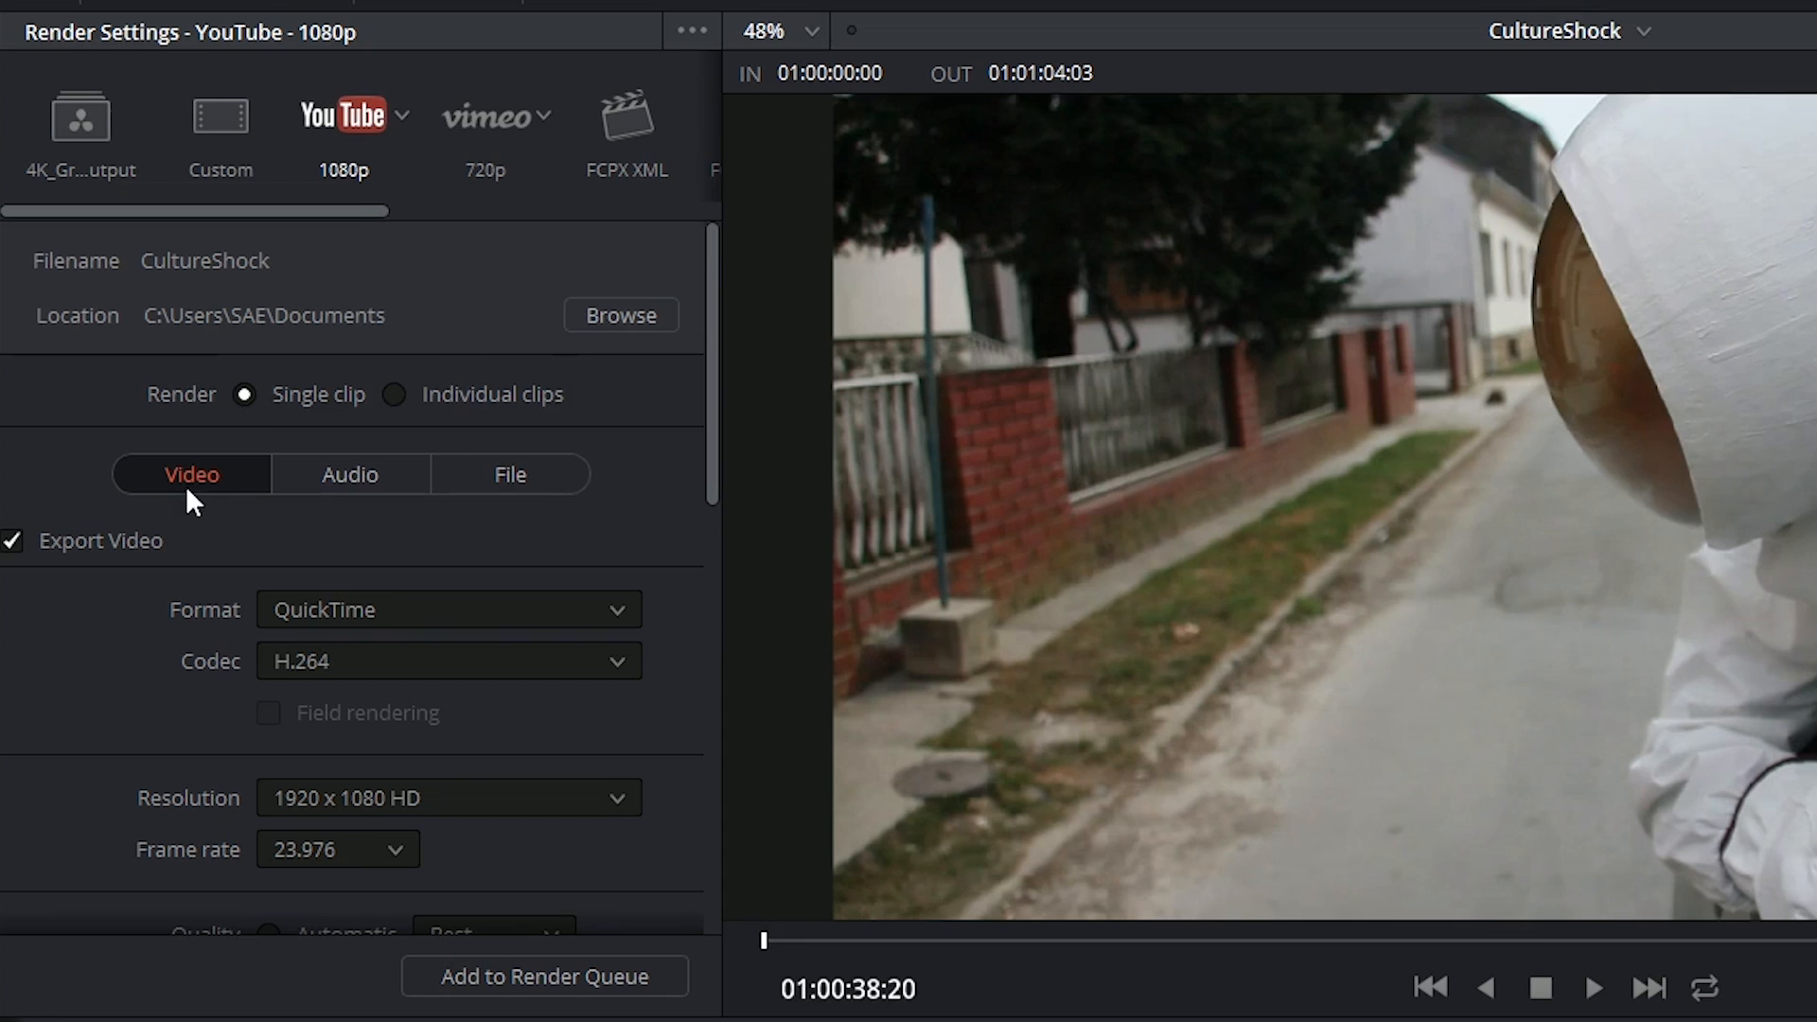
pyautogui.moveTo(227, 582)
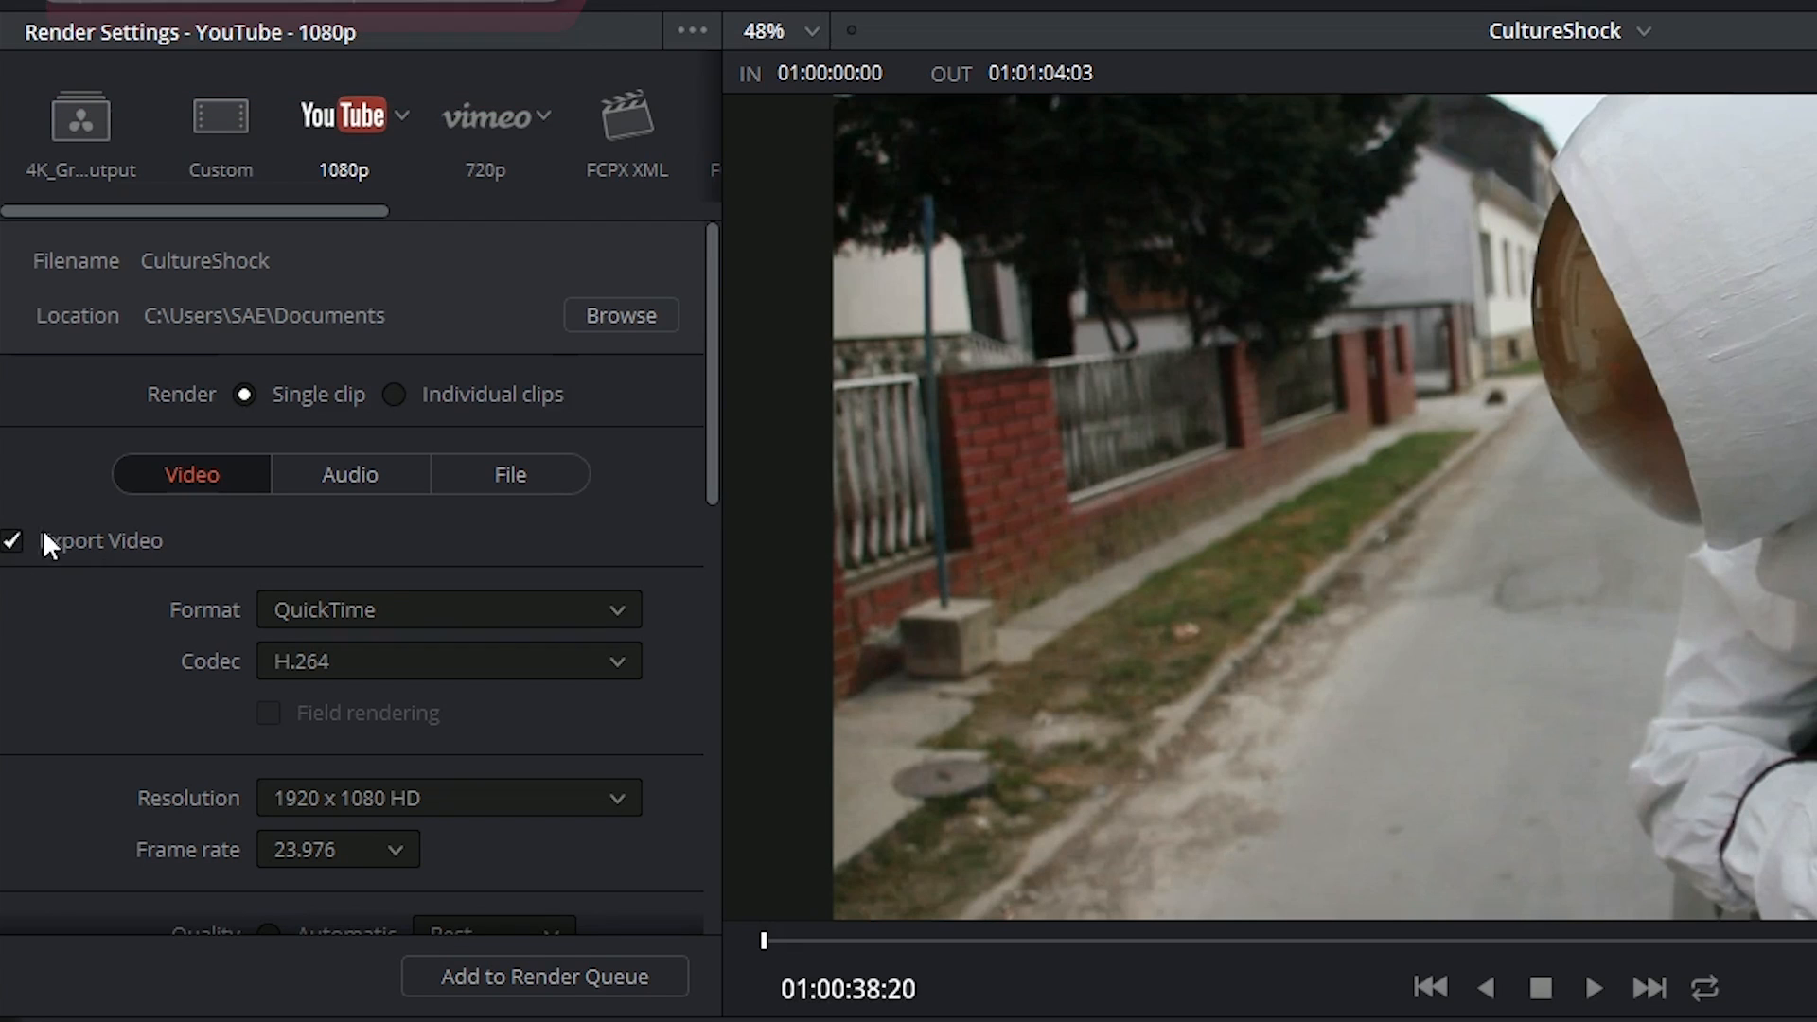
pyautogui.moveTo(229, 630)
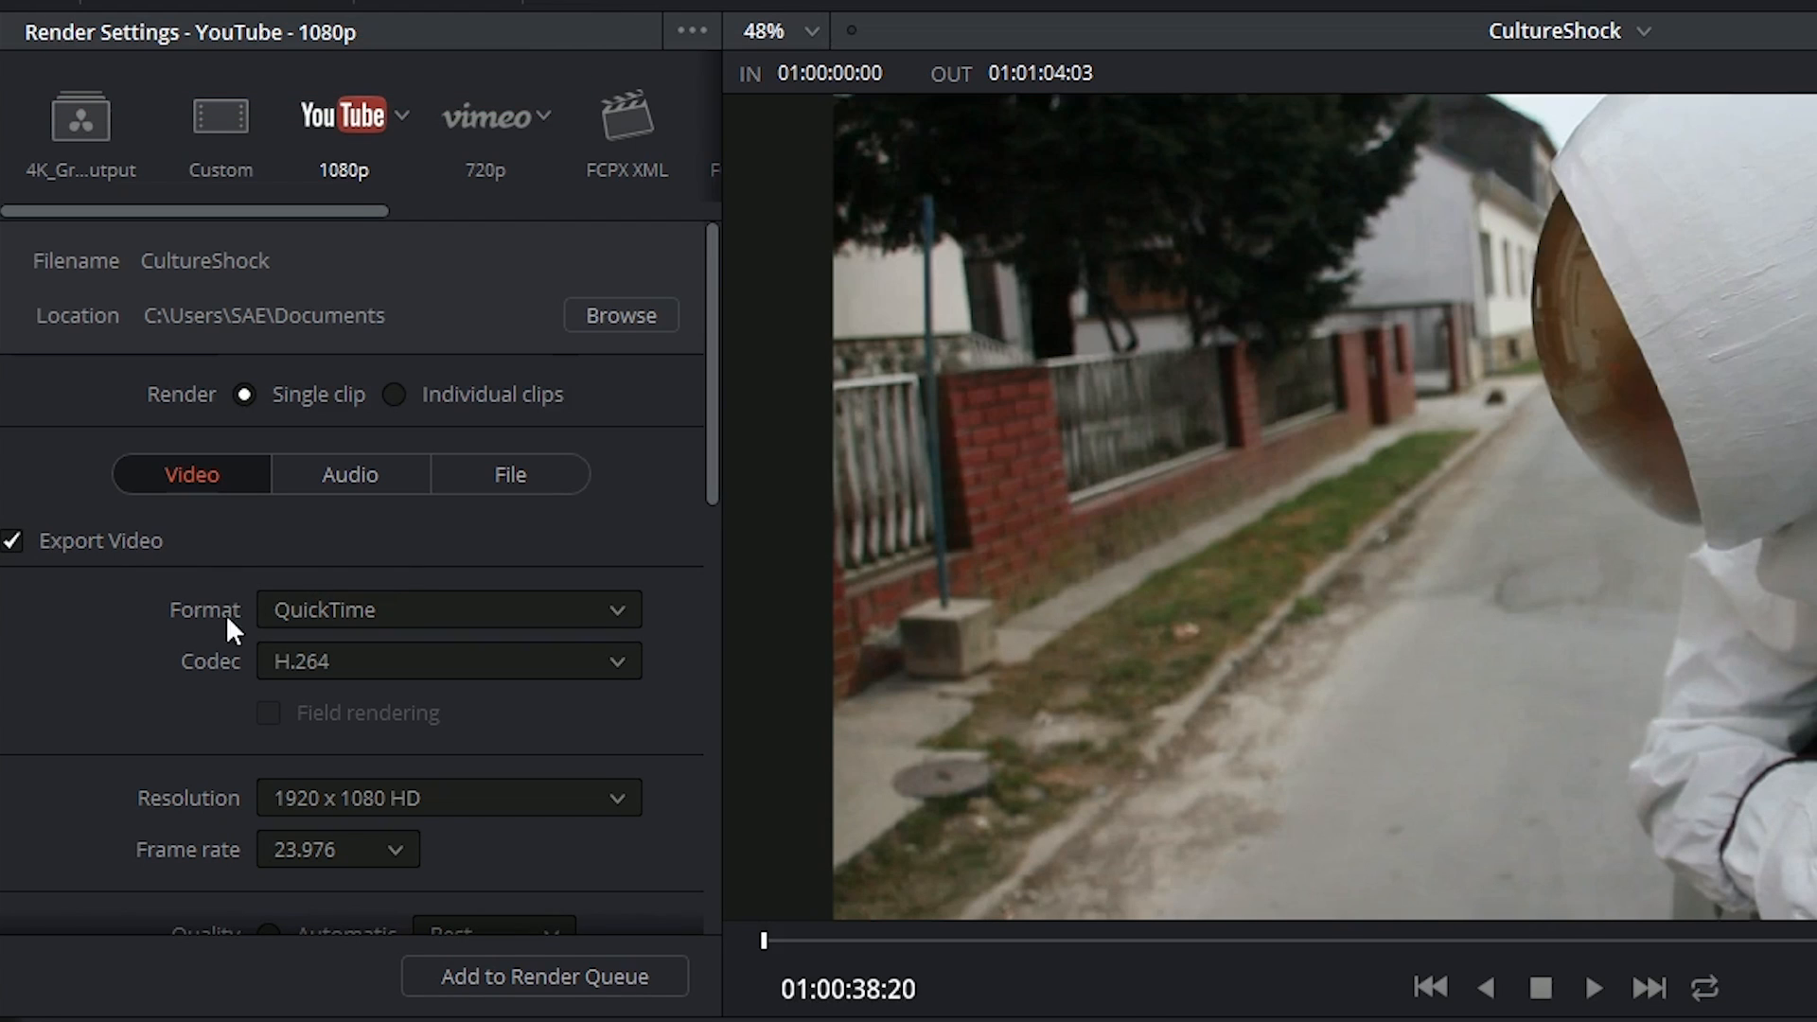
pyautogui.click(447, 609)
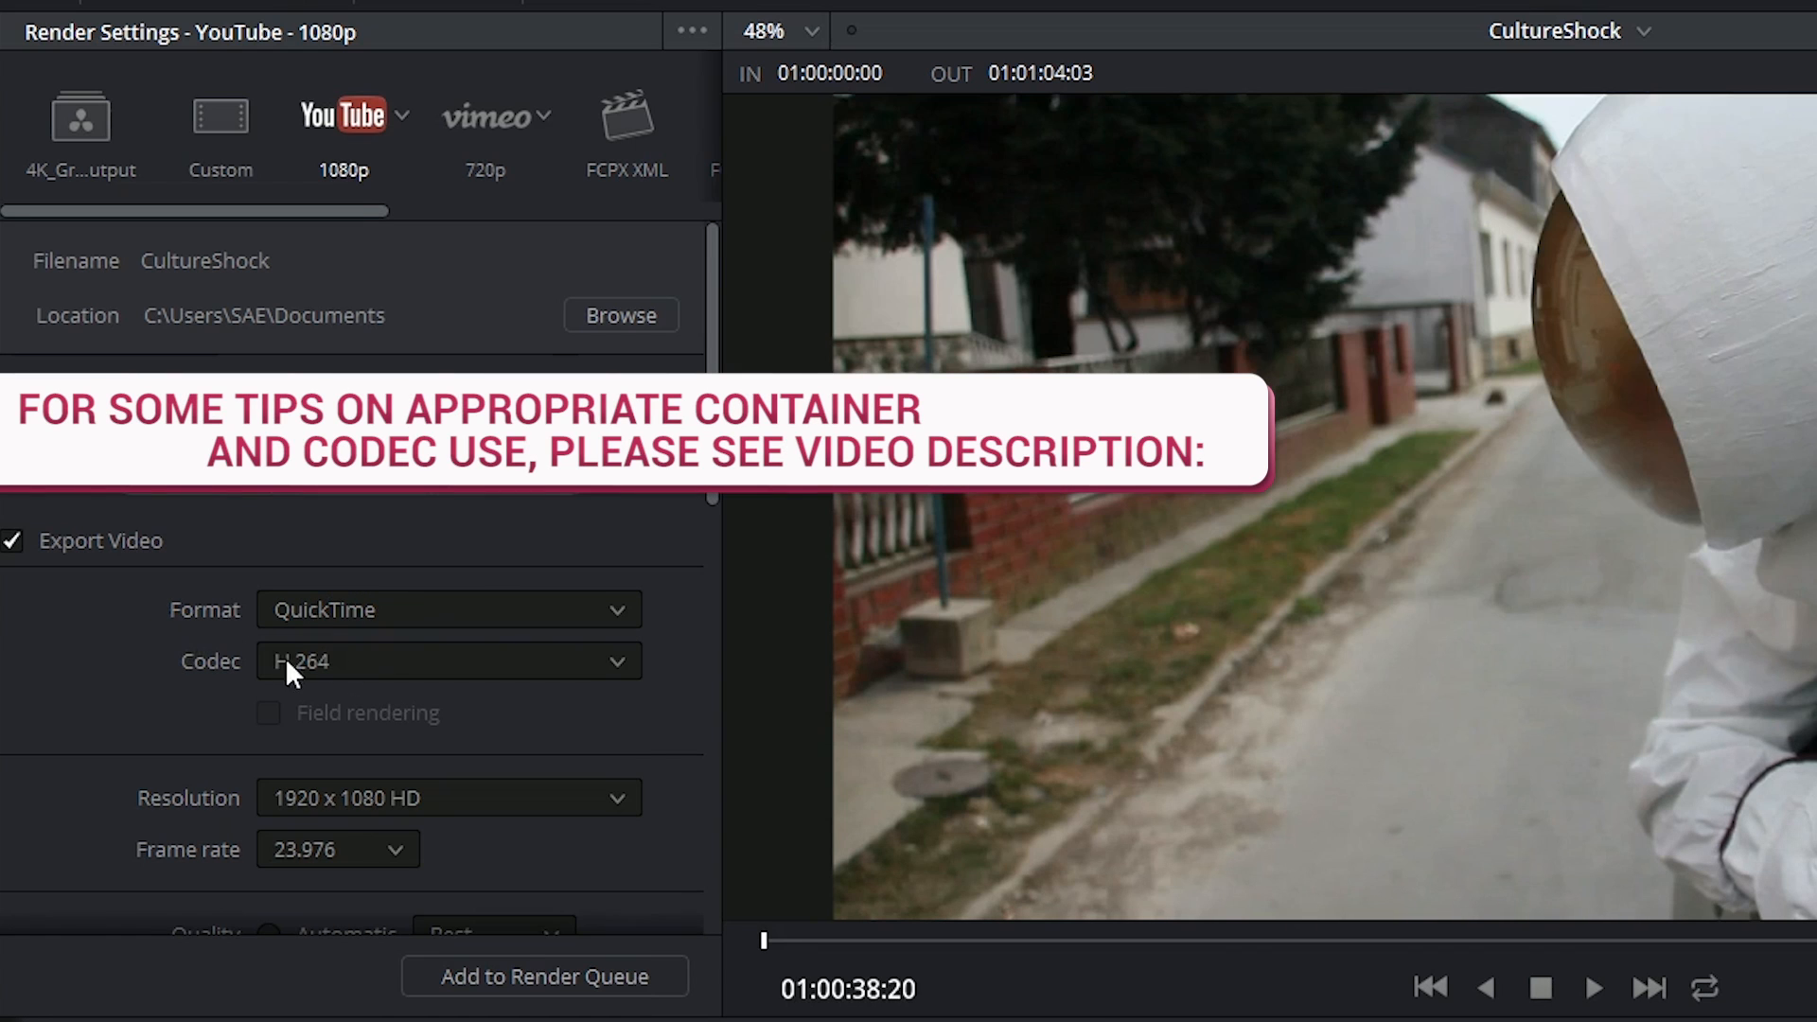
pyautogui.click(447, 661)
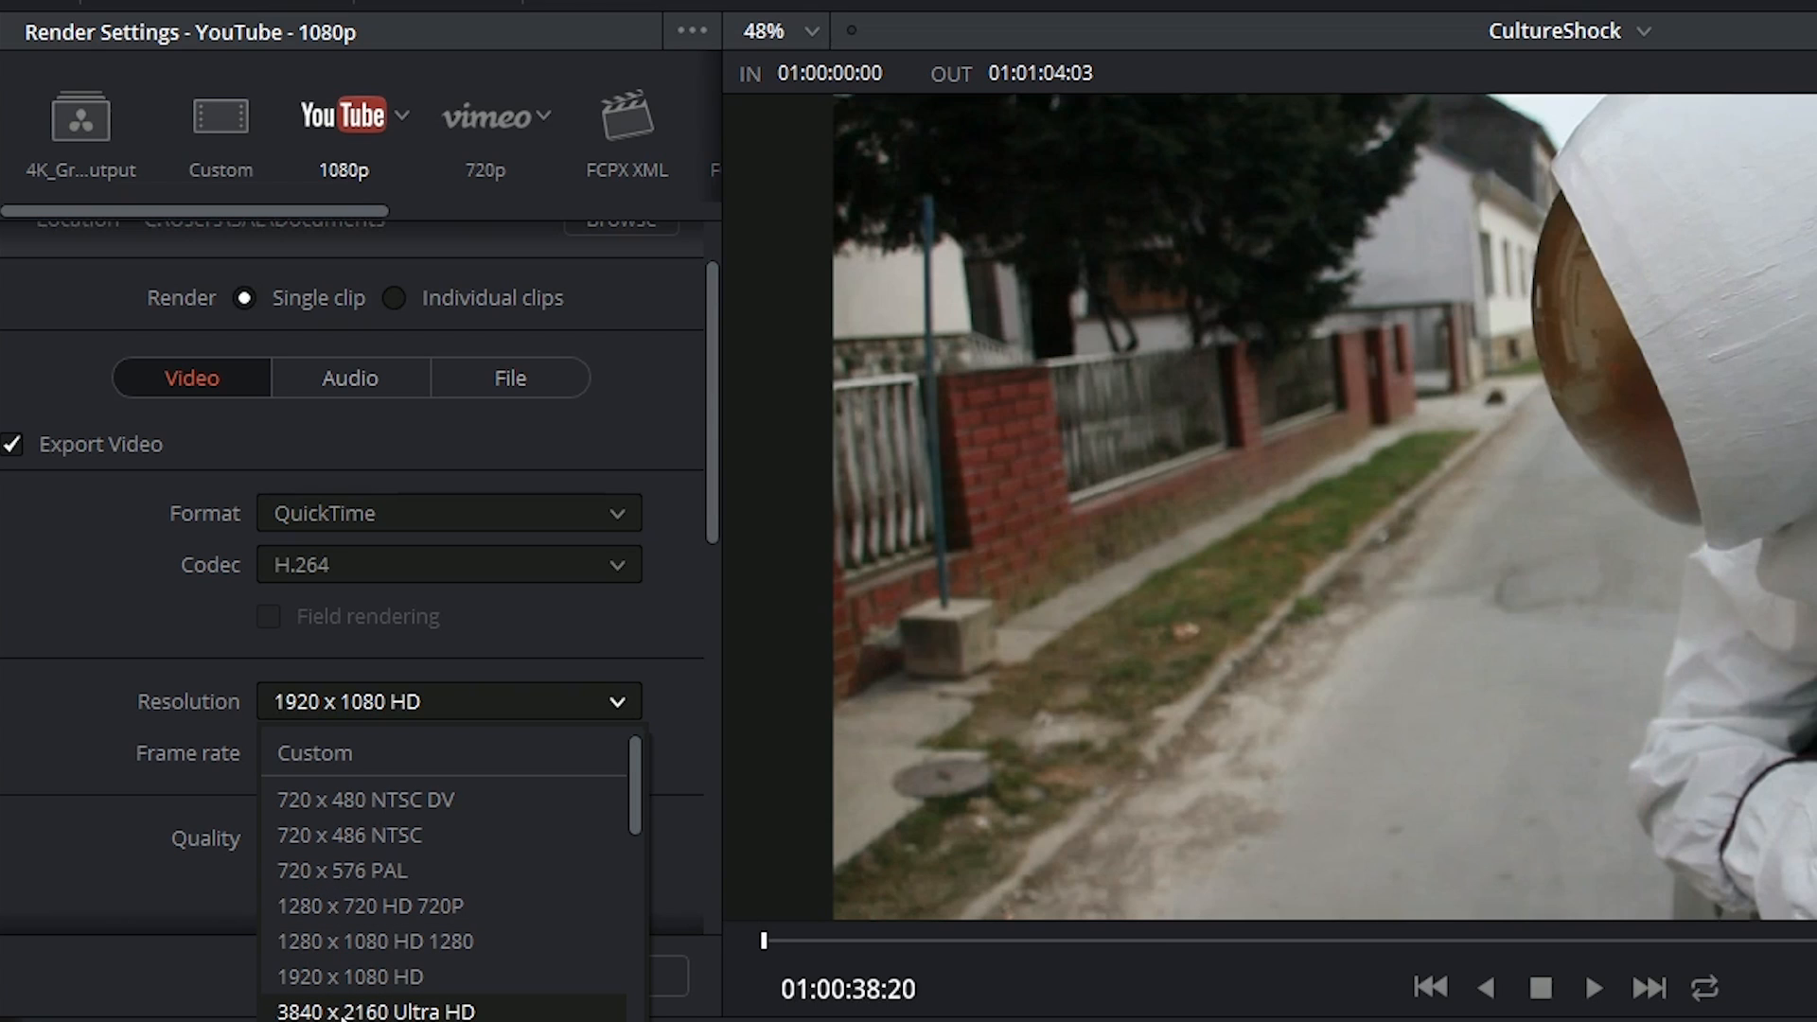
pyautogui.click(375, 1009)
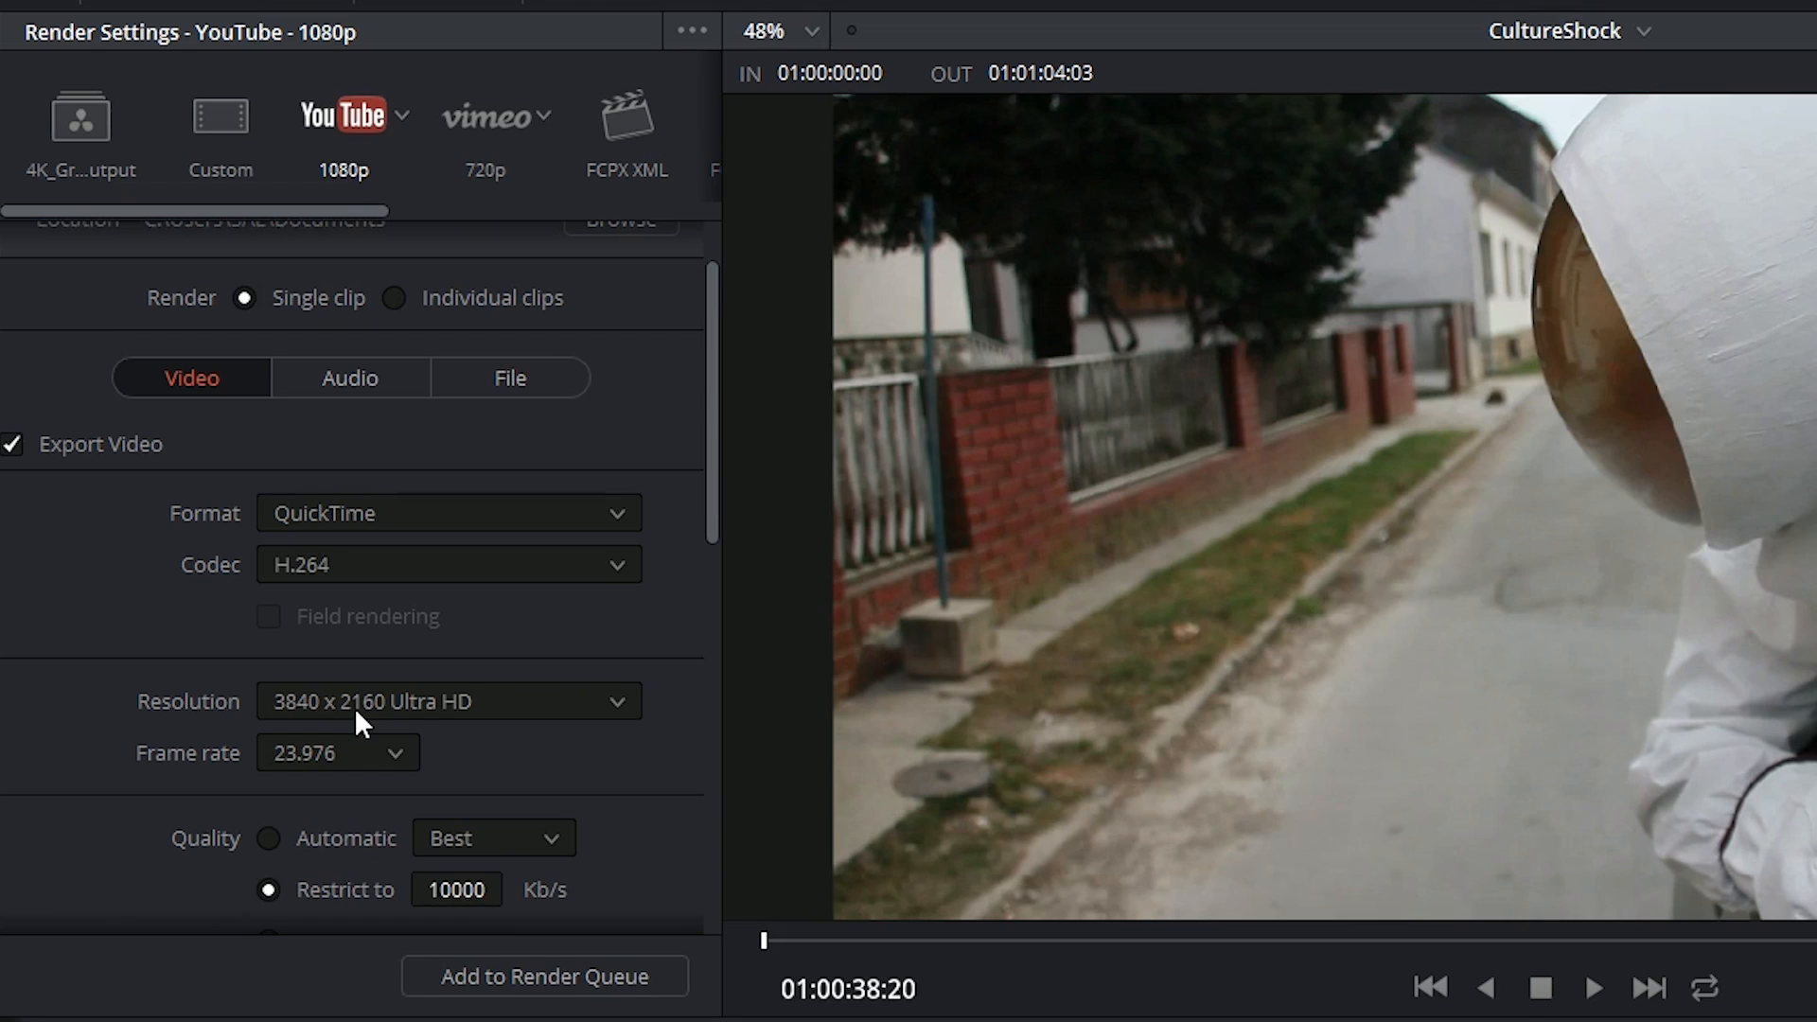
pyautogui.moveTo(650, 697)
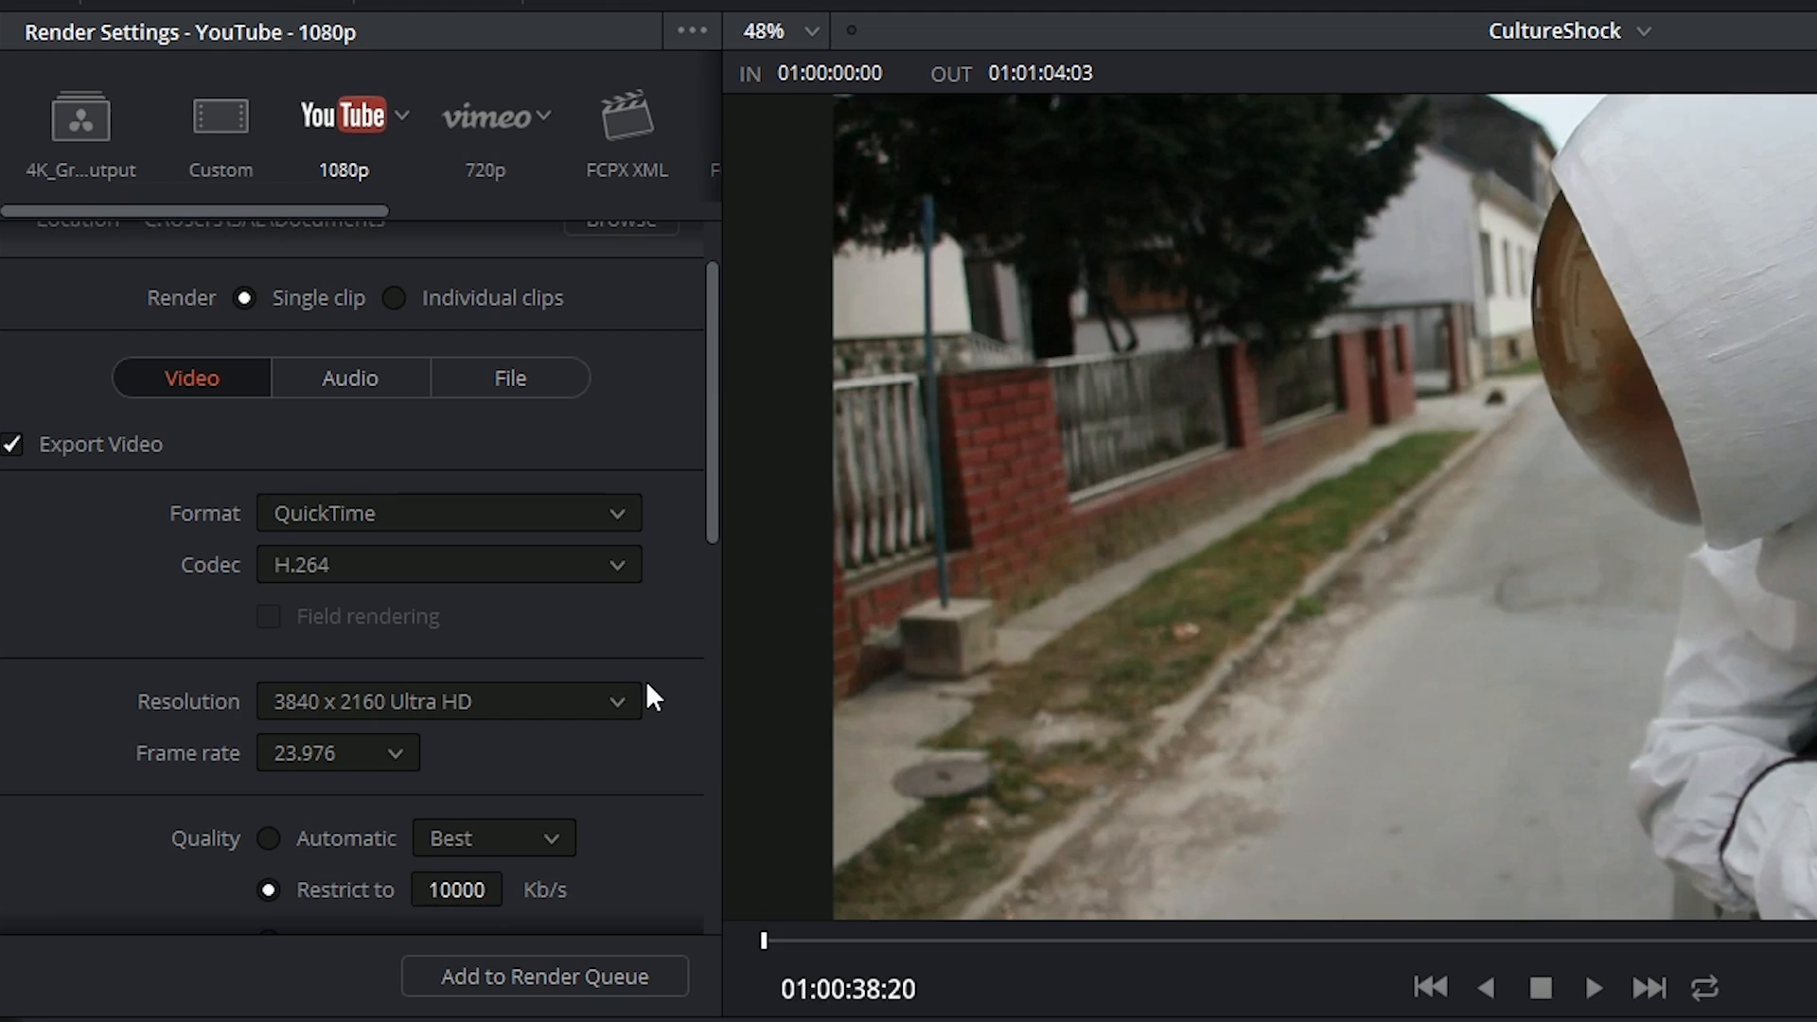
pyautogui.click(447, 701)
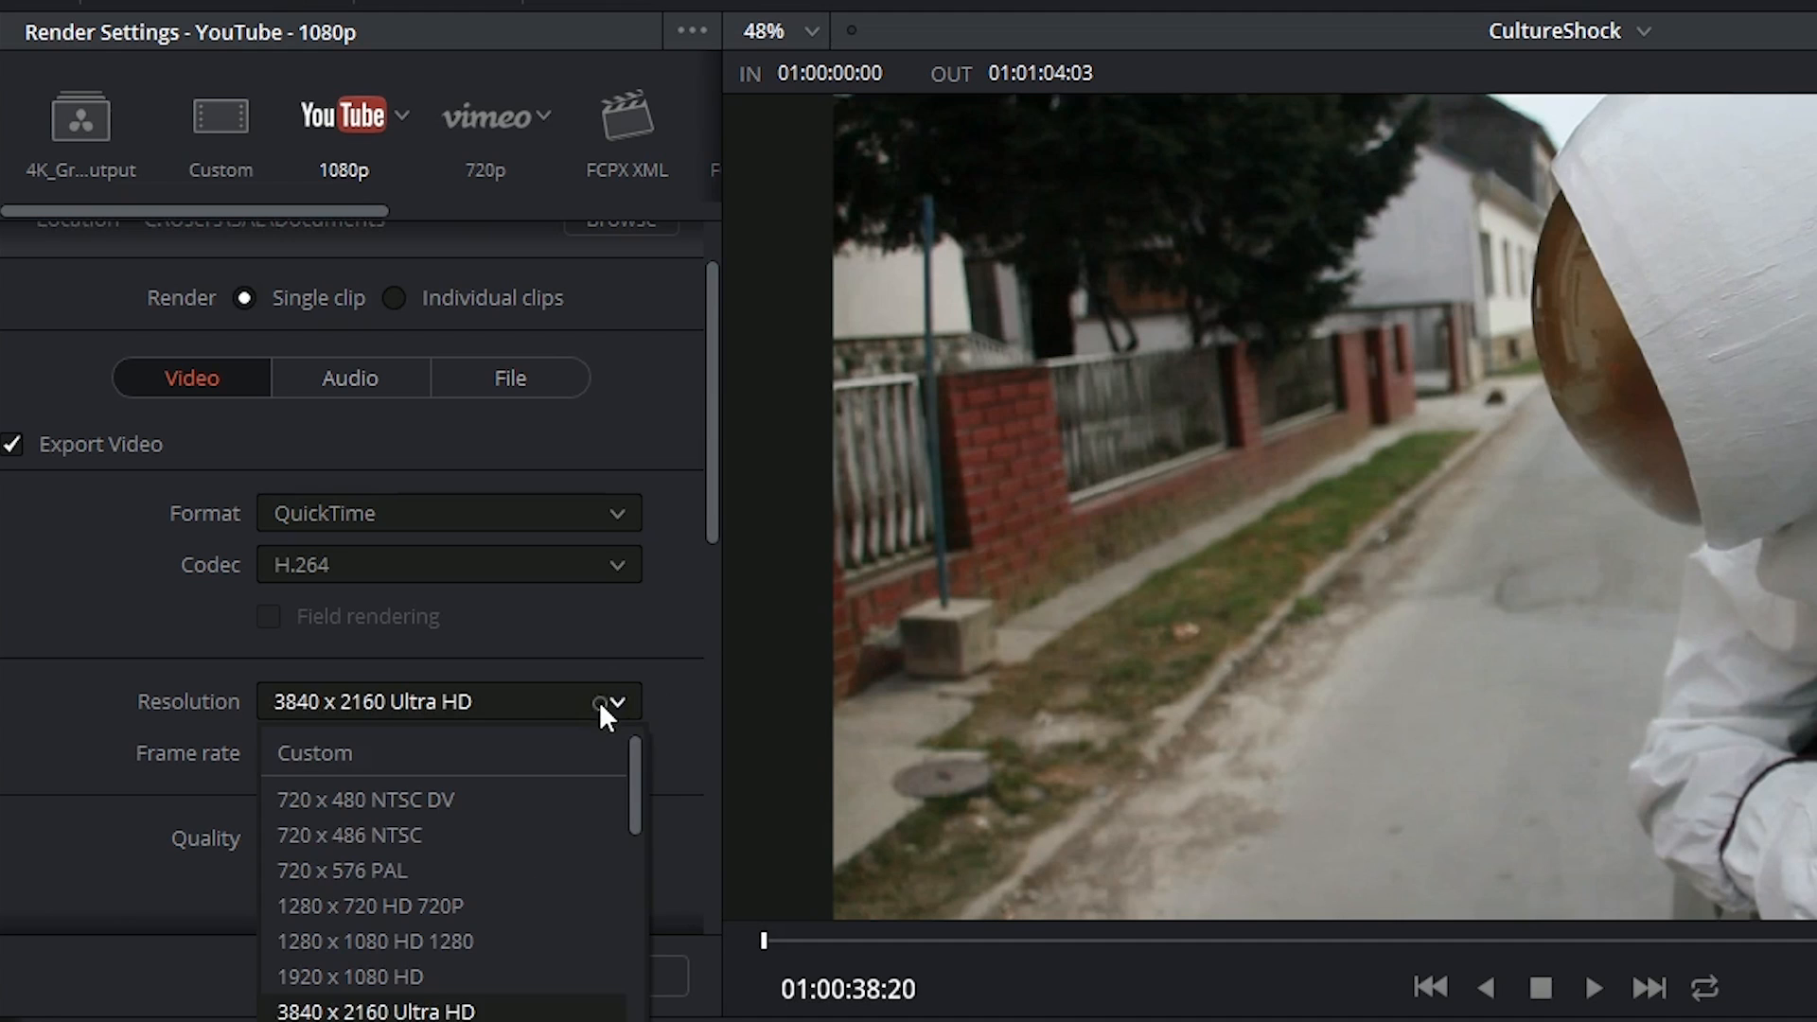
pyautogui.click(350, 975)
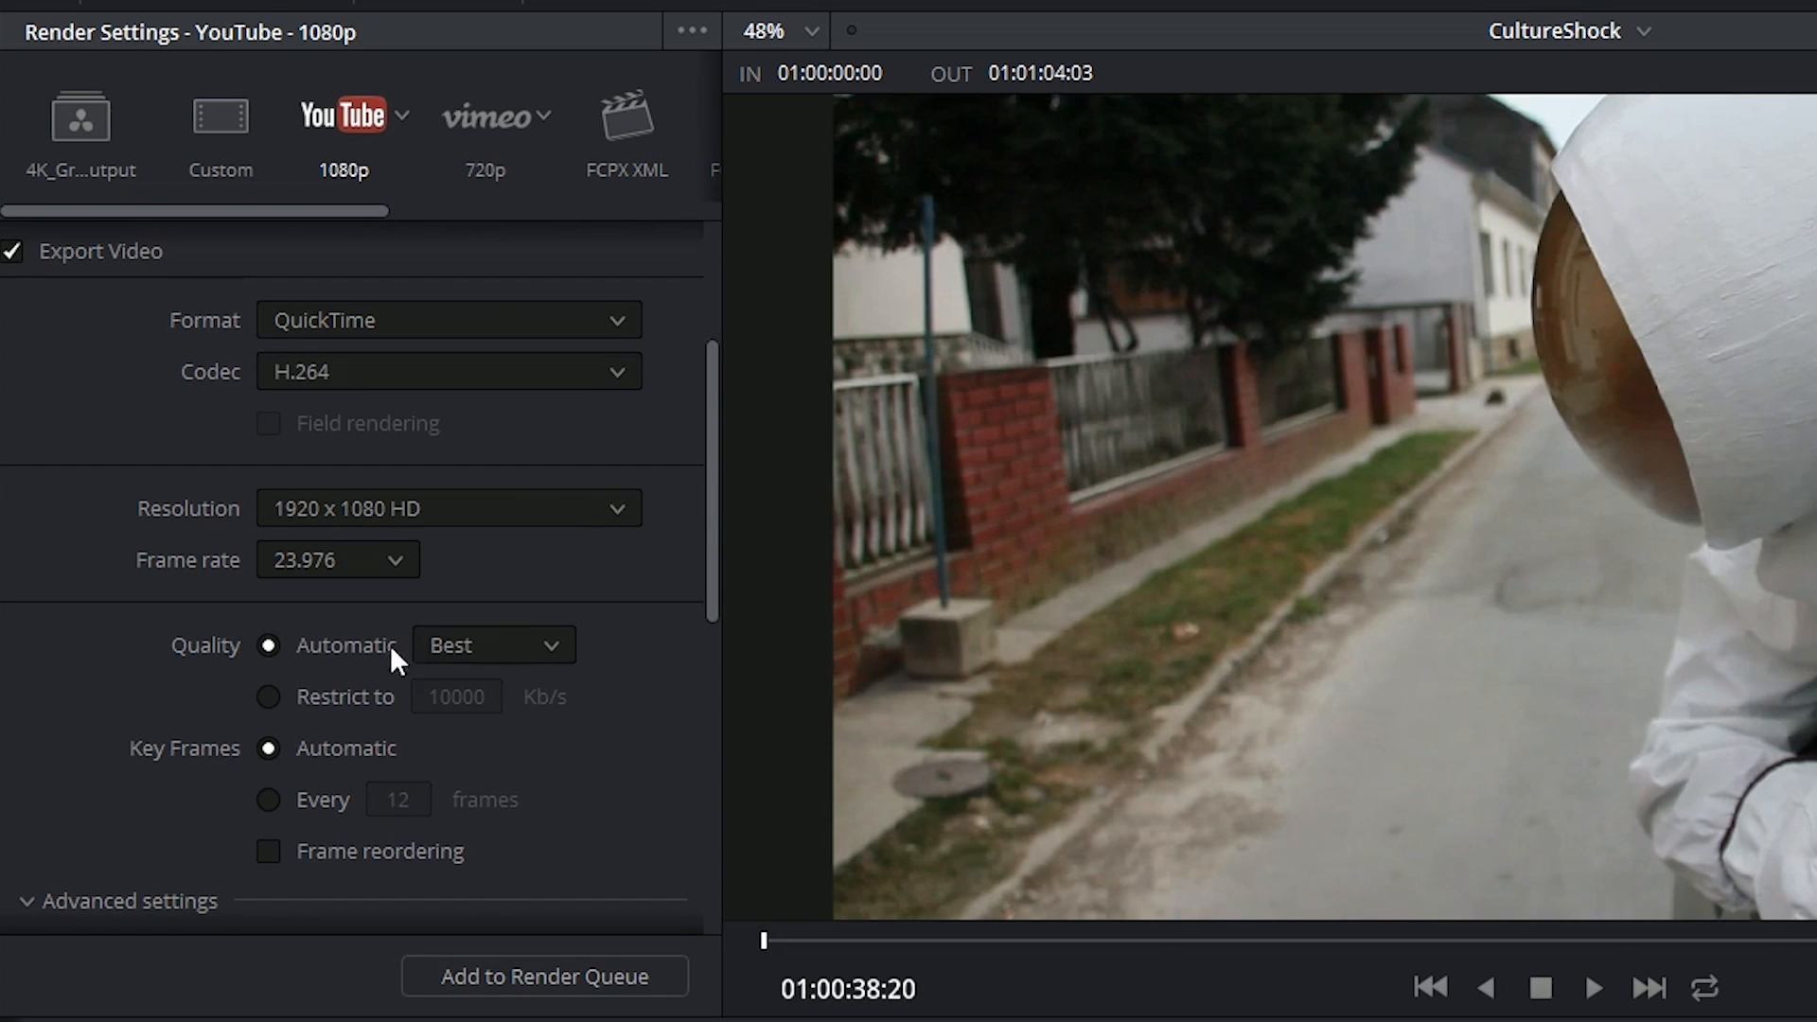
# Step: Restrict the video quality to 9000 Kb/s instead of automatic Best
pyautogui.click(491, 645)
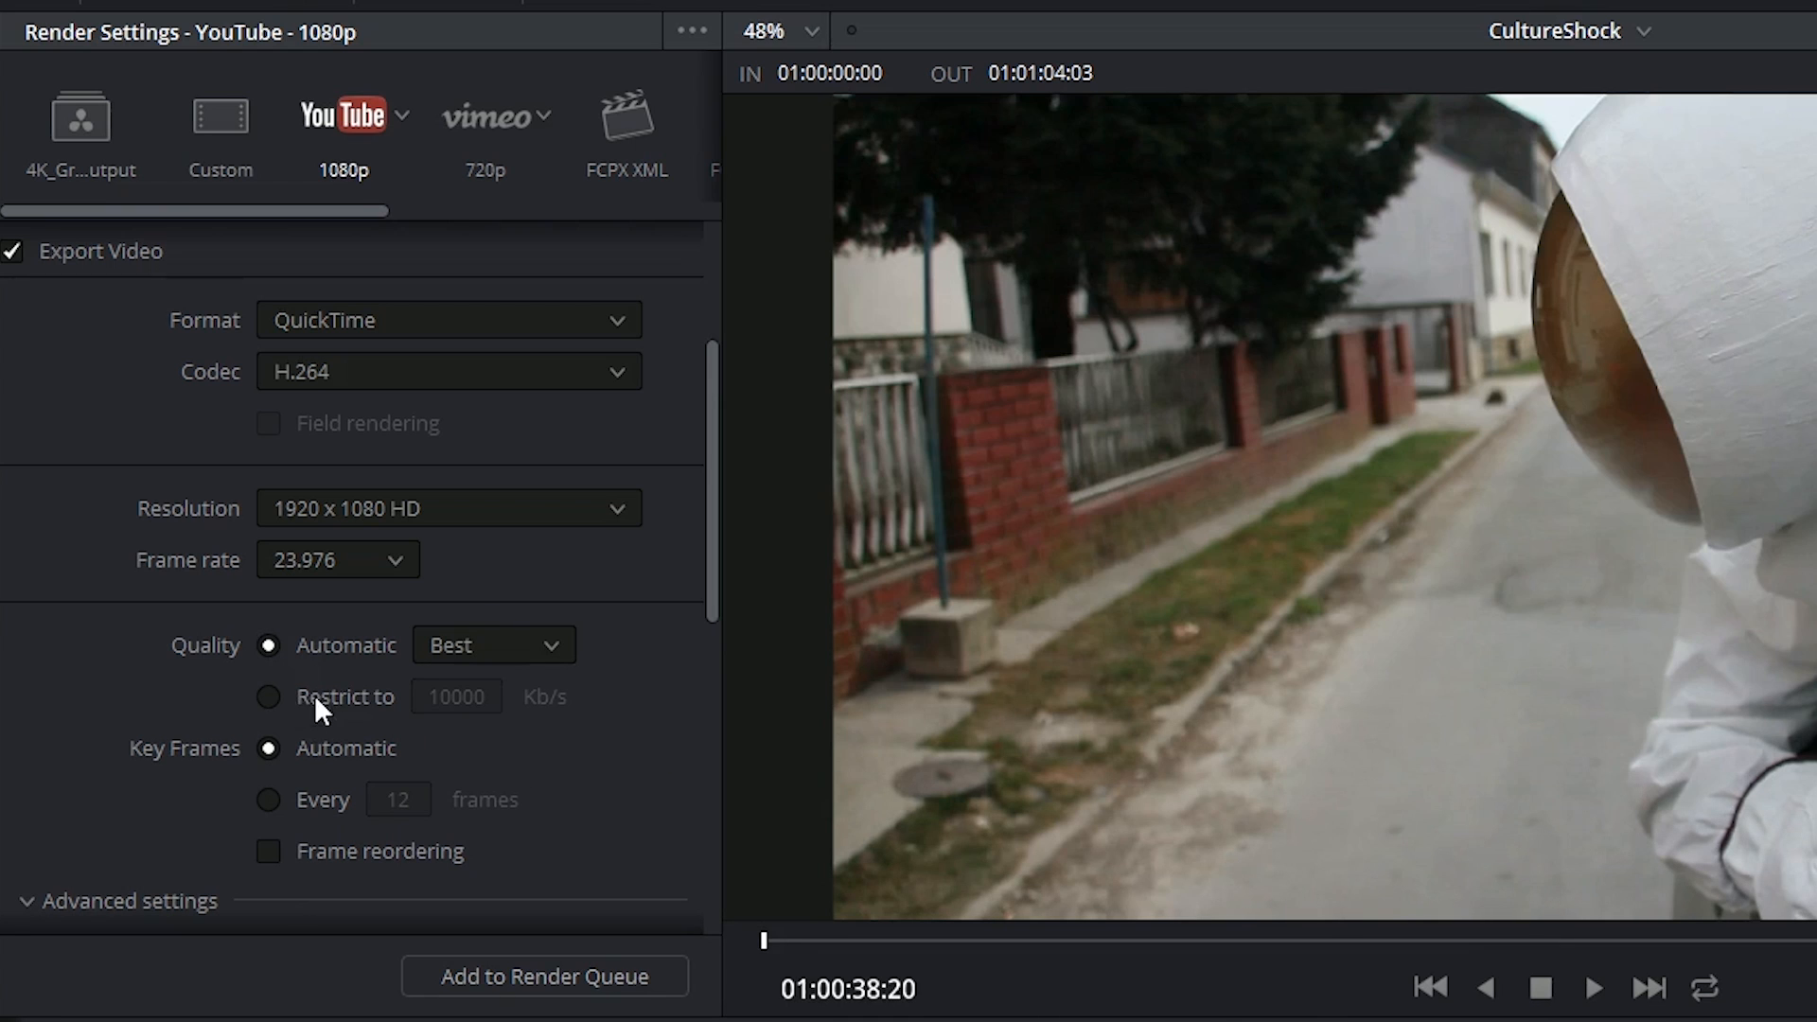
pyautogui.click(268, 695)
pyautogui.write('9000')
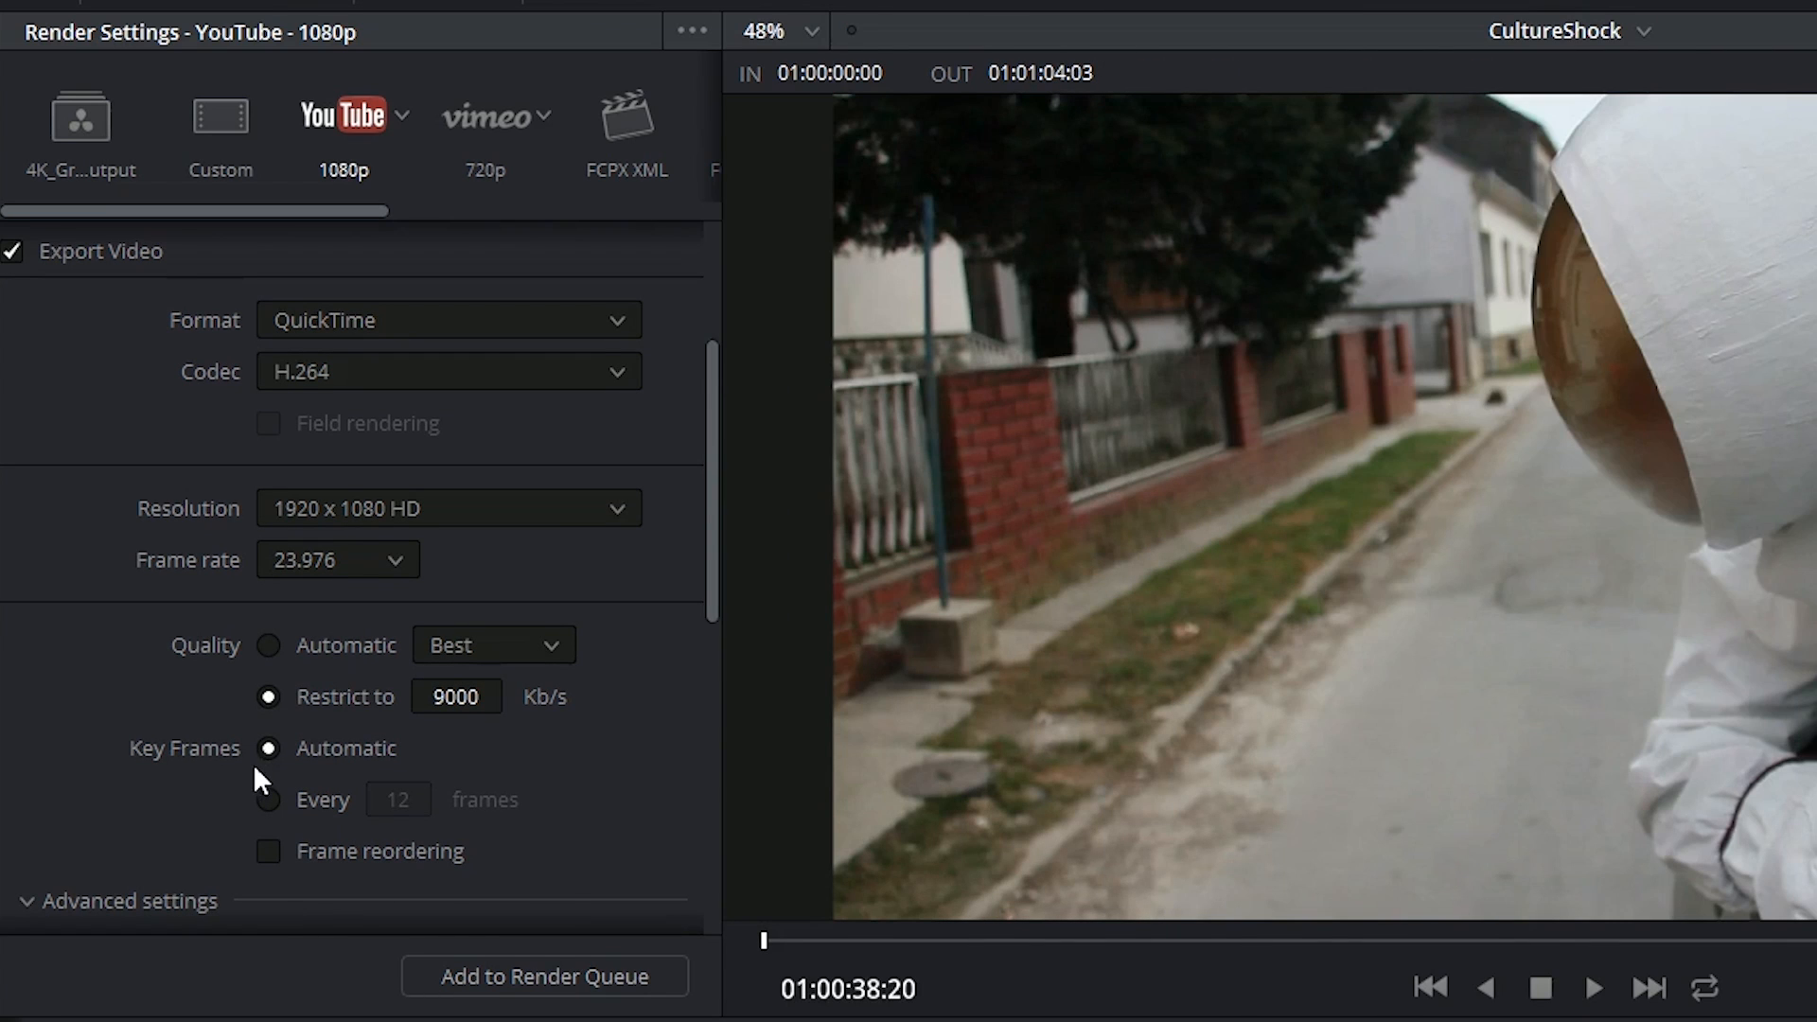
pyautogui.moveTo(336, 319)
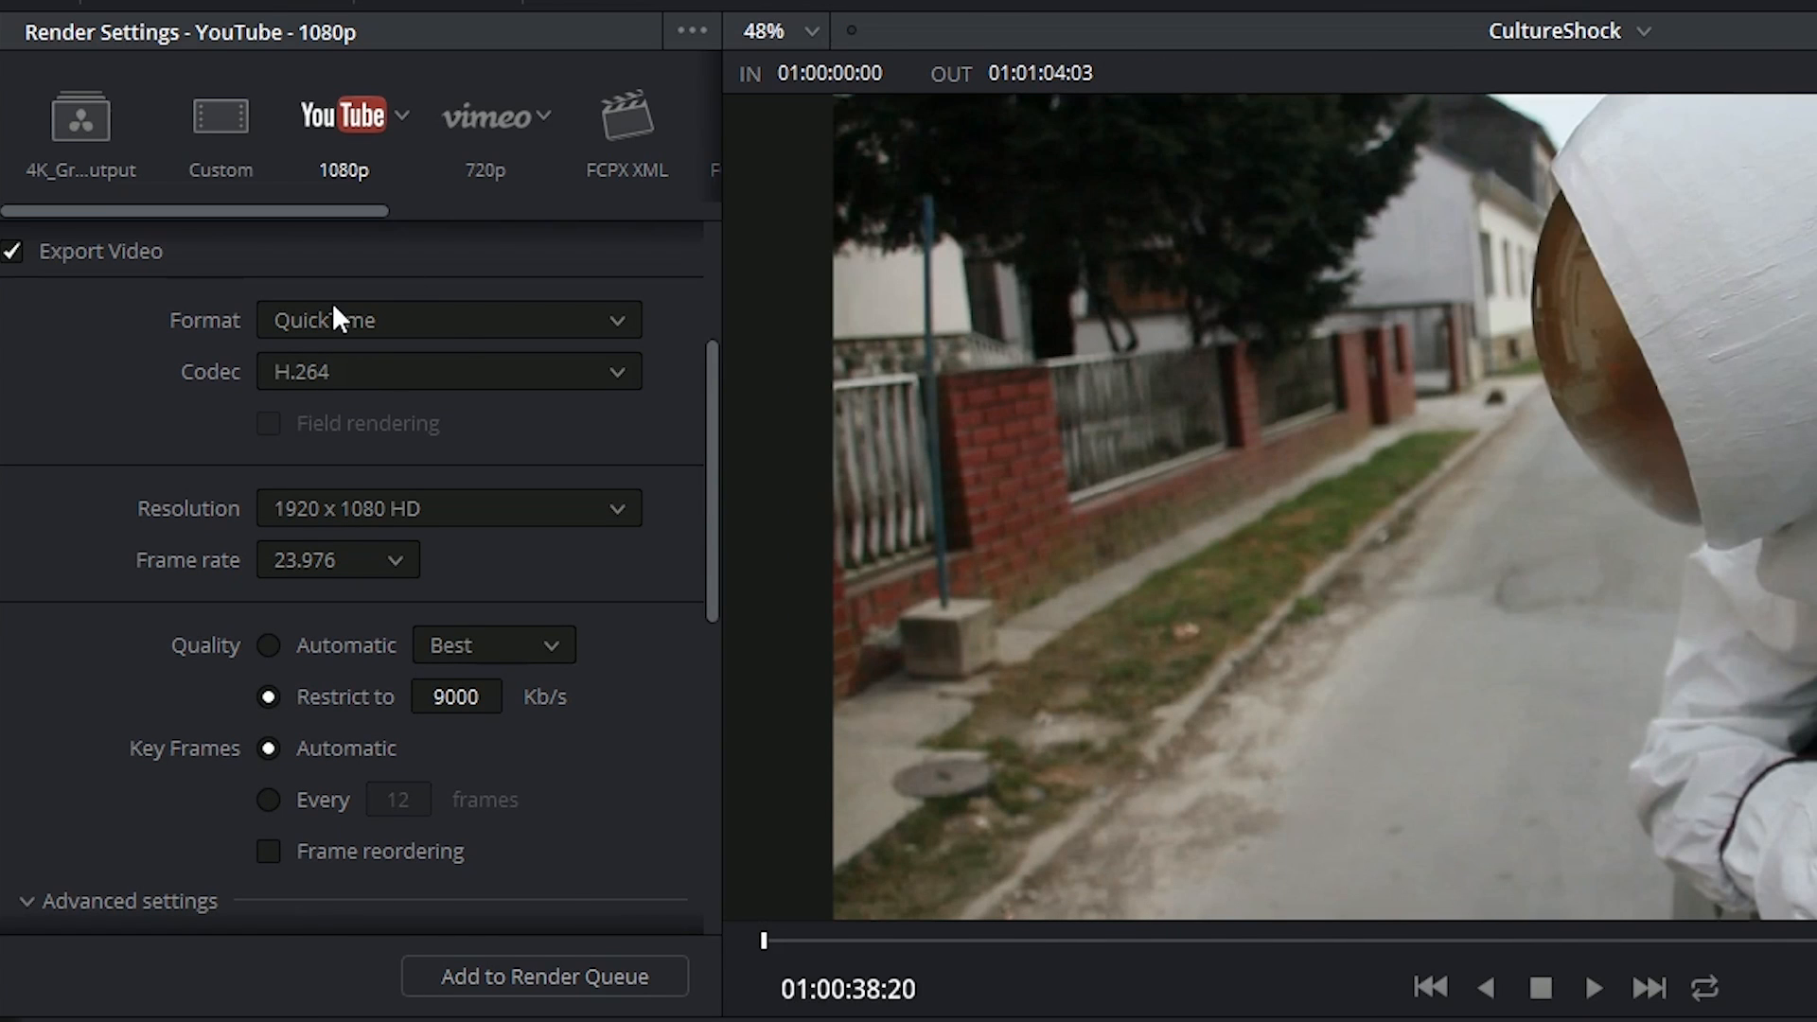
# Step: Expand Advanced settings, keeping Square pixel aspect ratio and Data Levels on Auto
pyautogui.scroll(-3)
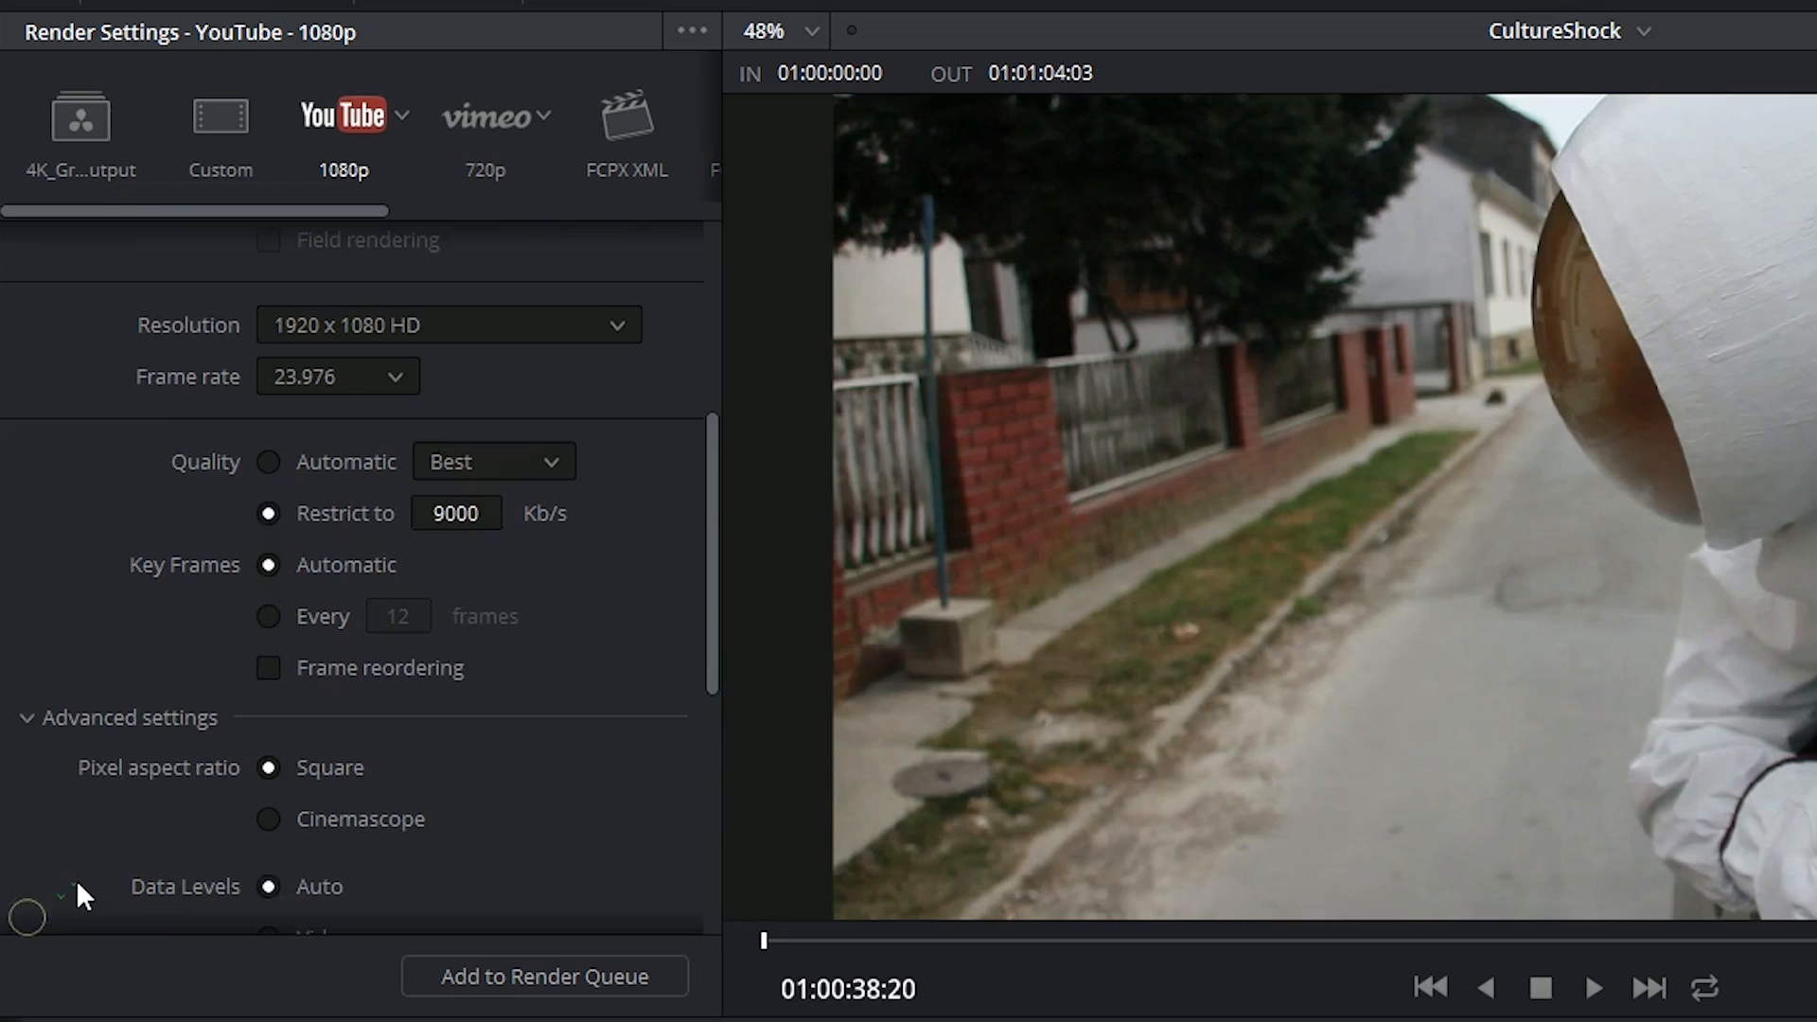
pyautogui.scroll(-3)
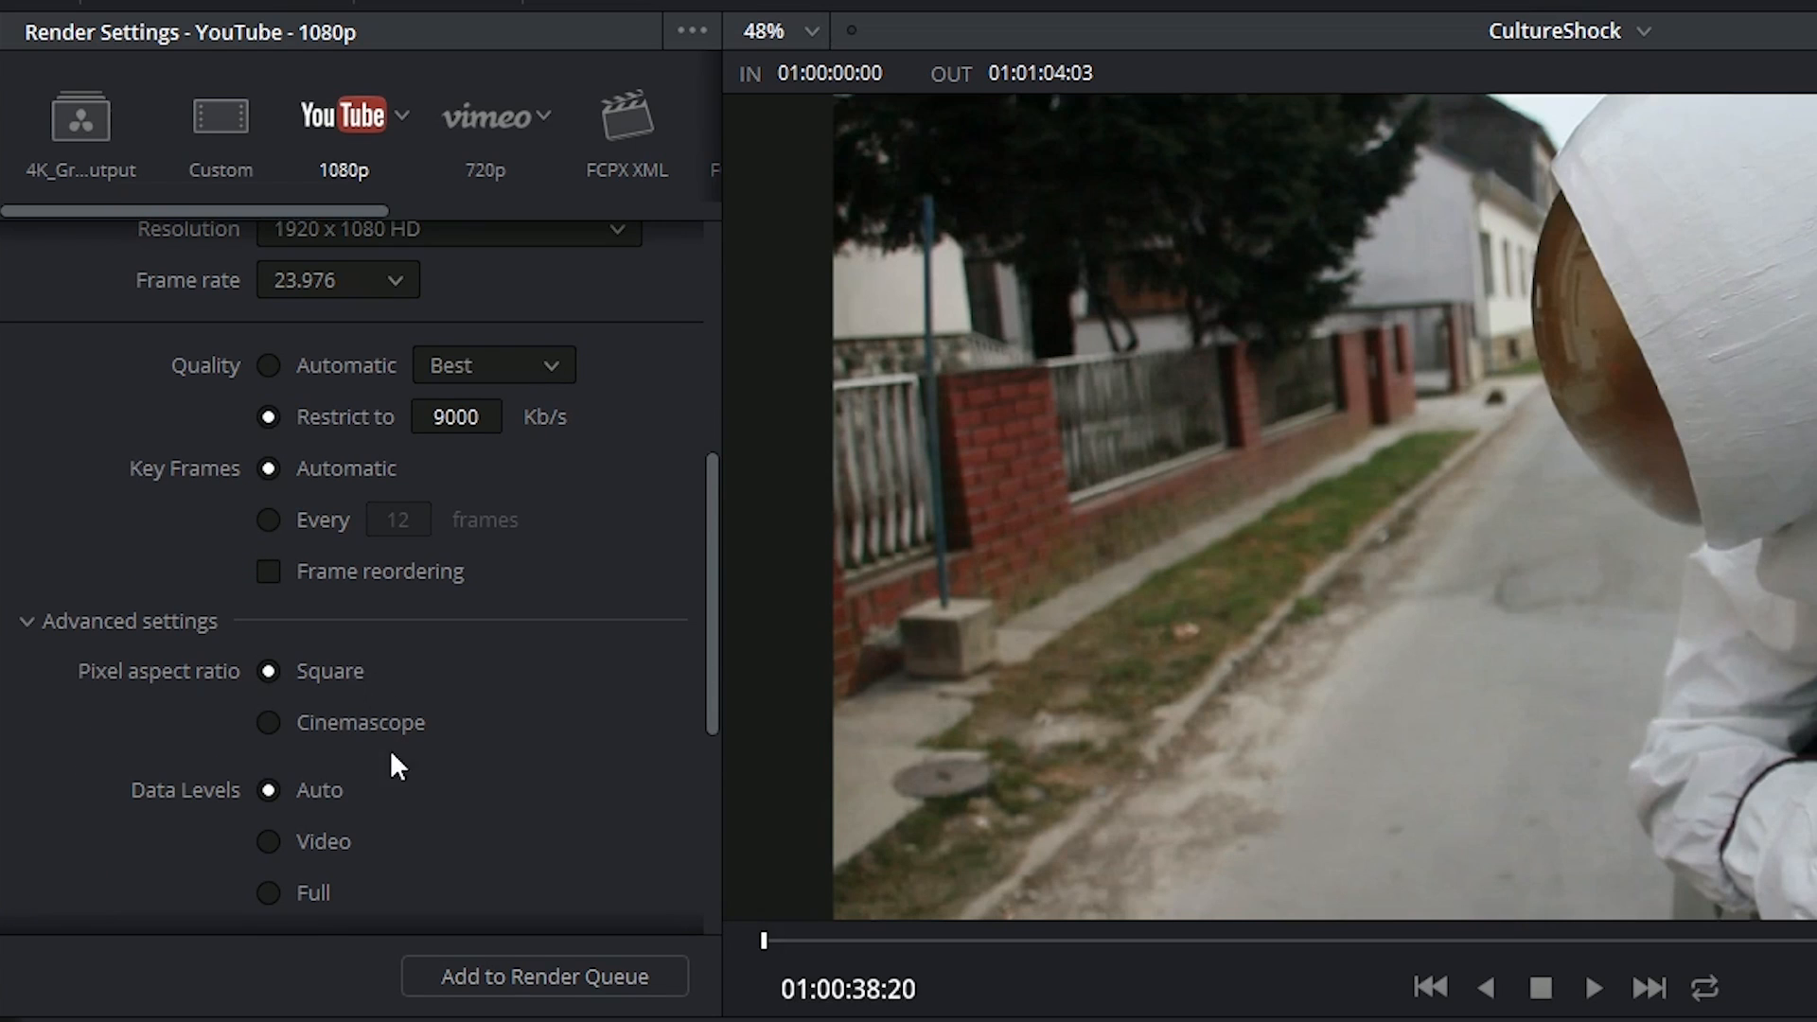
pyautogui.moveTo(363, 696)
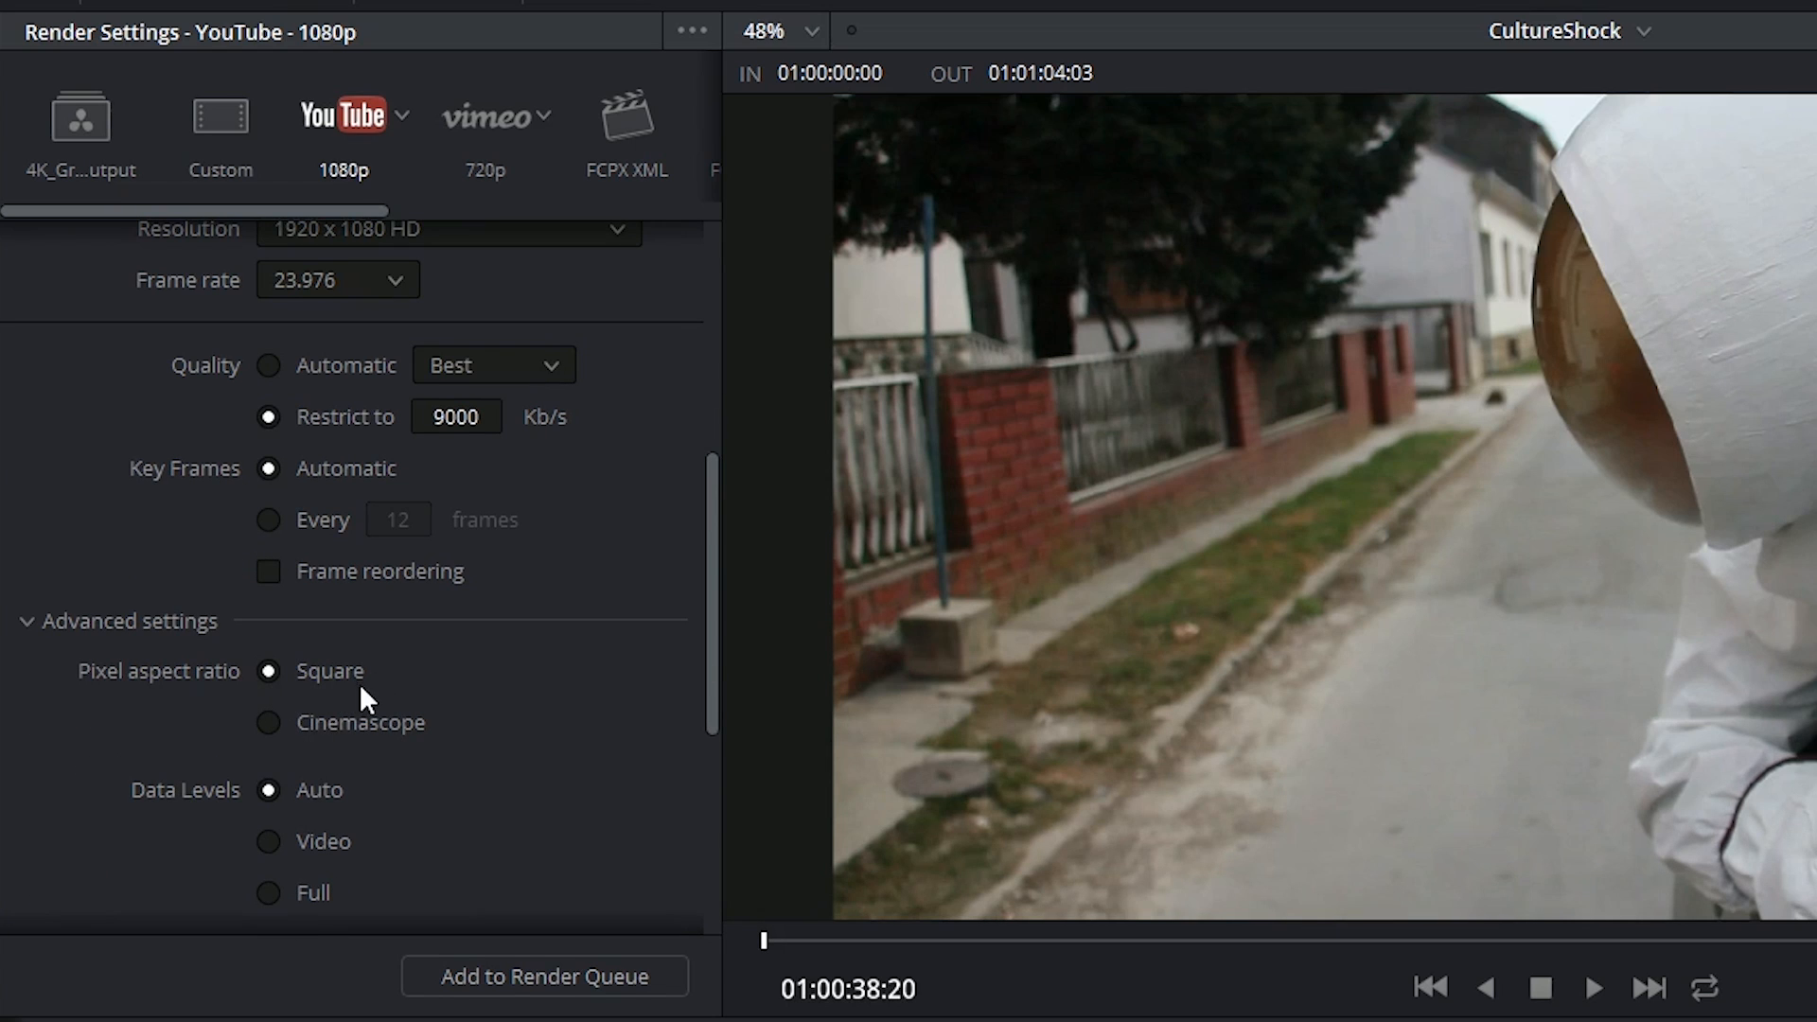
pyautogui.scroll(-3)
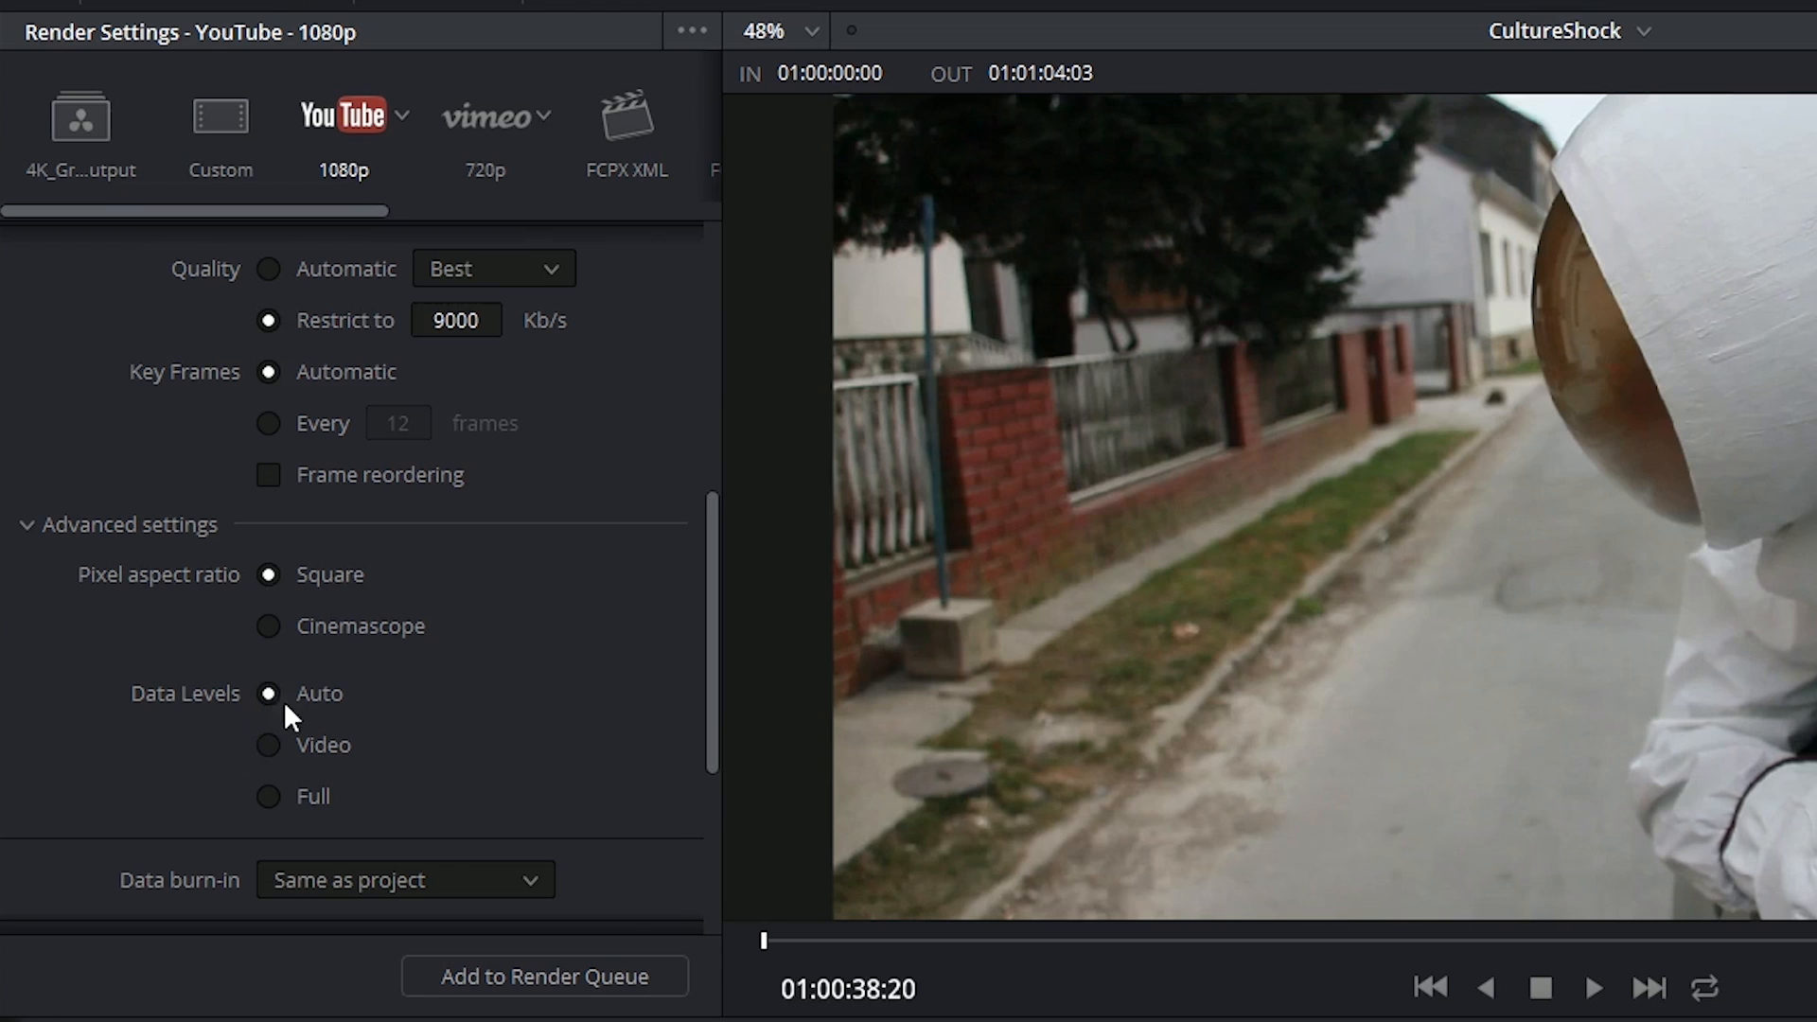
pyautogui.moveTo(331, 724)
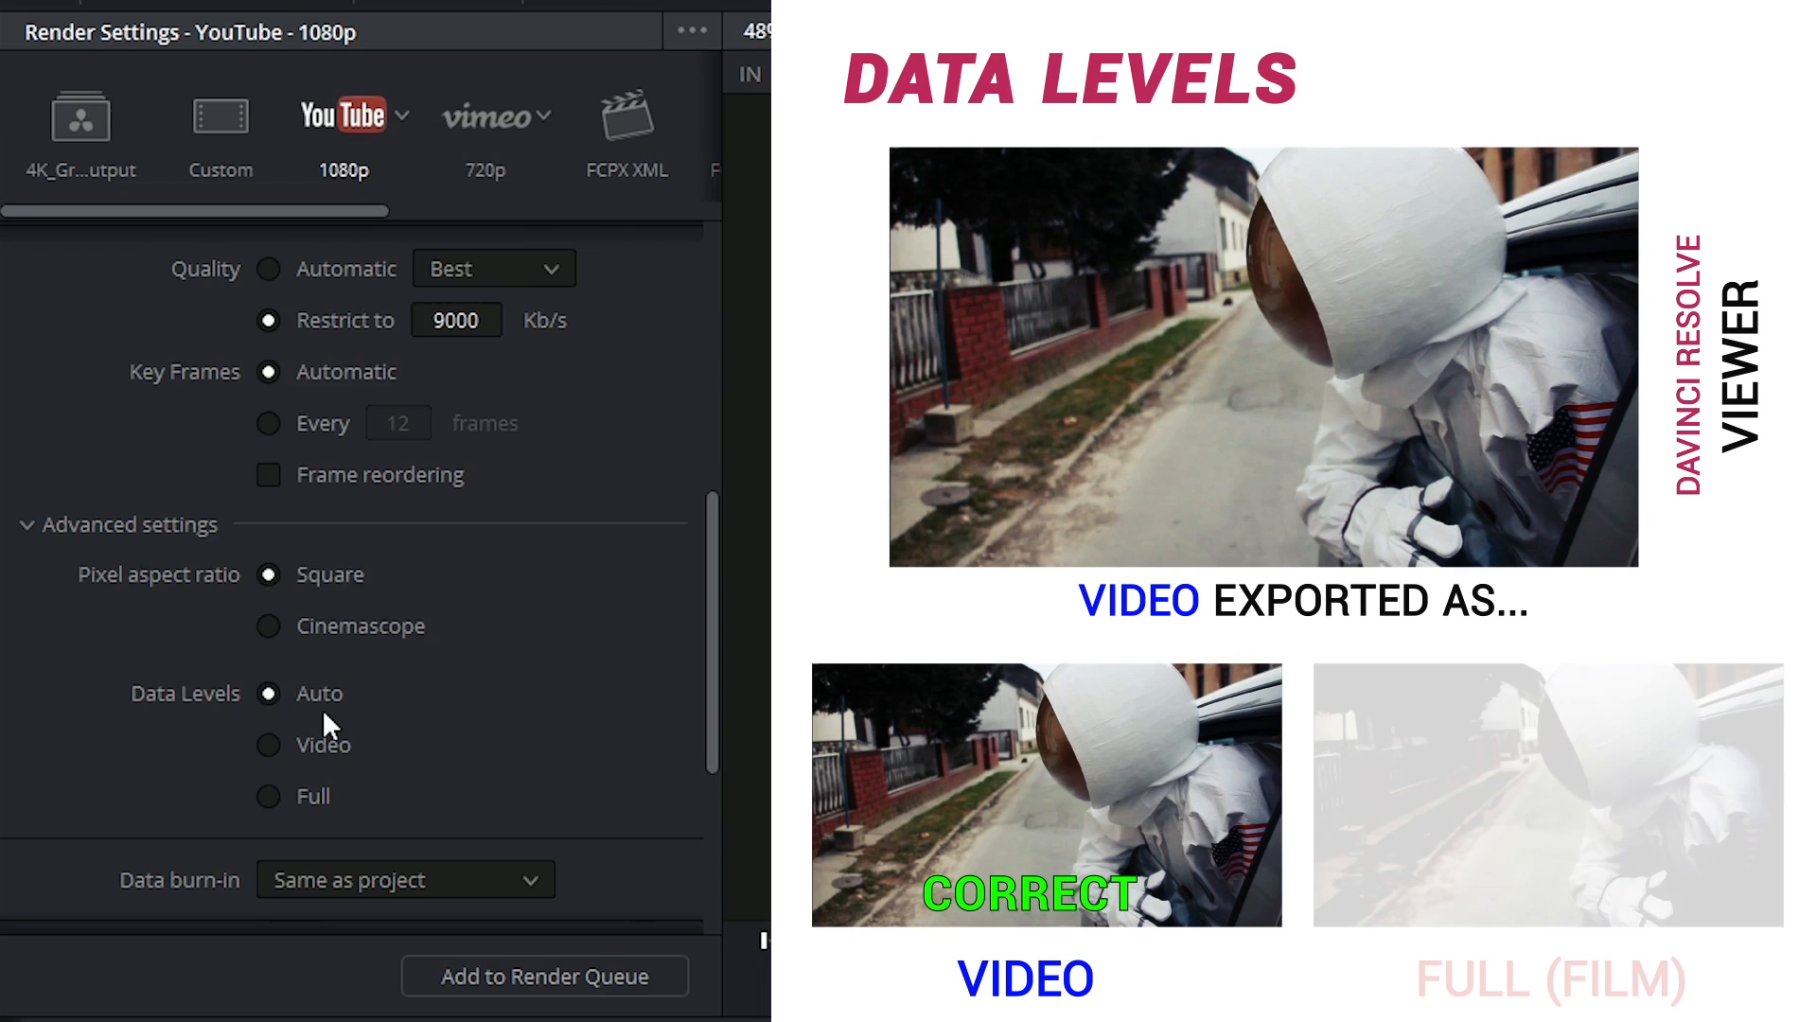
pyautogui.click(268, 743)
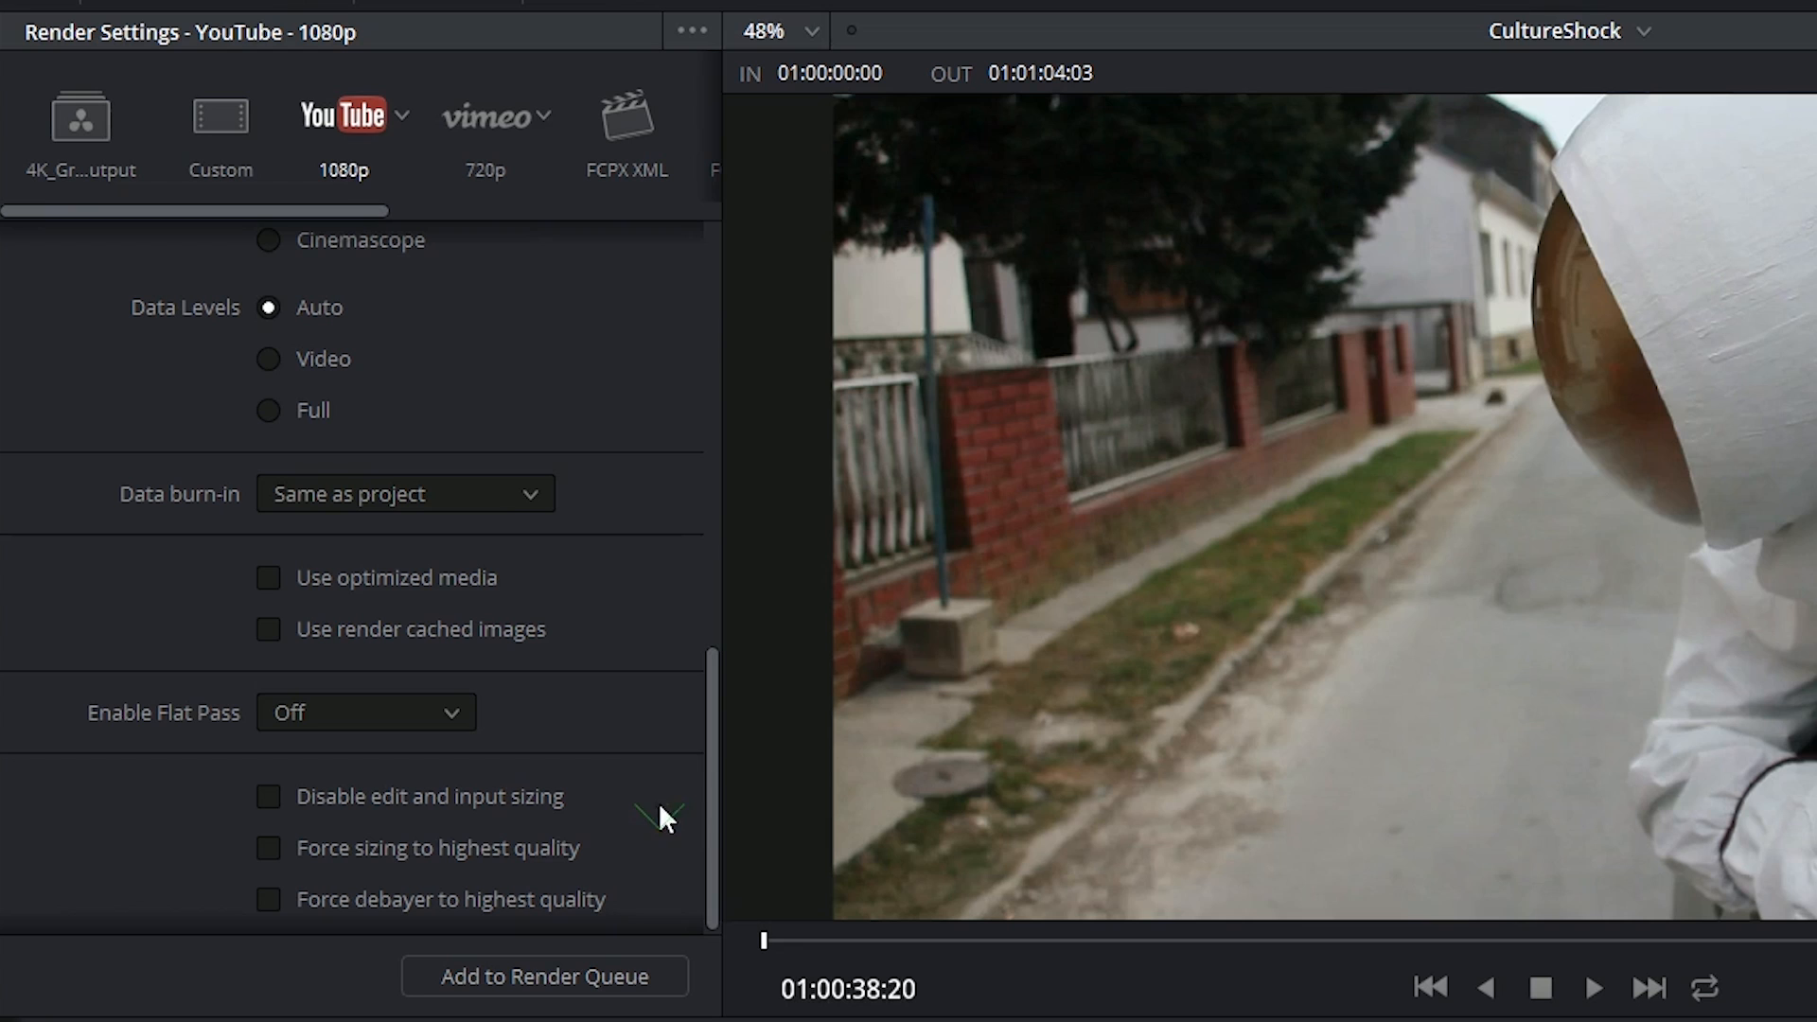
pyautogui.moveTo(190, 510)
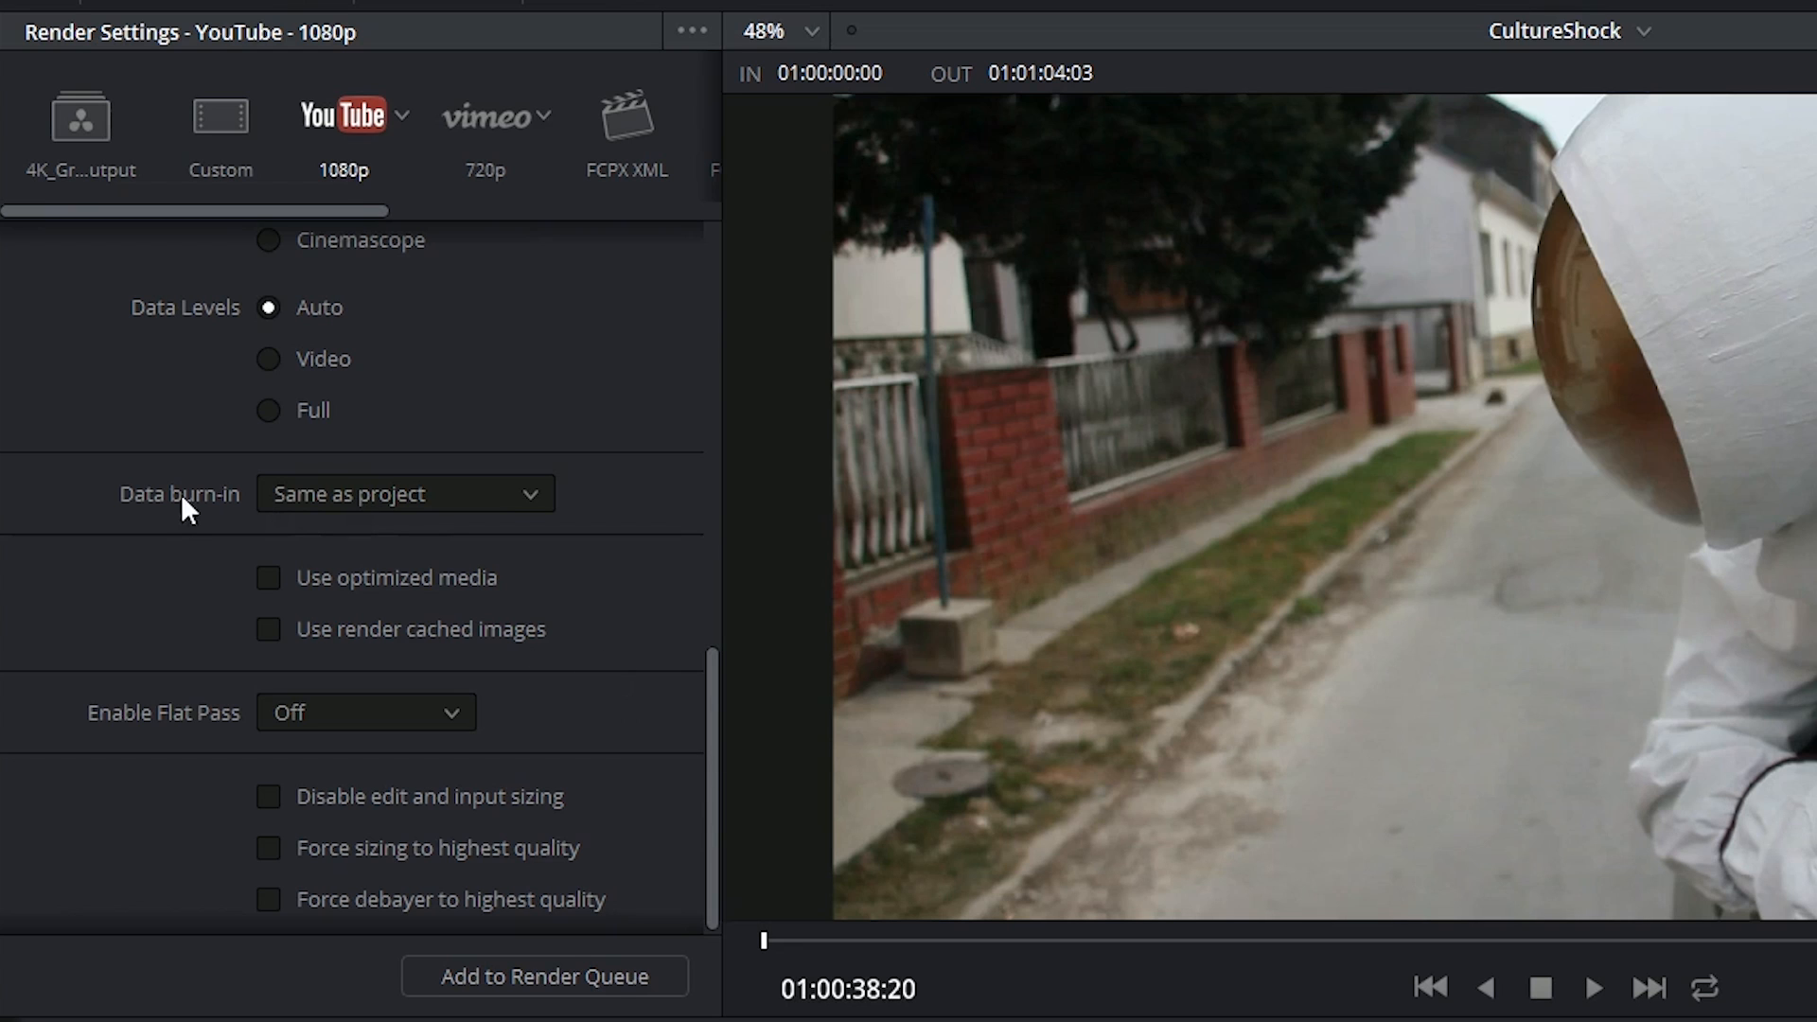
pyautogui.click(404, 494)
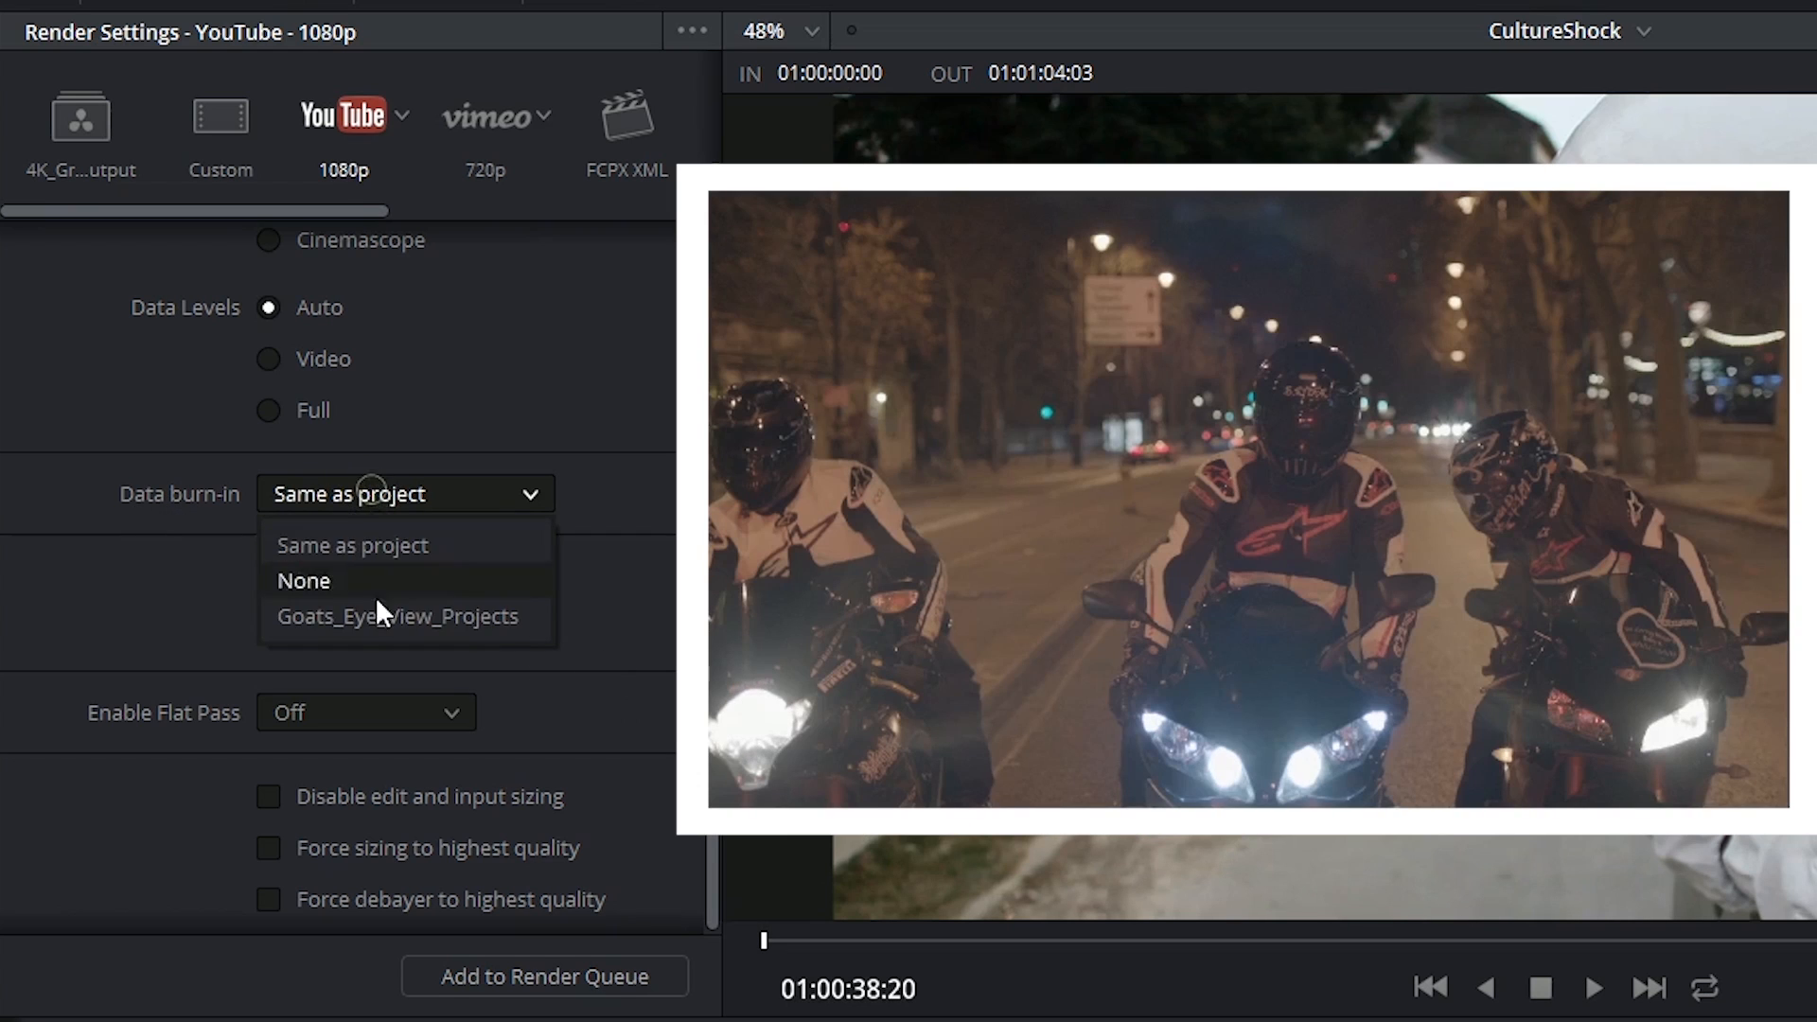
pyautogui.click(352, 545)
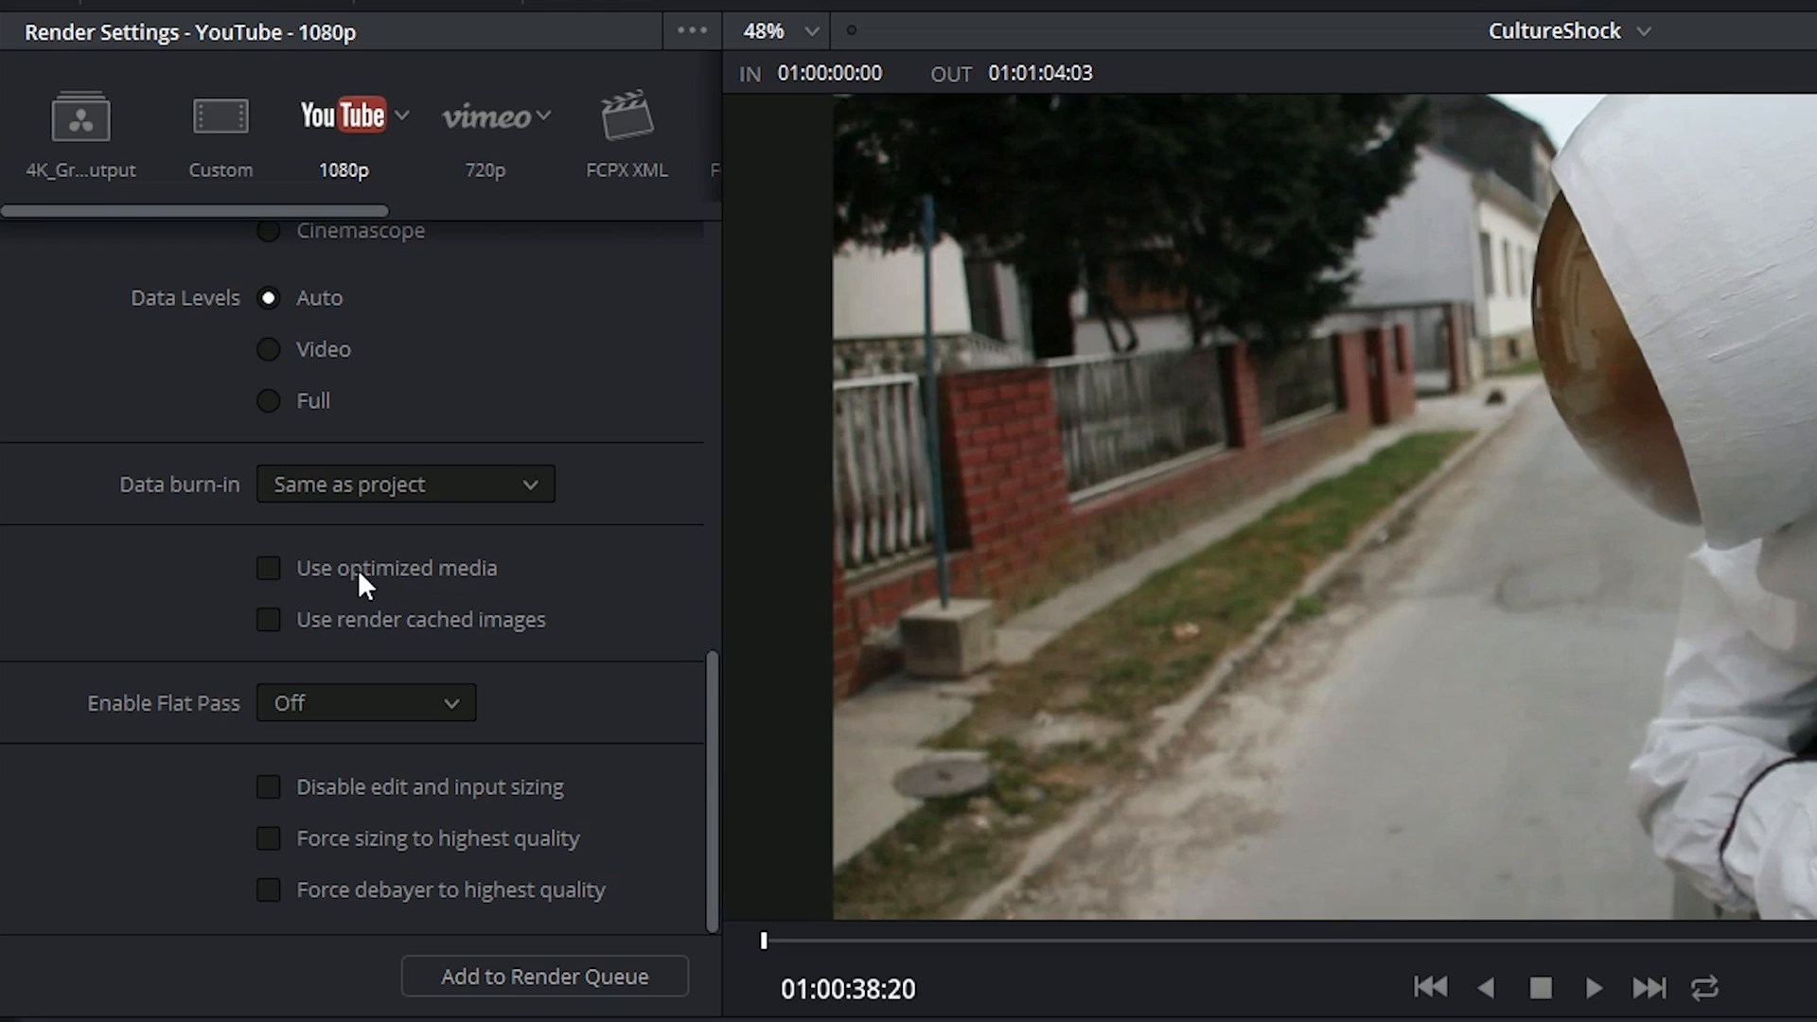
pyautogui.moveTo(415, 641)
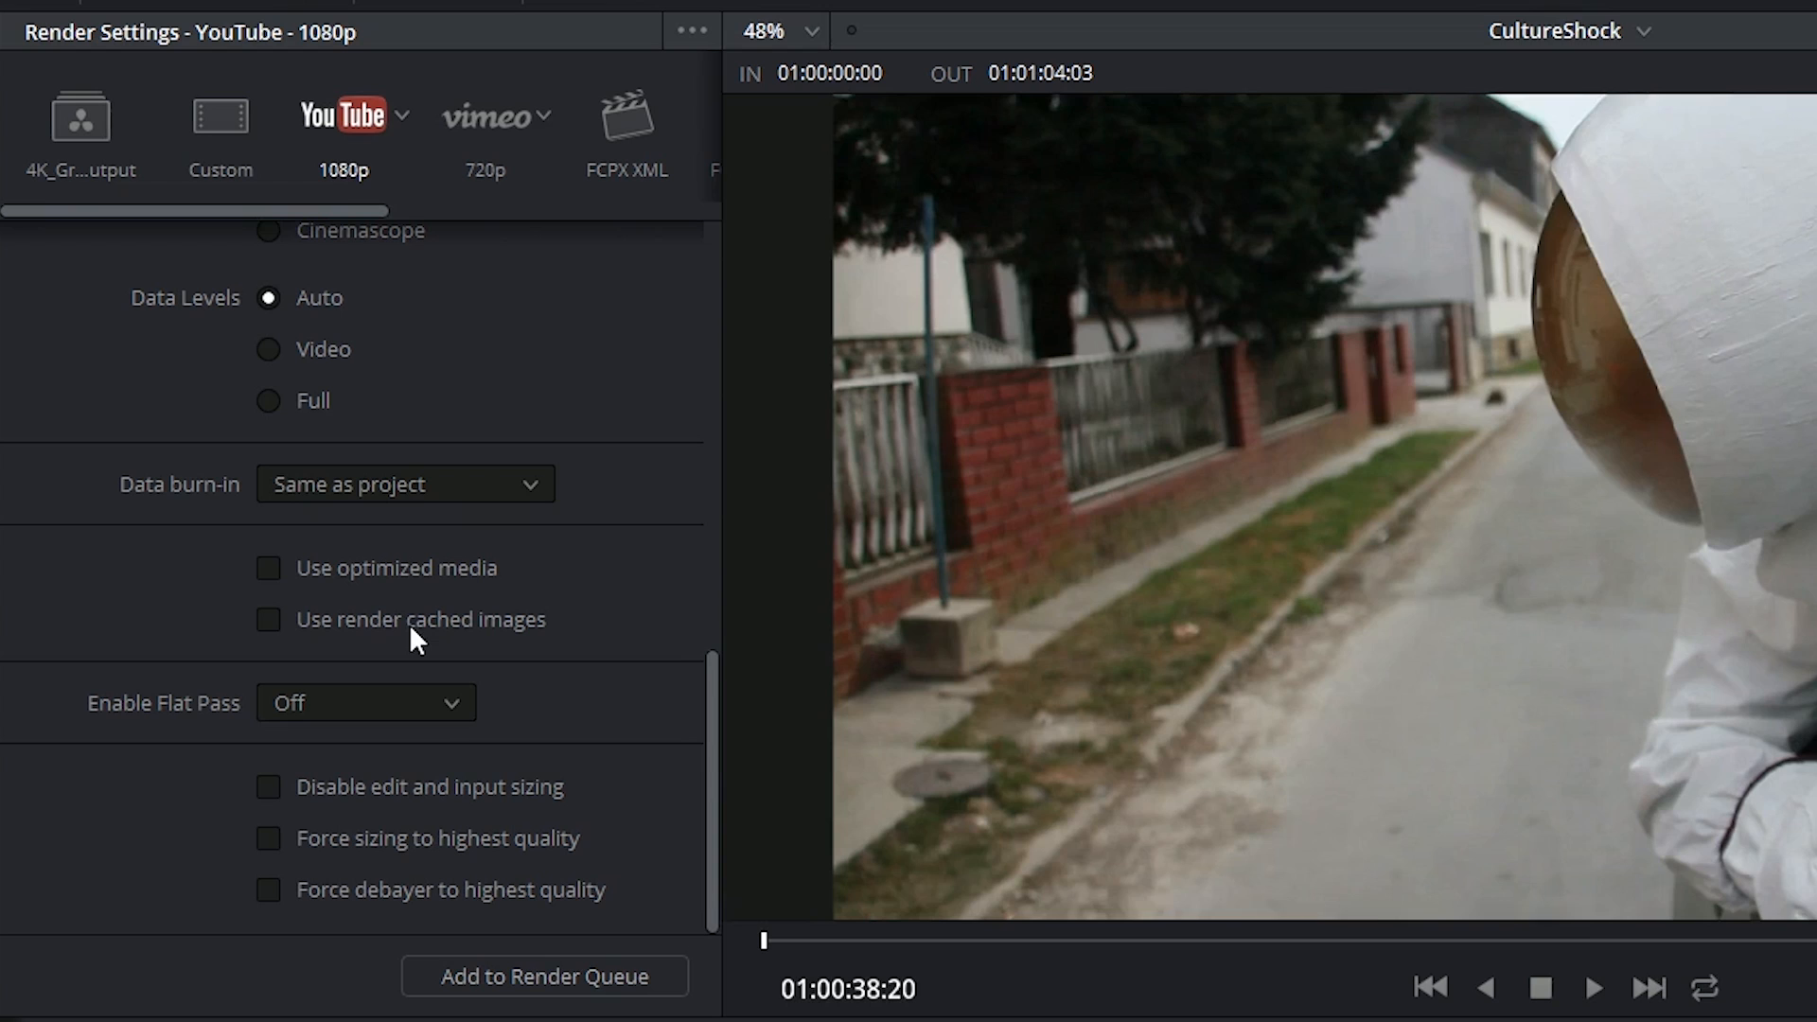
pyautogui.click(363, 702)
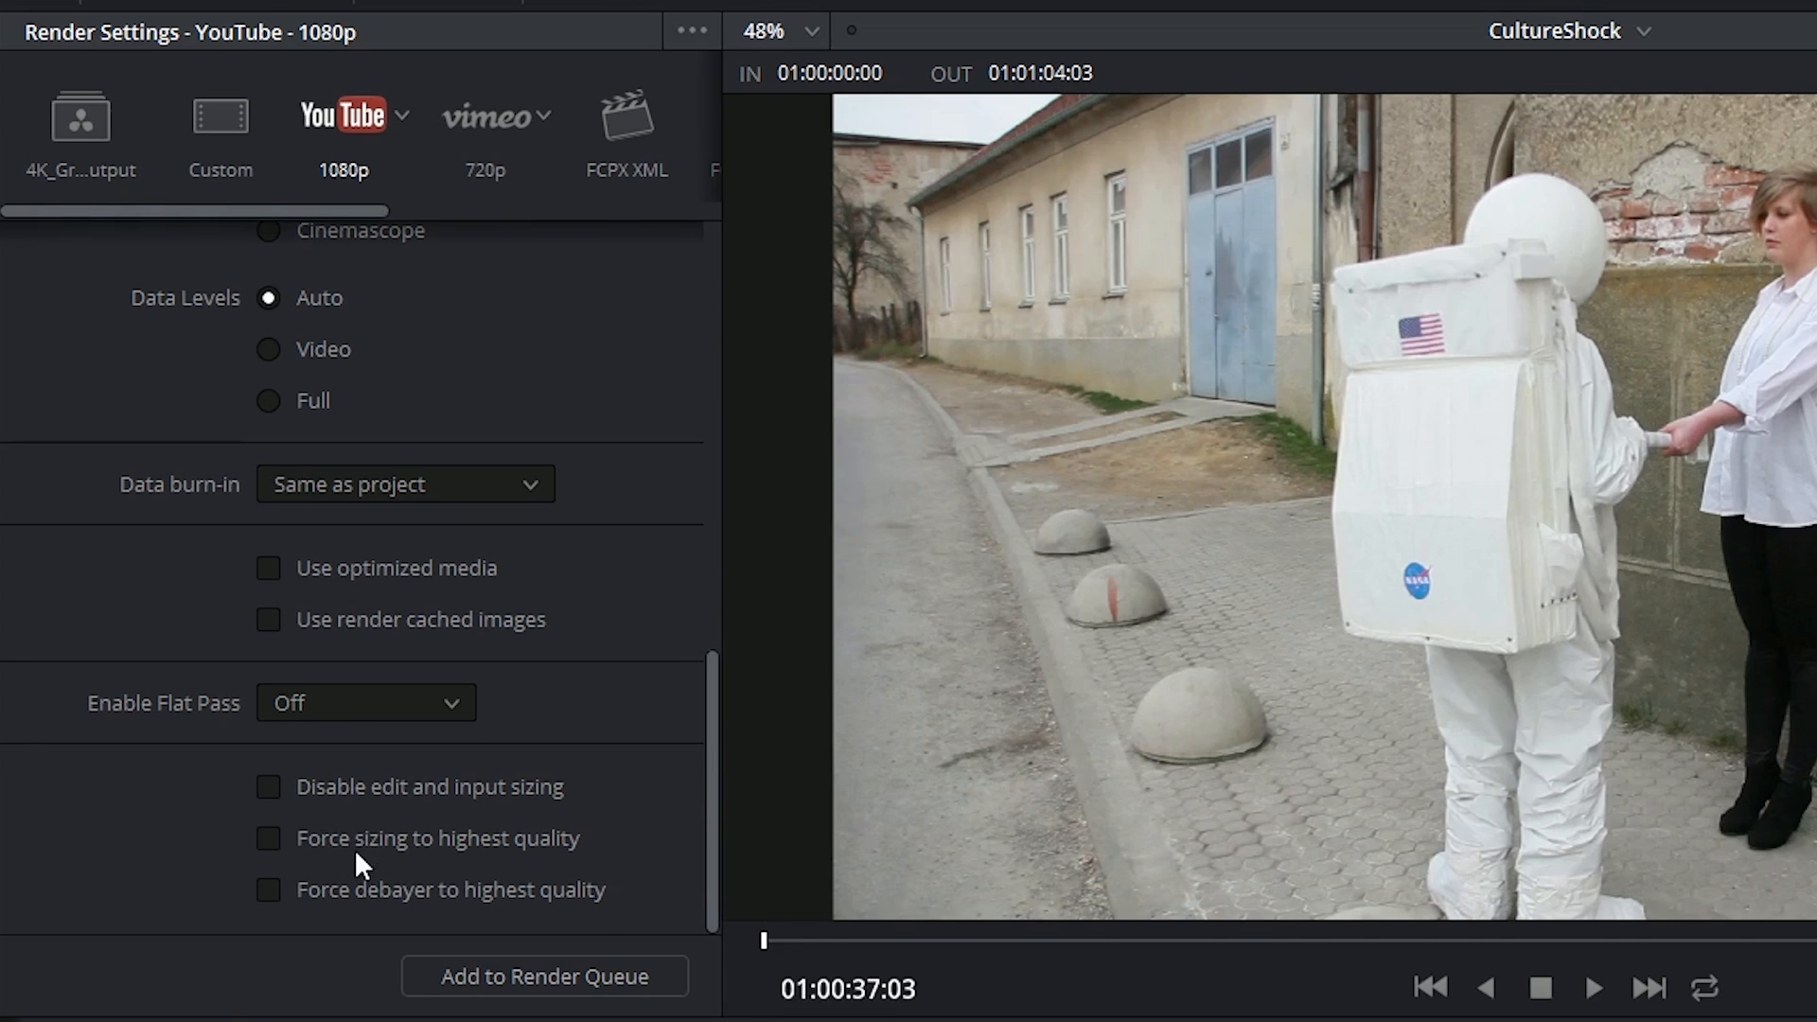
pyautogui.moveTo(395, 862)
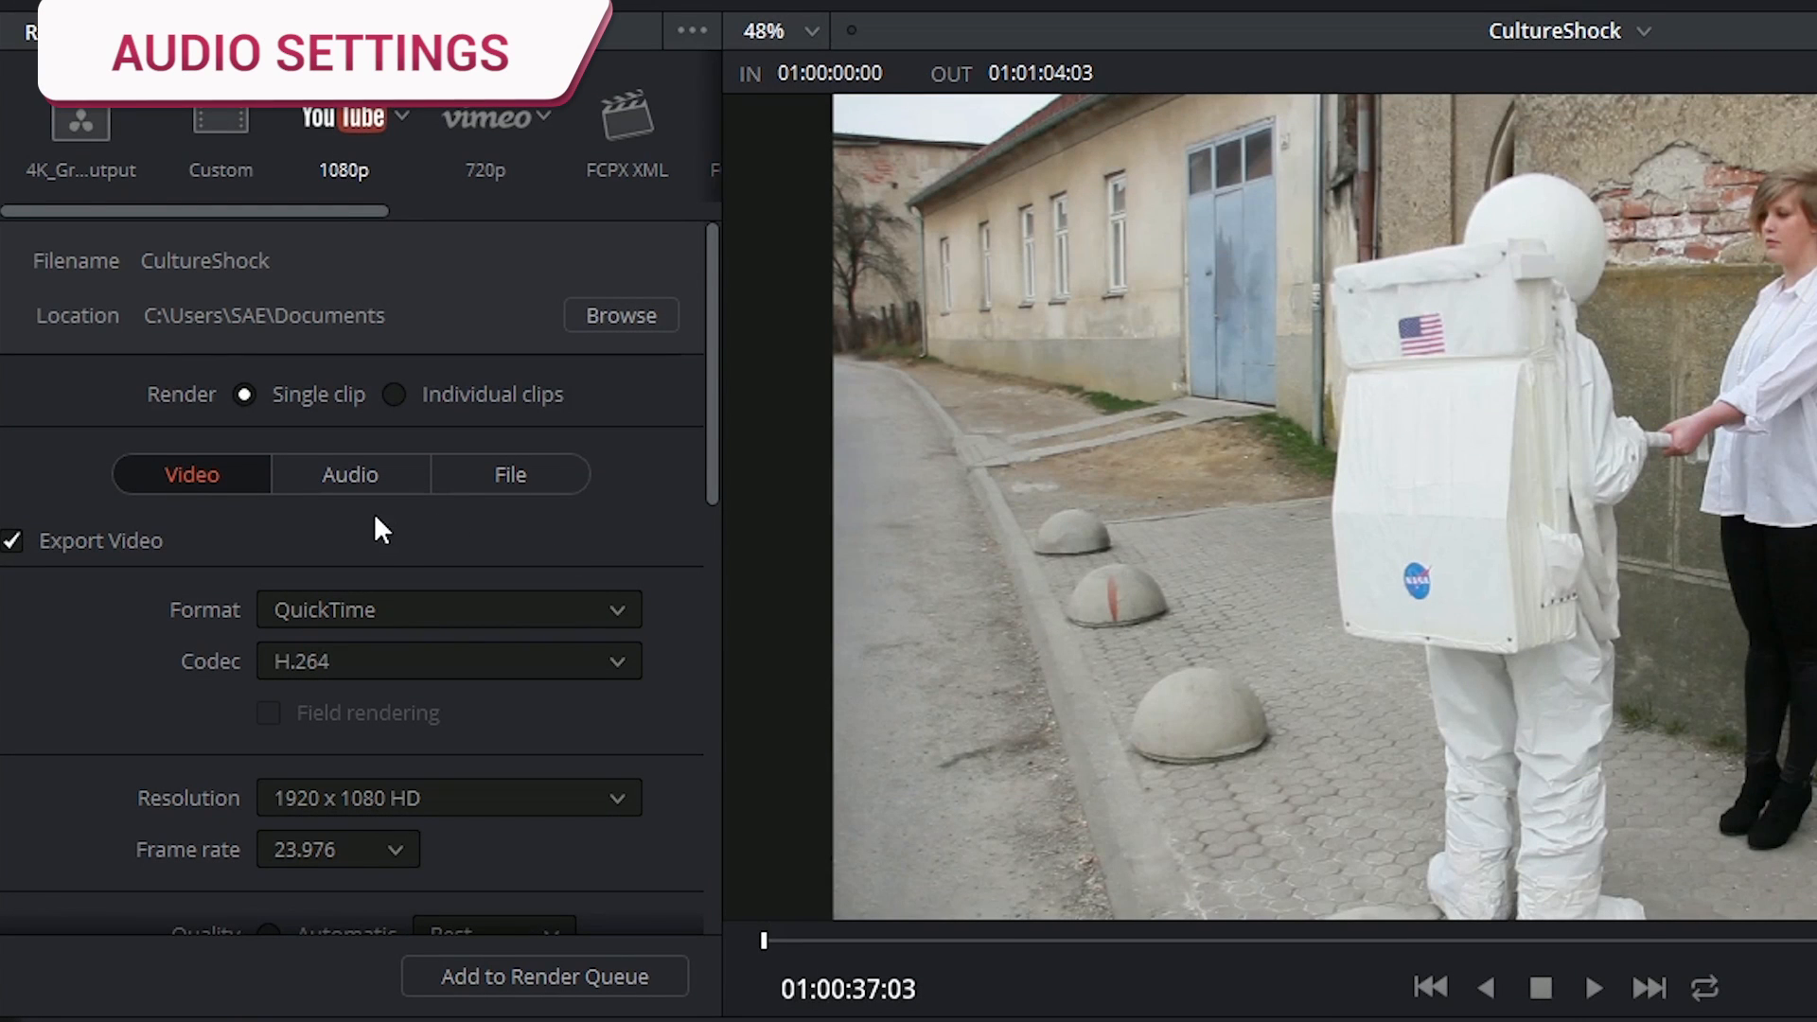
# Step: Enable audio export as Linear PCM with 2 channels
pyautogui.click(350, 474)
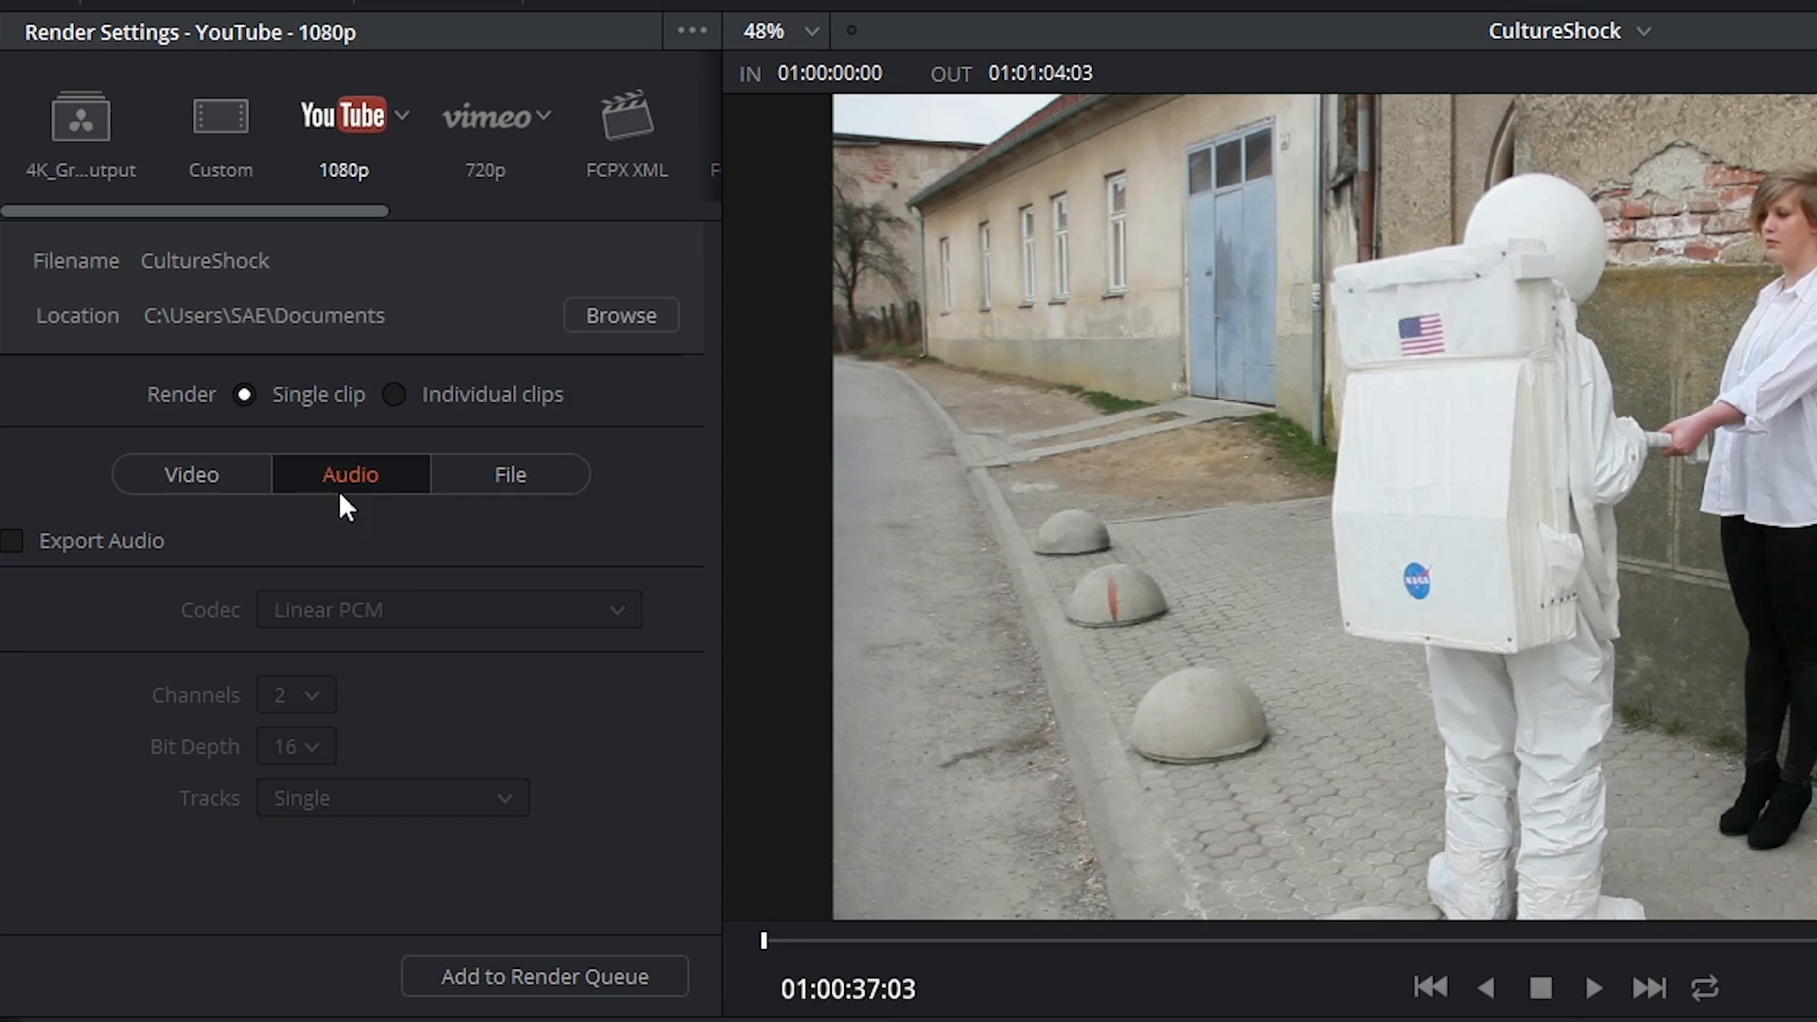
pyautogui.click(12, 541)
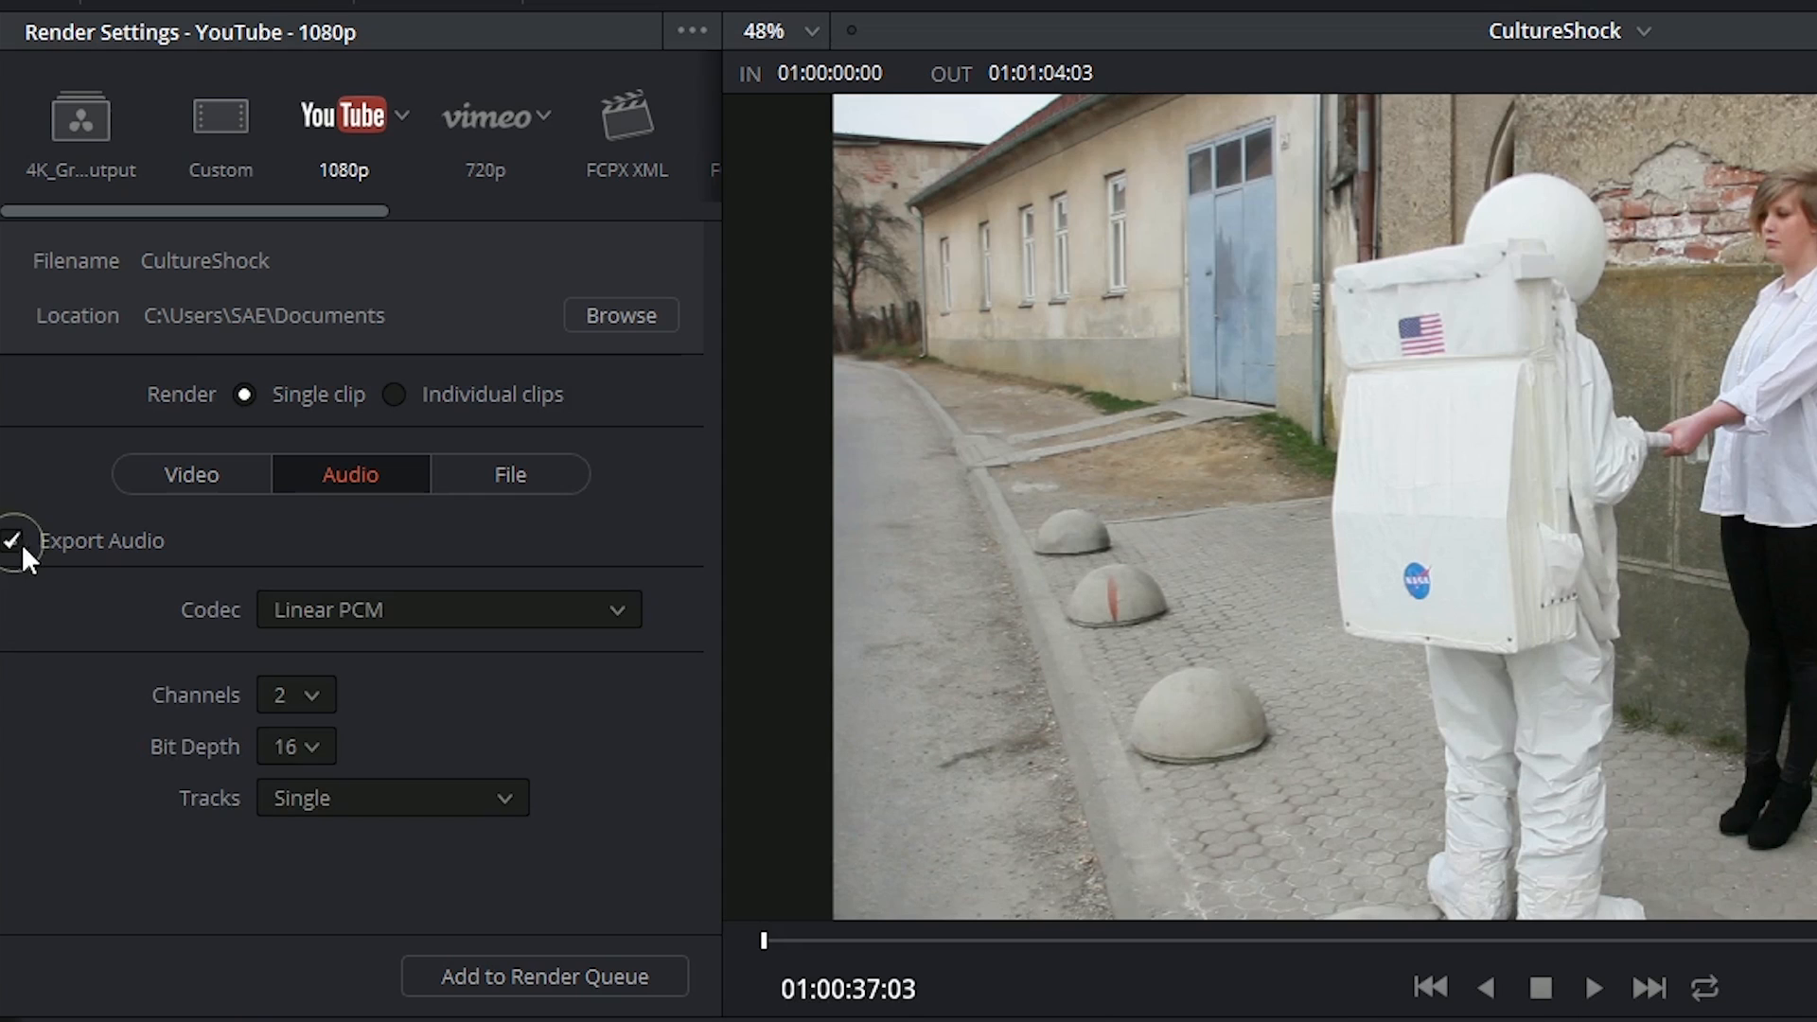
pyautogui.click(448, 609)
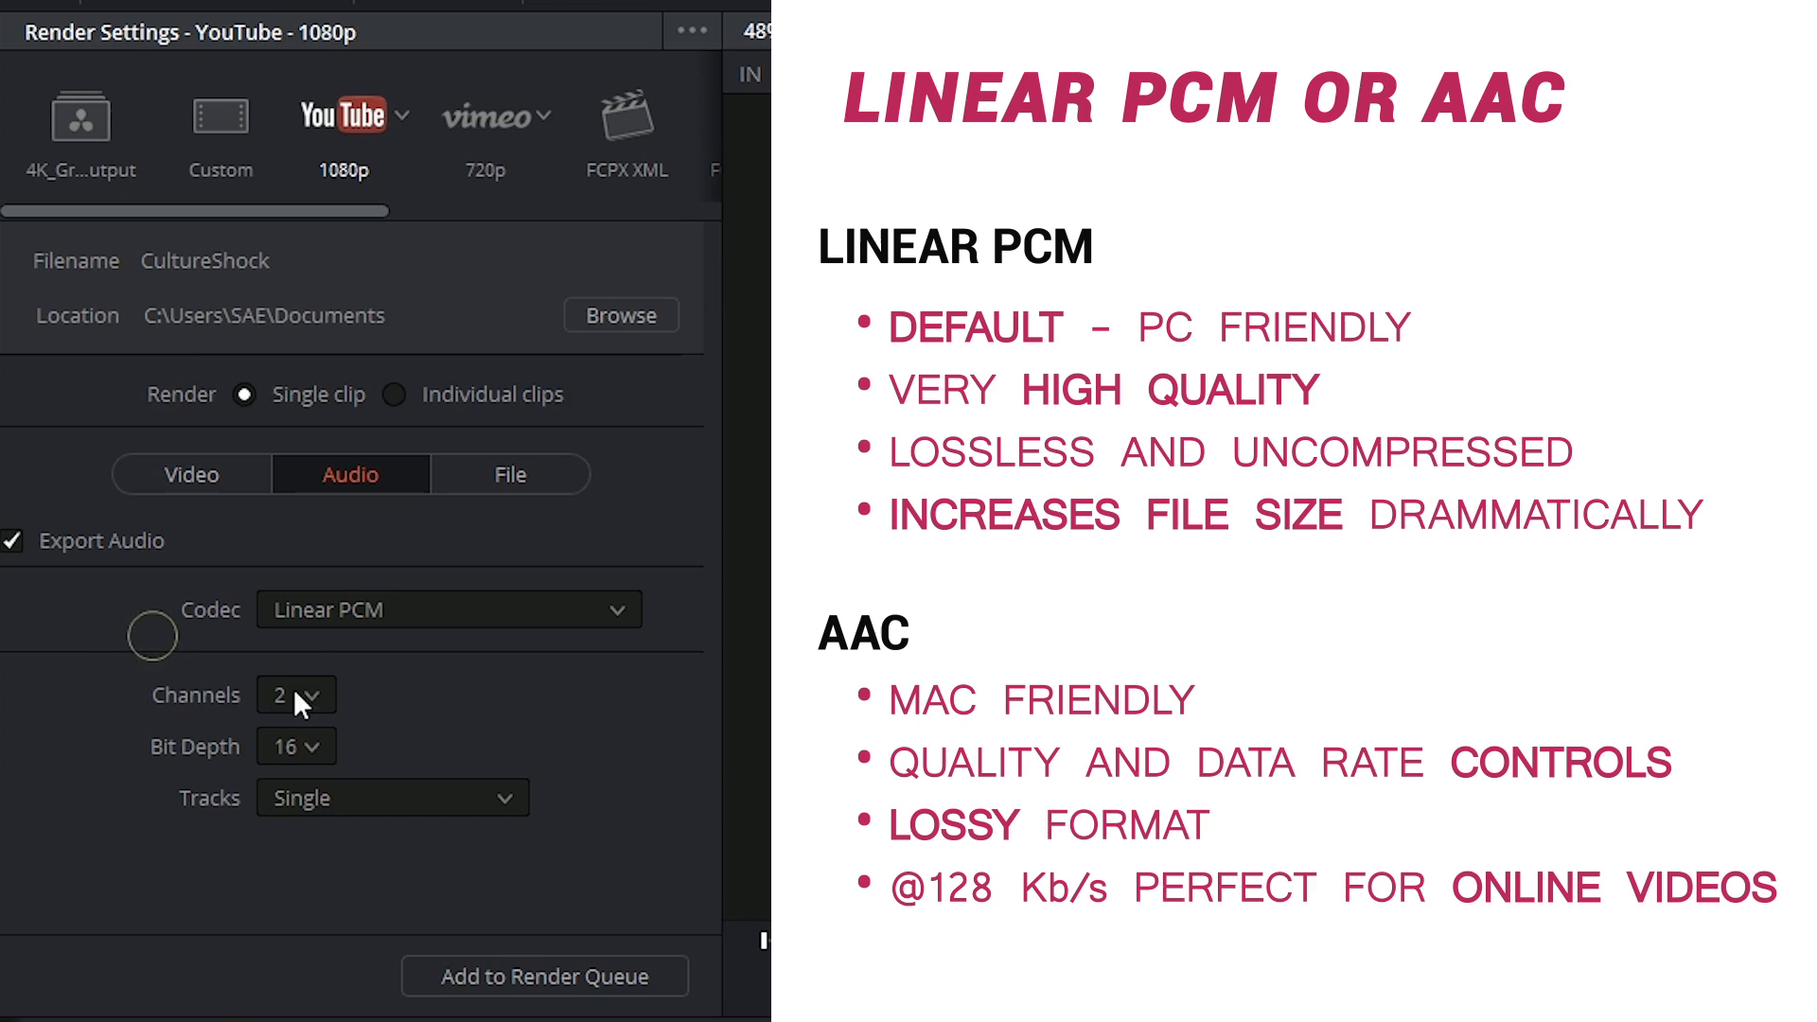
pyautogui.click(295, 693)
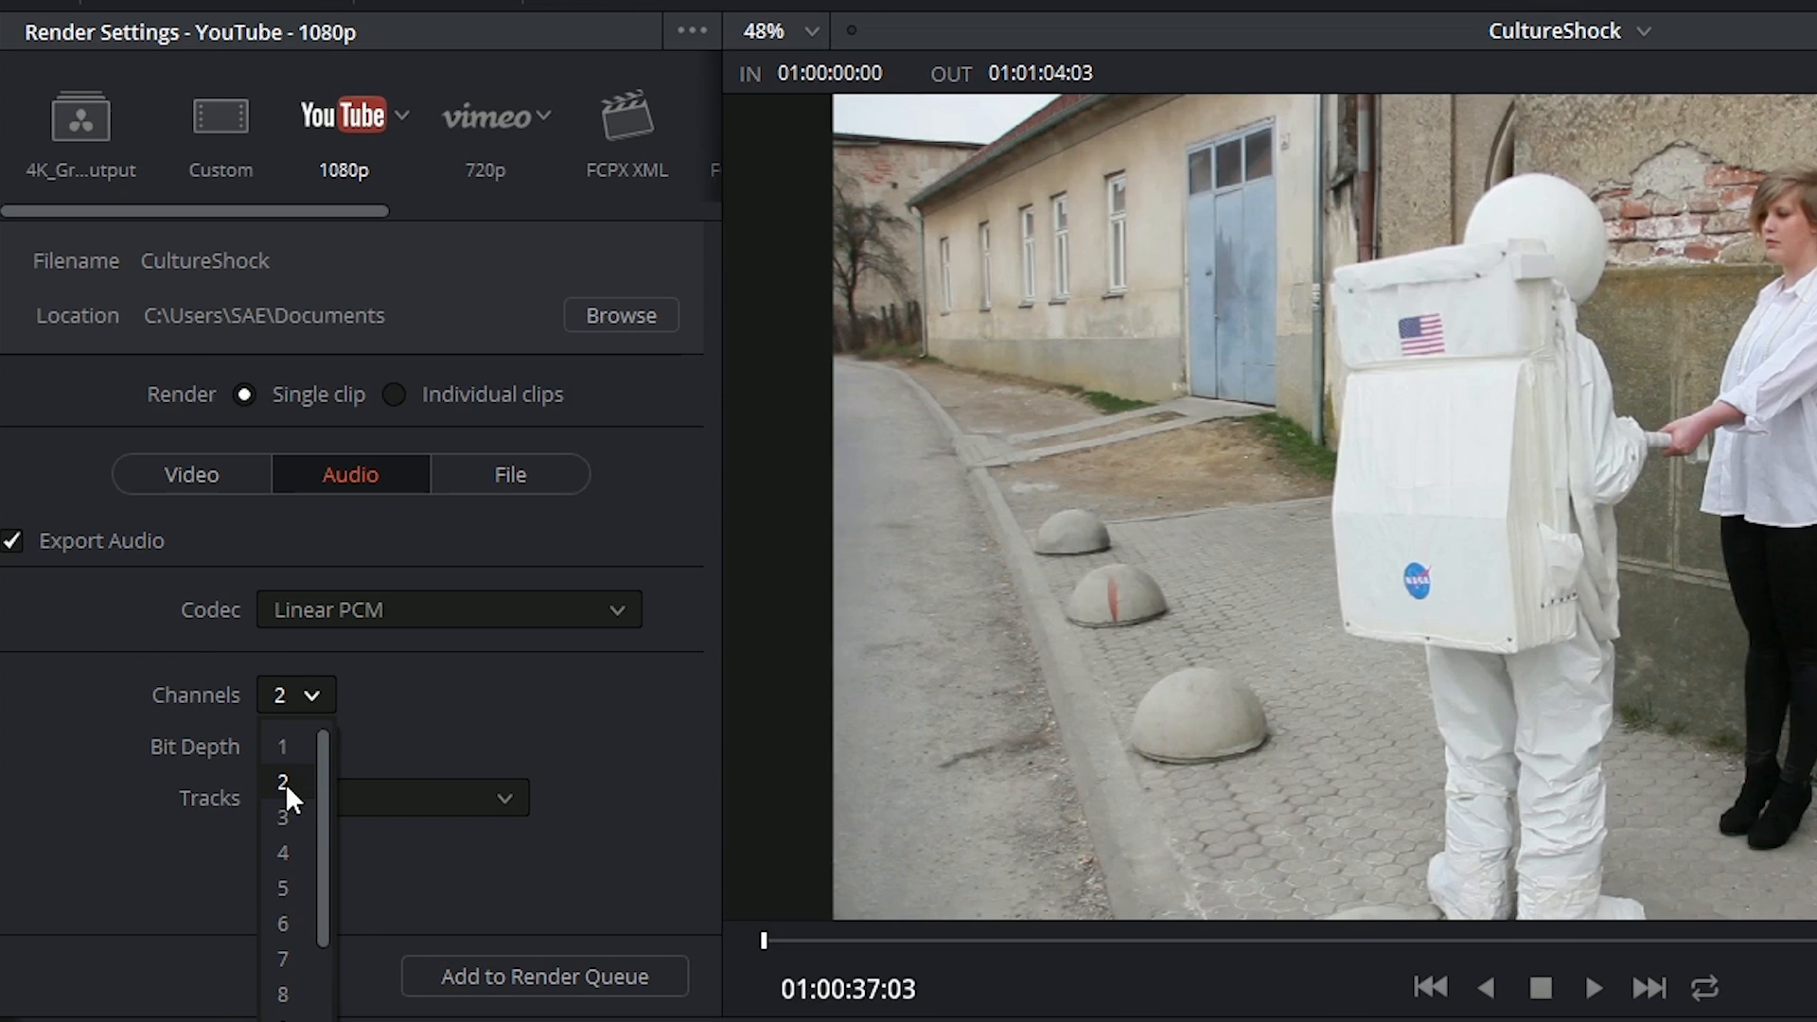
pyautogui.click(282, 780)
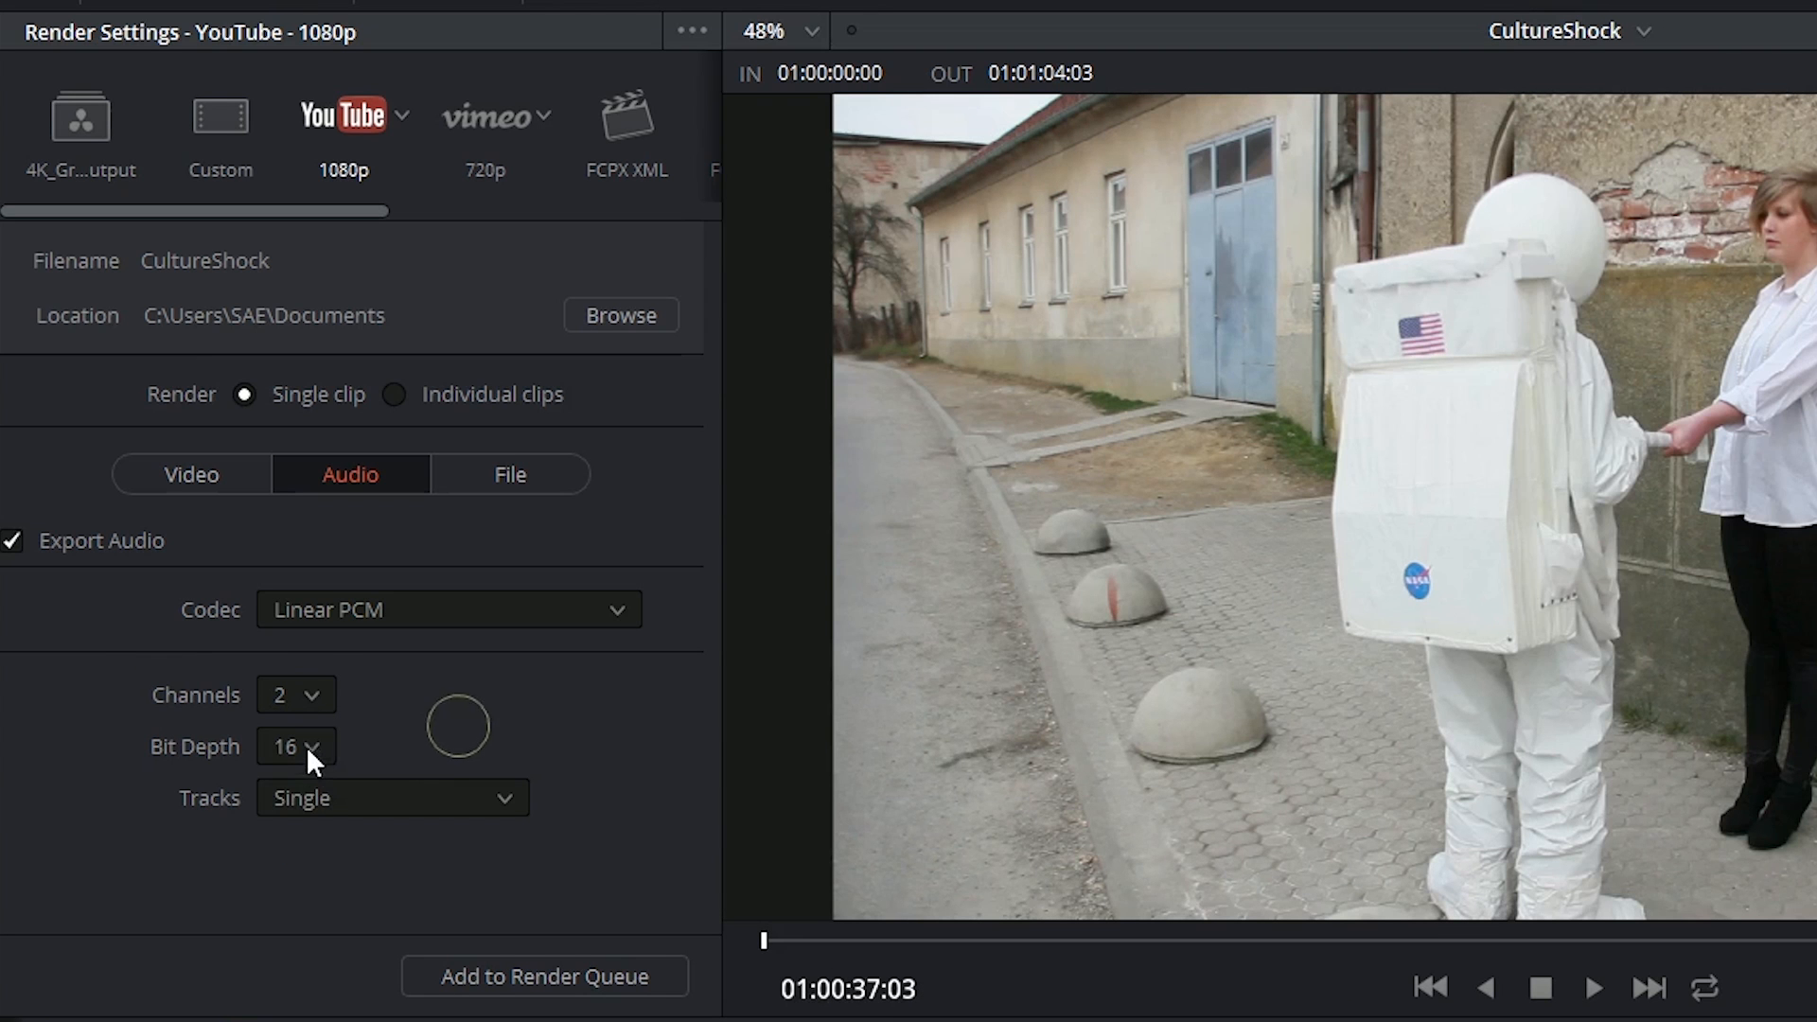
# Step: Keep 16-bit depth and a single audio track, then move on to file naming
pyautogui.click(294, 744)
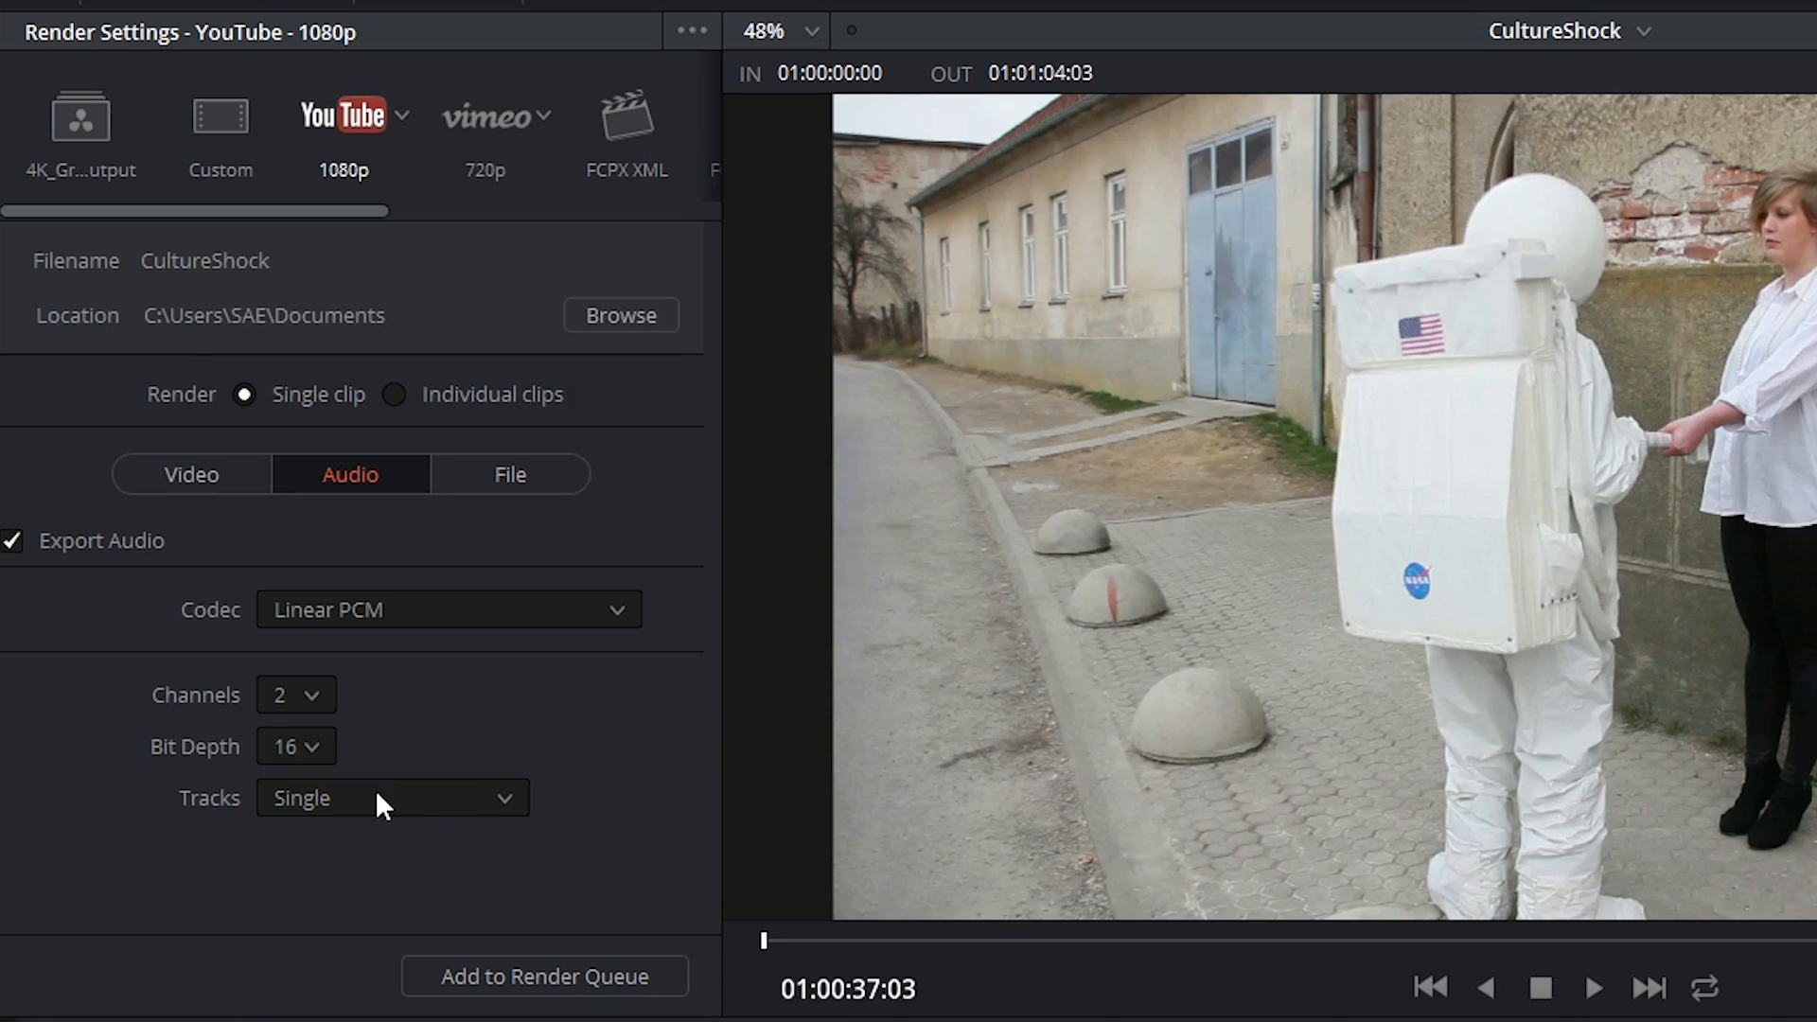
pyautogui.moveTo(197, 828)
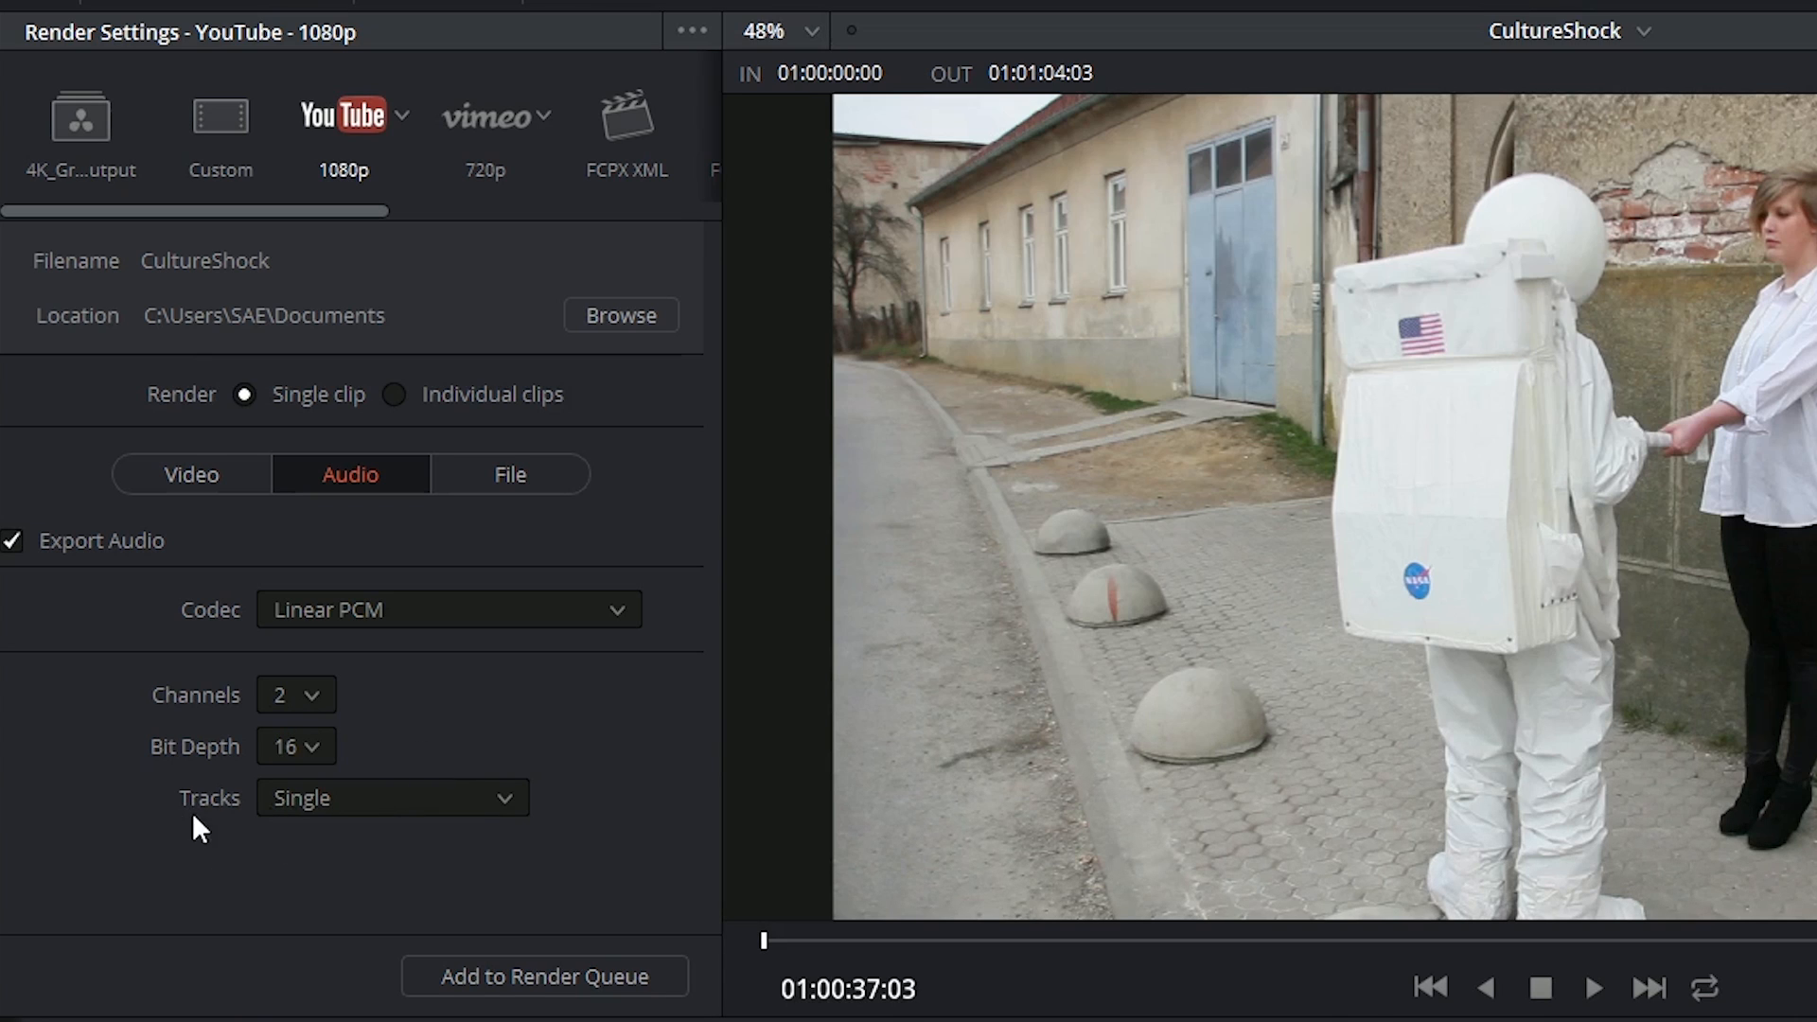
pyautogui.moveTo(293, 801)
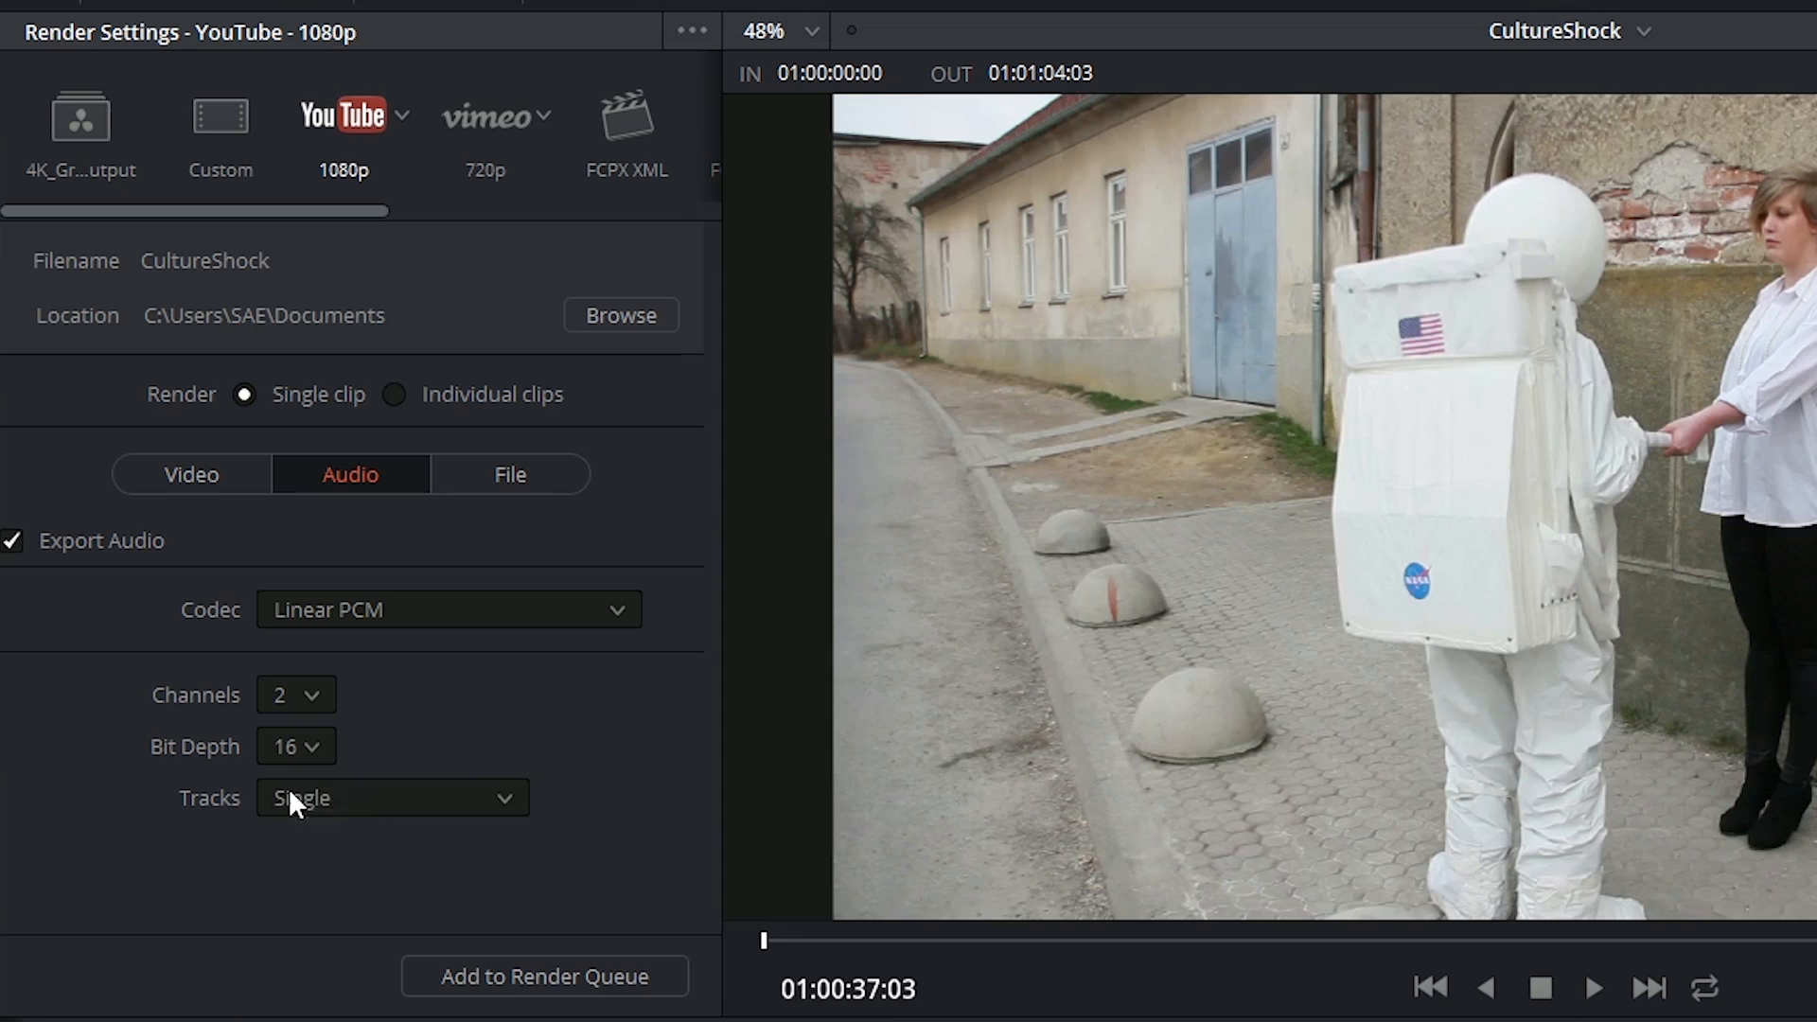
pyautogui.click(391, 797)
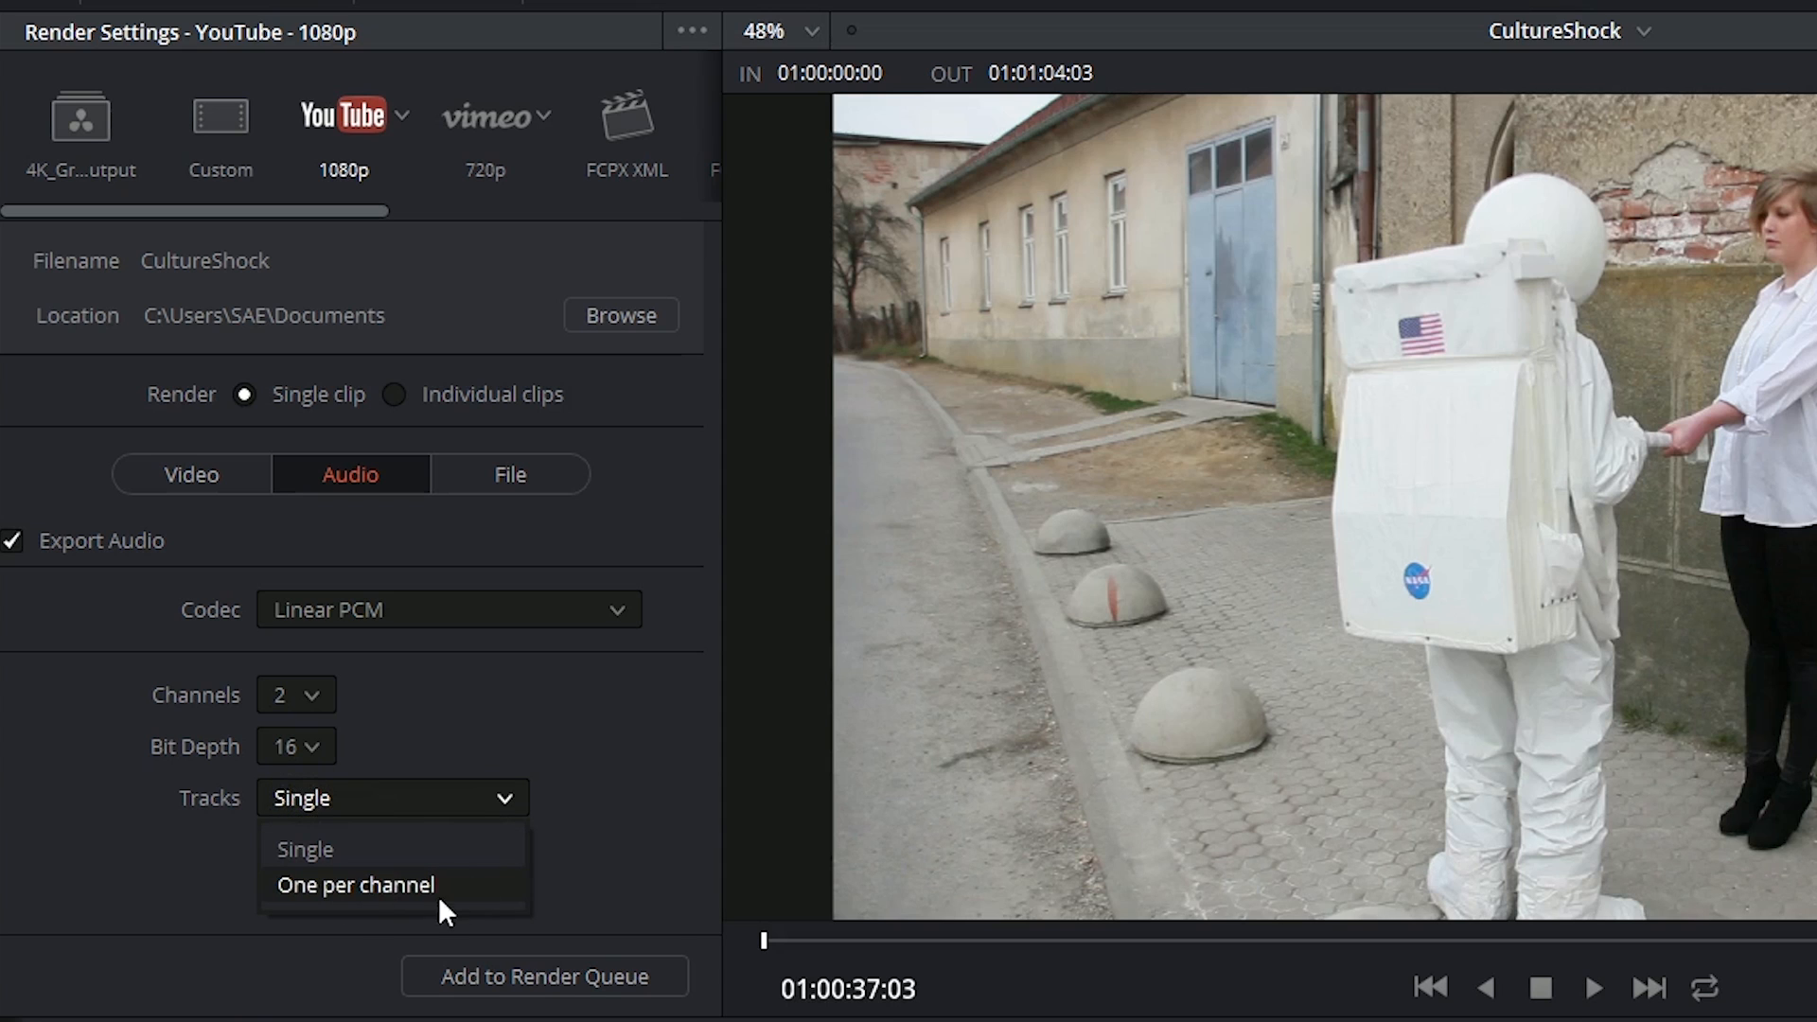
pyautogui.click(509, 474)
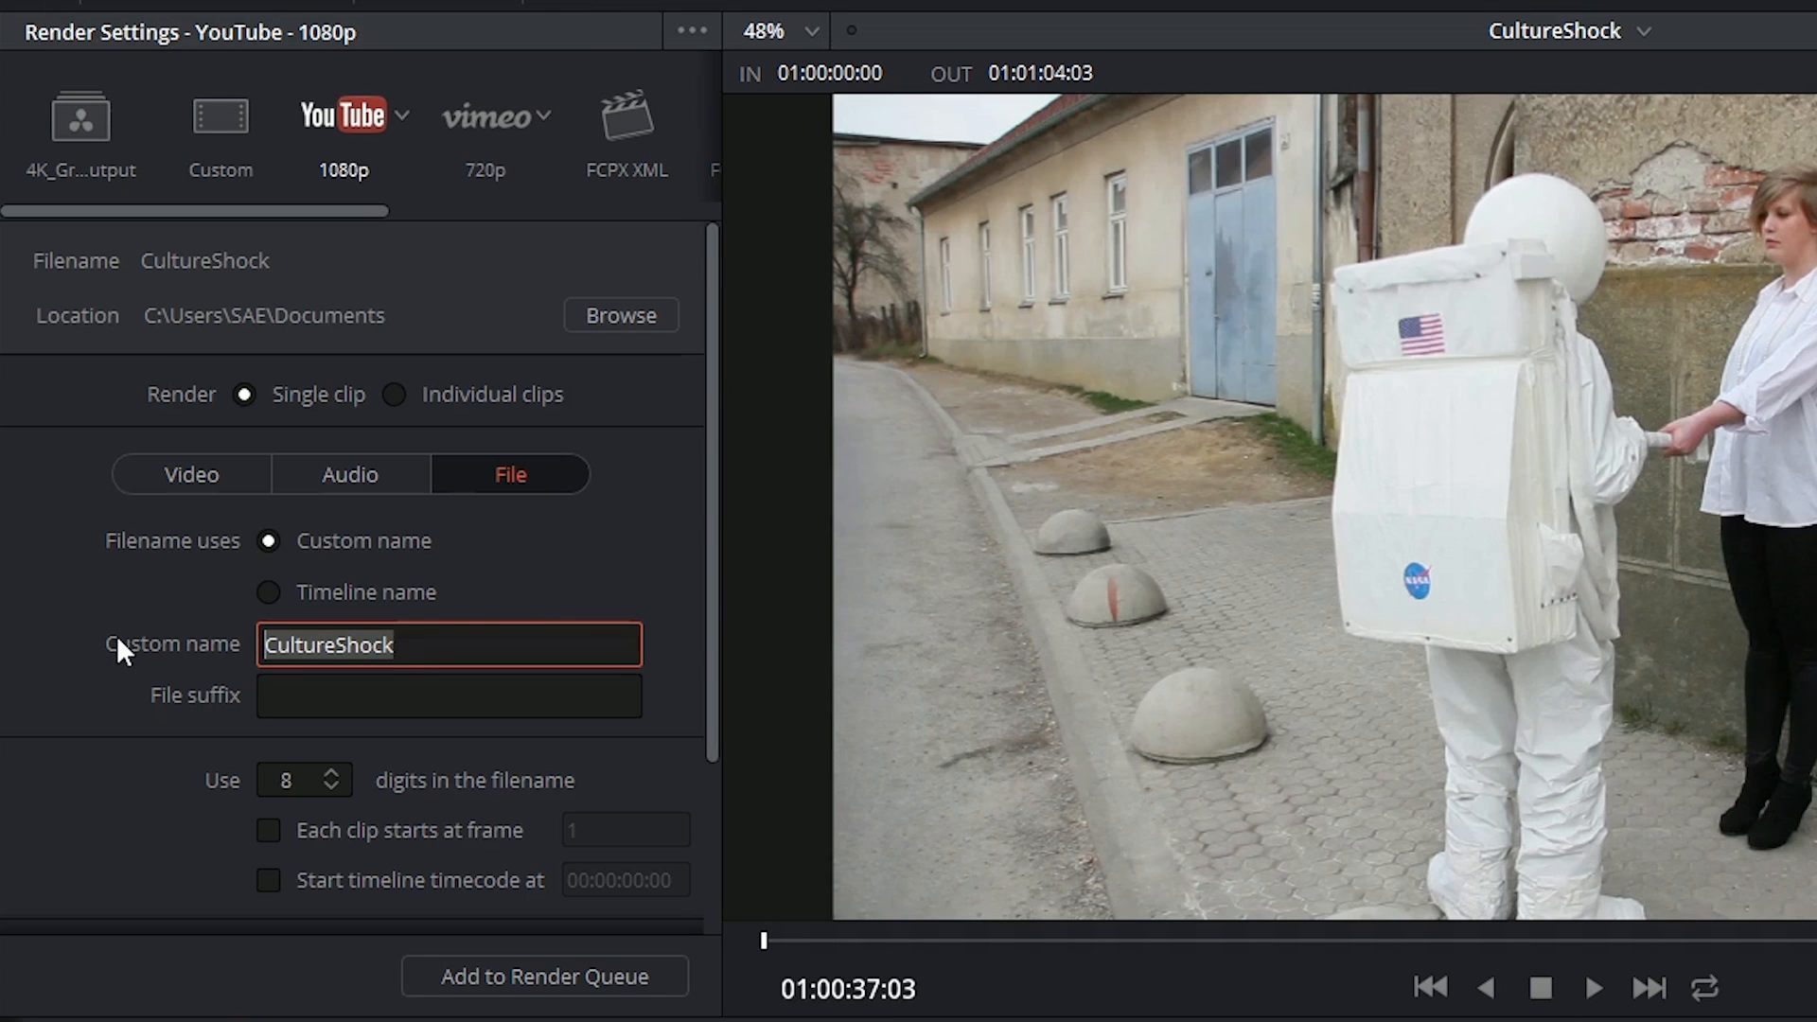
# Step: Name the file CultureShock_Vers01 with 4 digits, keeping render speed Maximum
pyautogui.write('_Vers01')
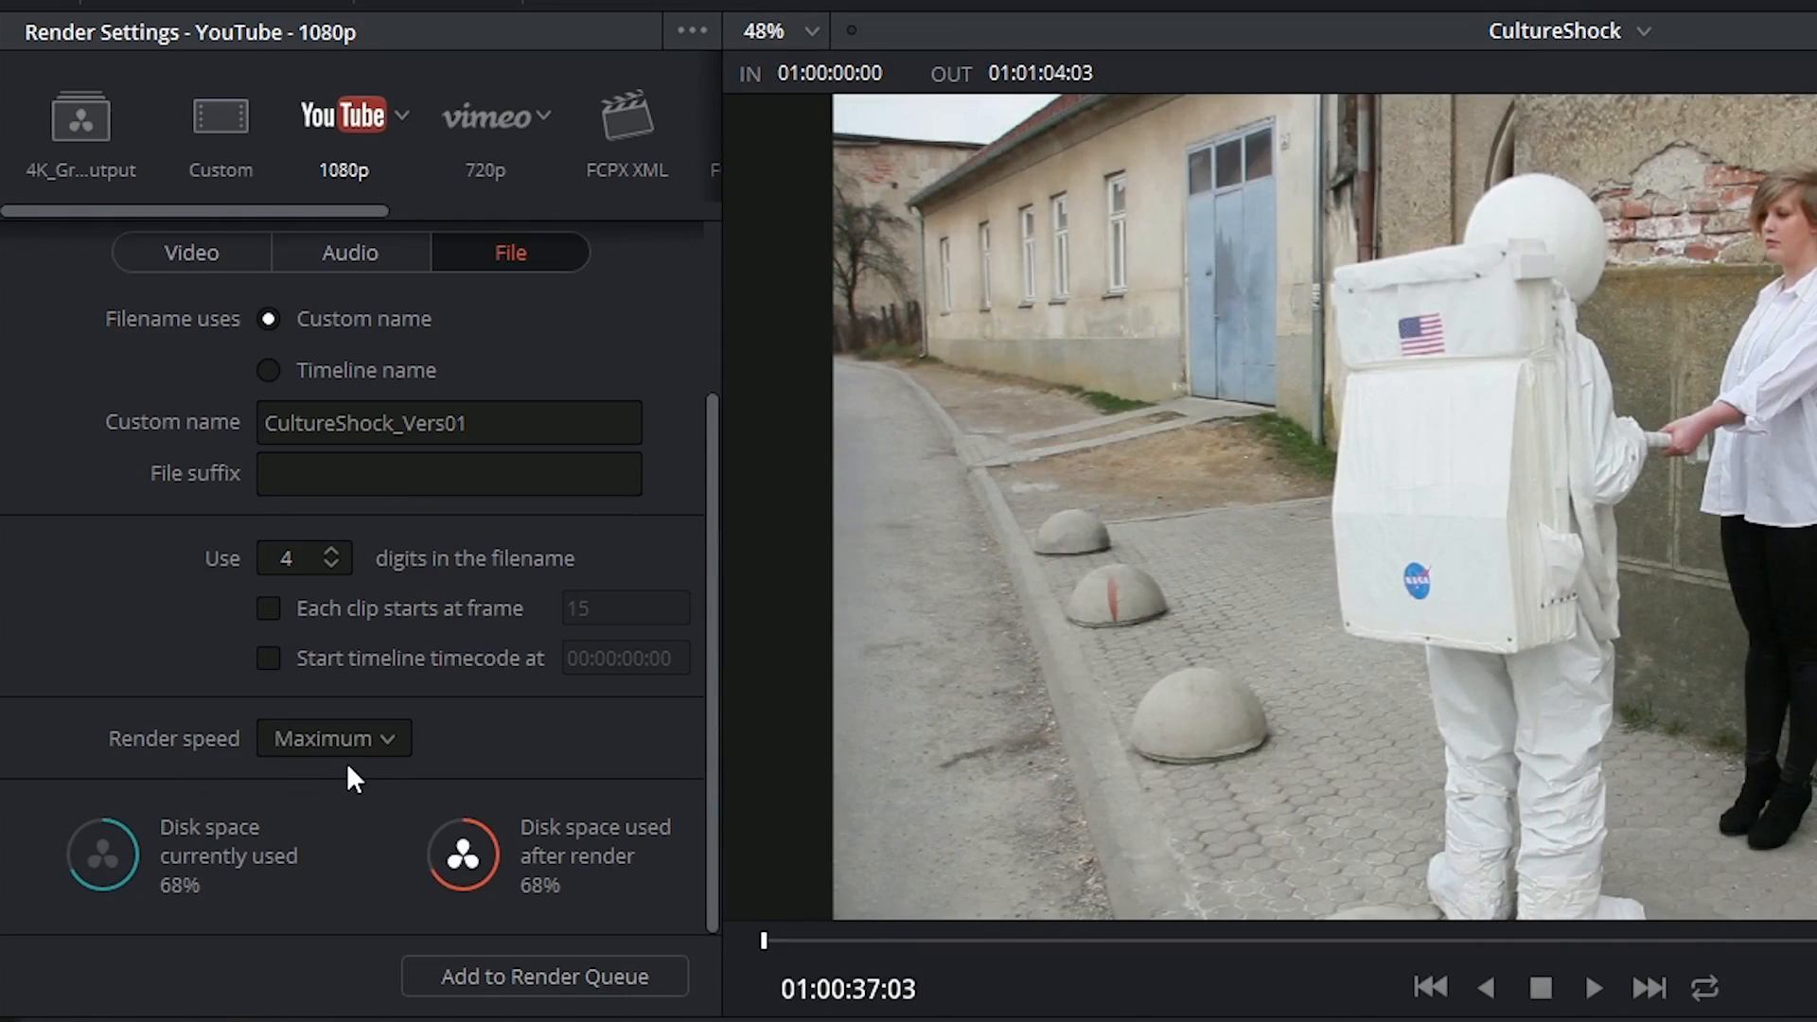
pyautogui.click(331, 738)
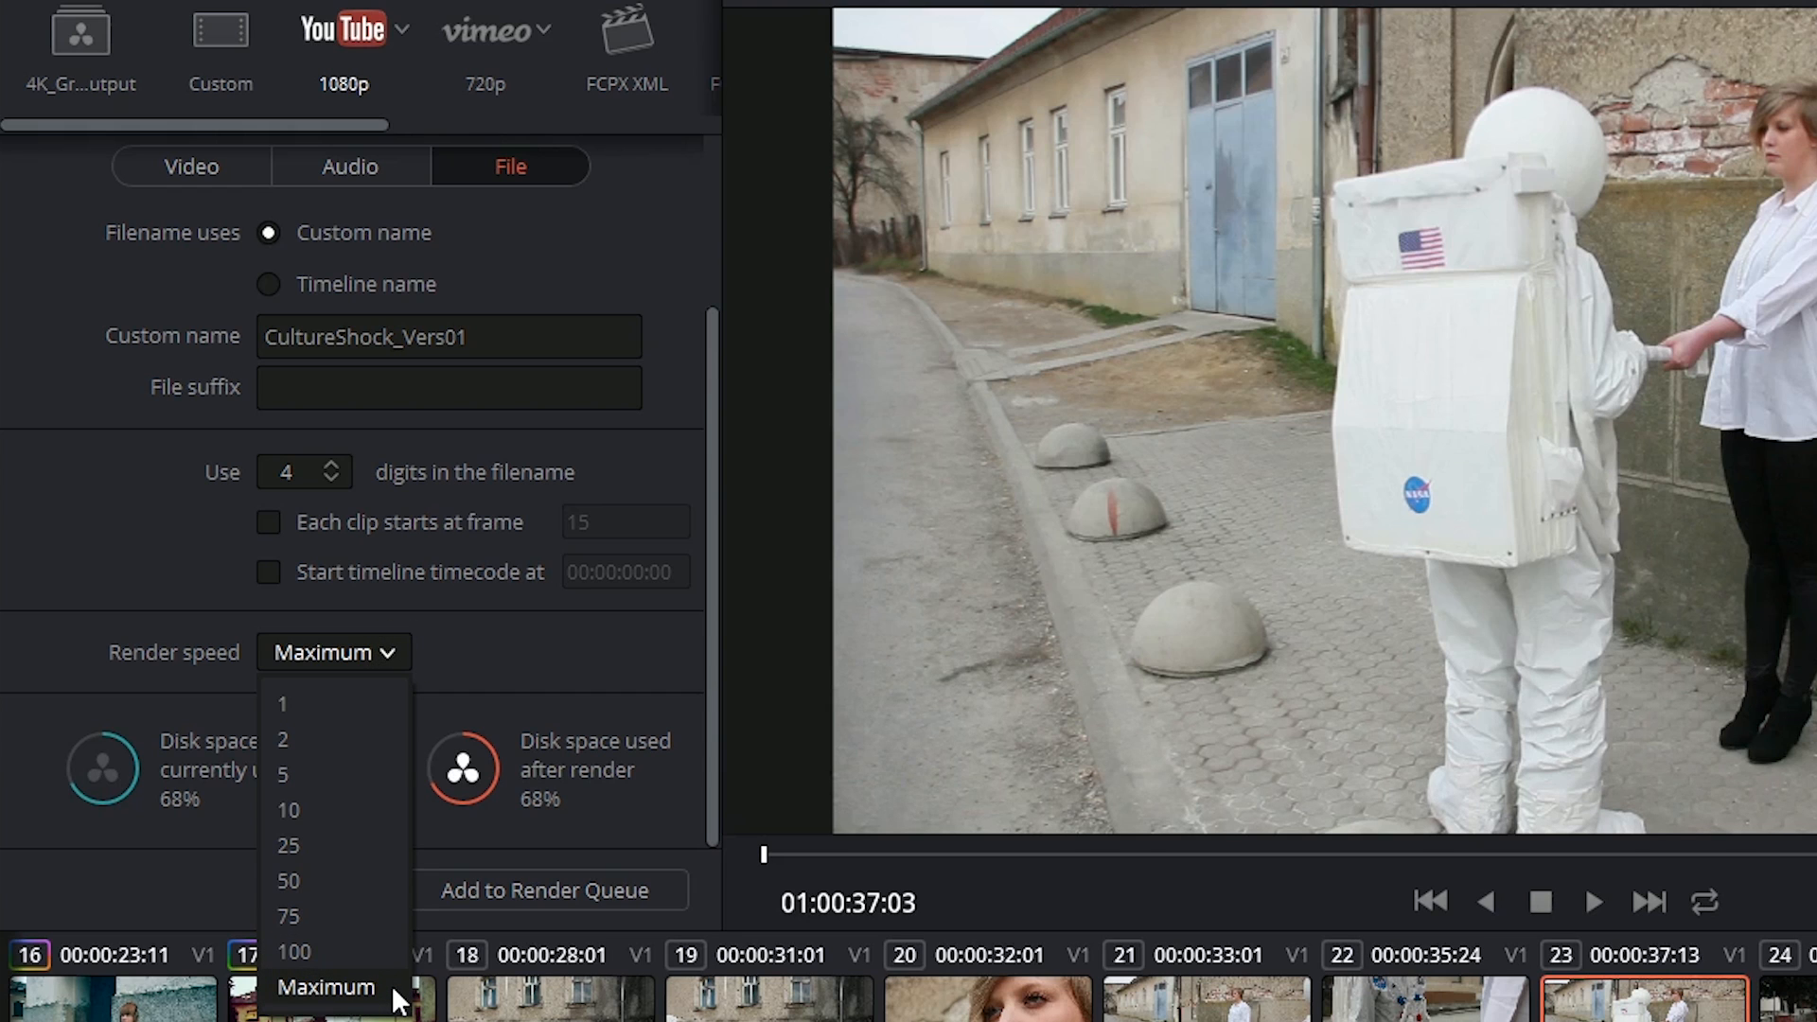
pyautogui.moveTo(336, 951)
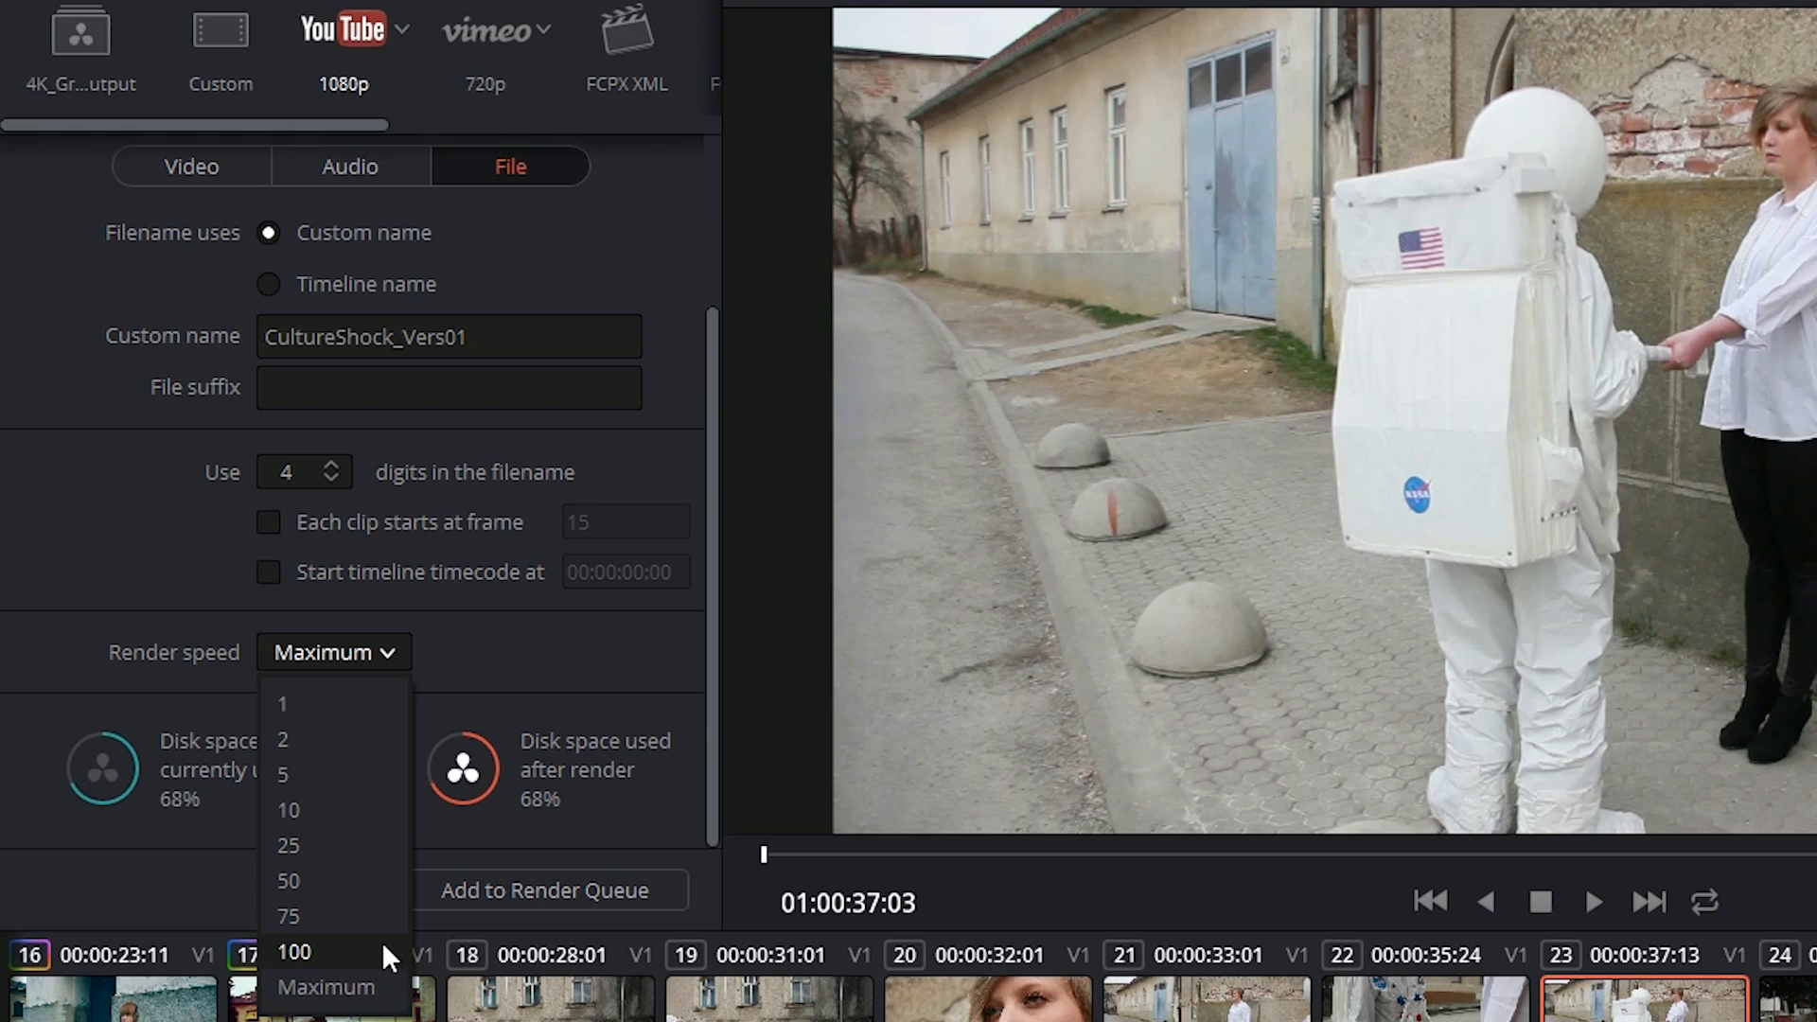
pyautogui.moveTo(371, 881)
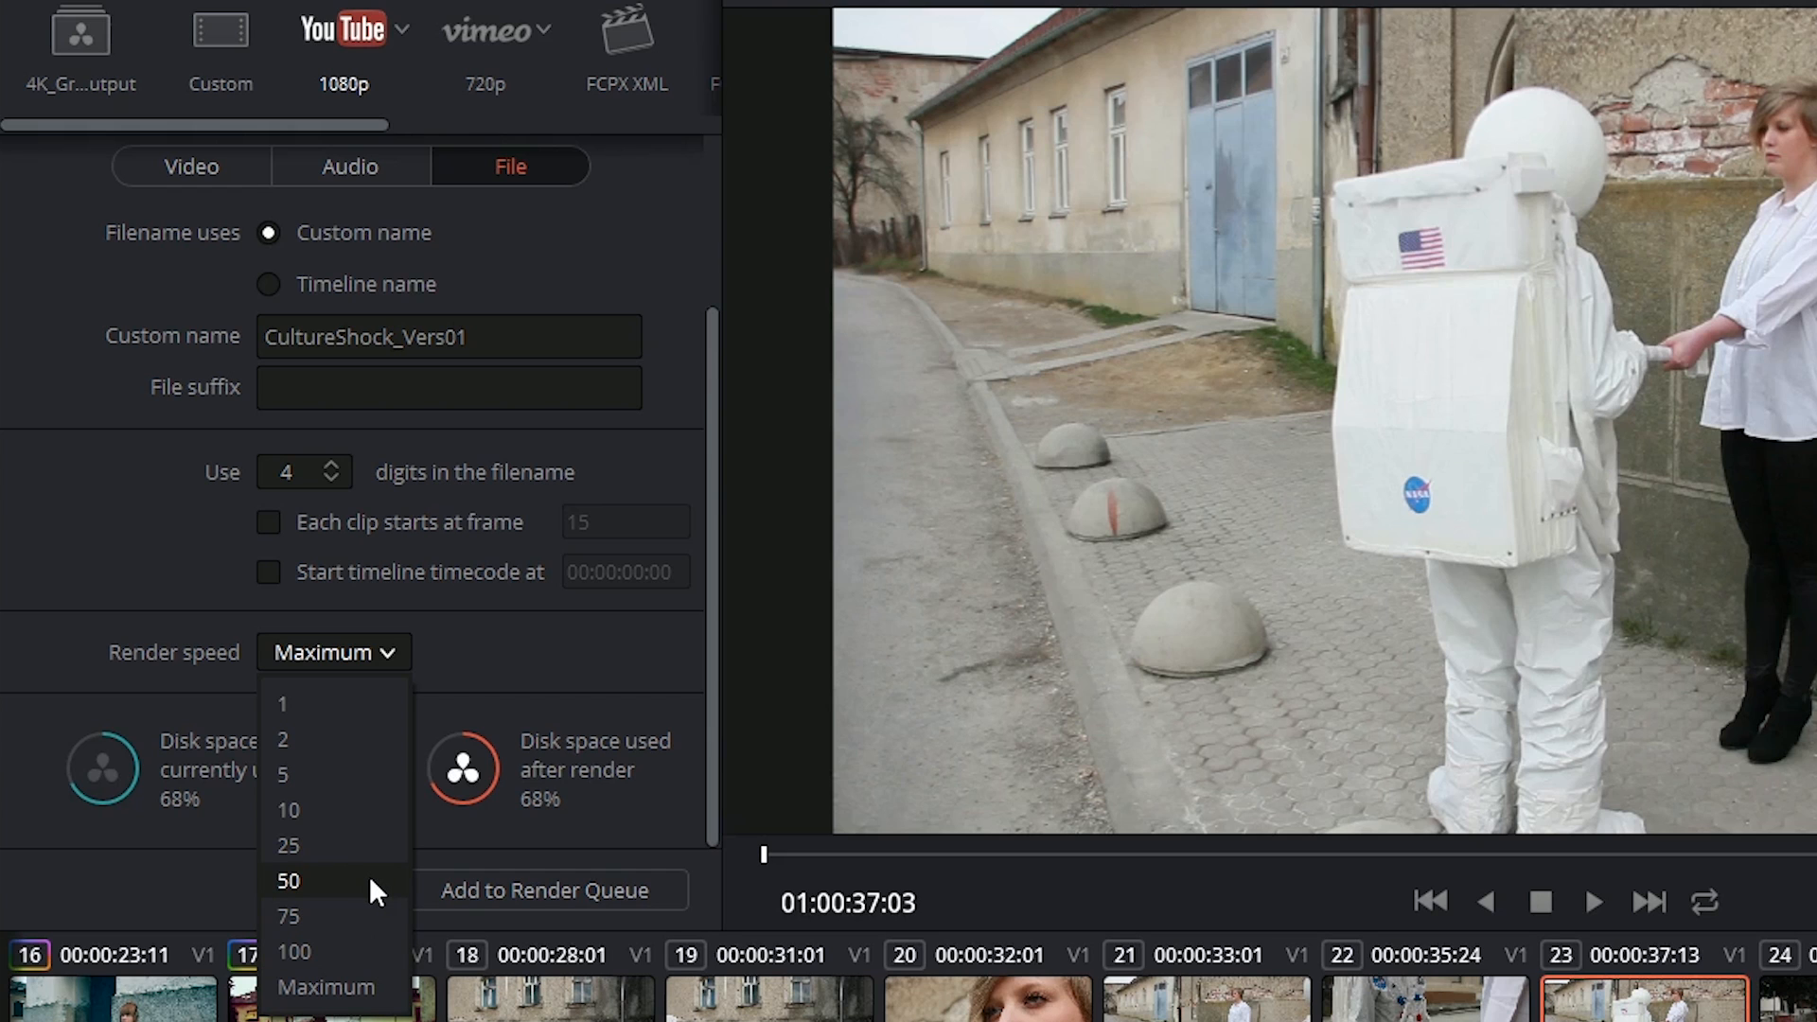
pyautogui.moveTo(341, 915)
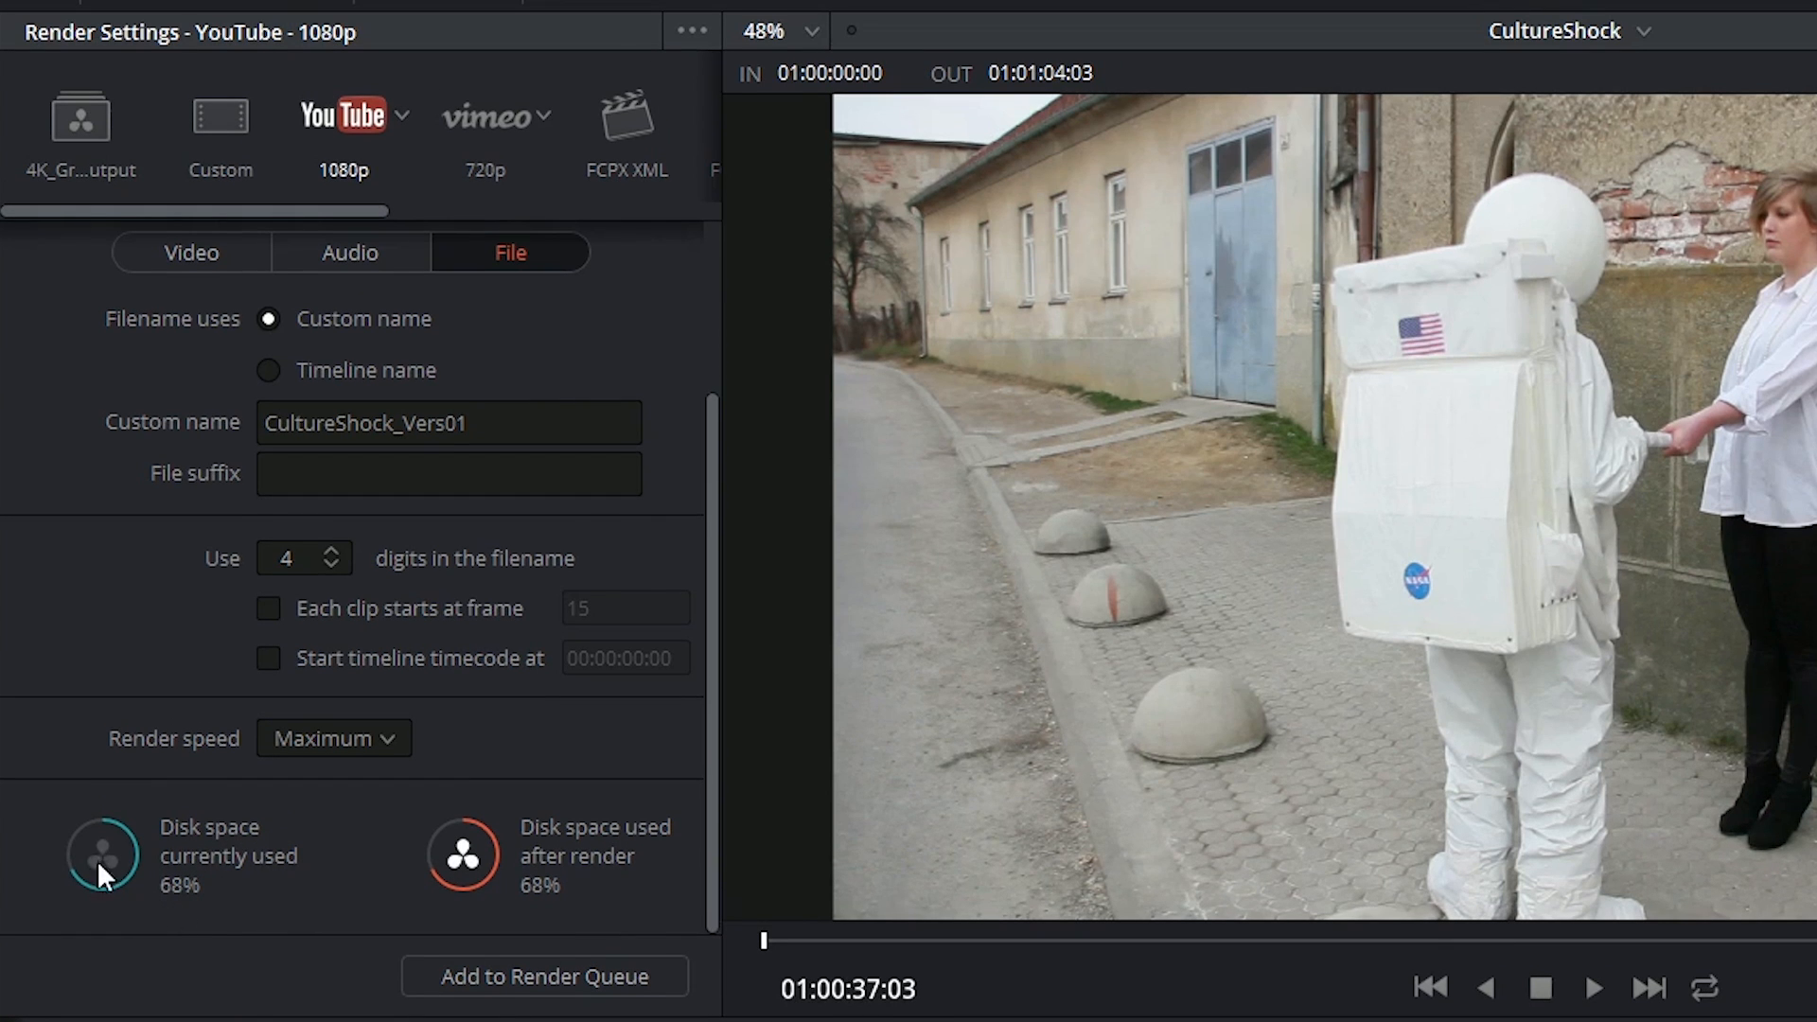
pyautogui.moveTo(73, 908)
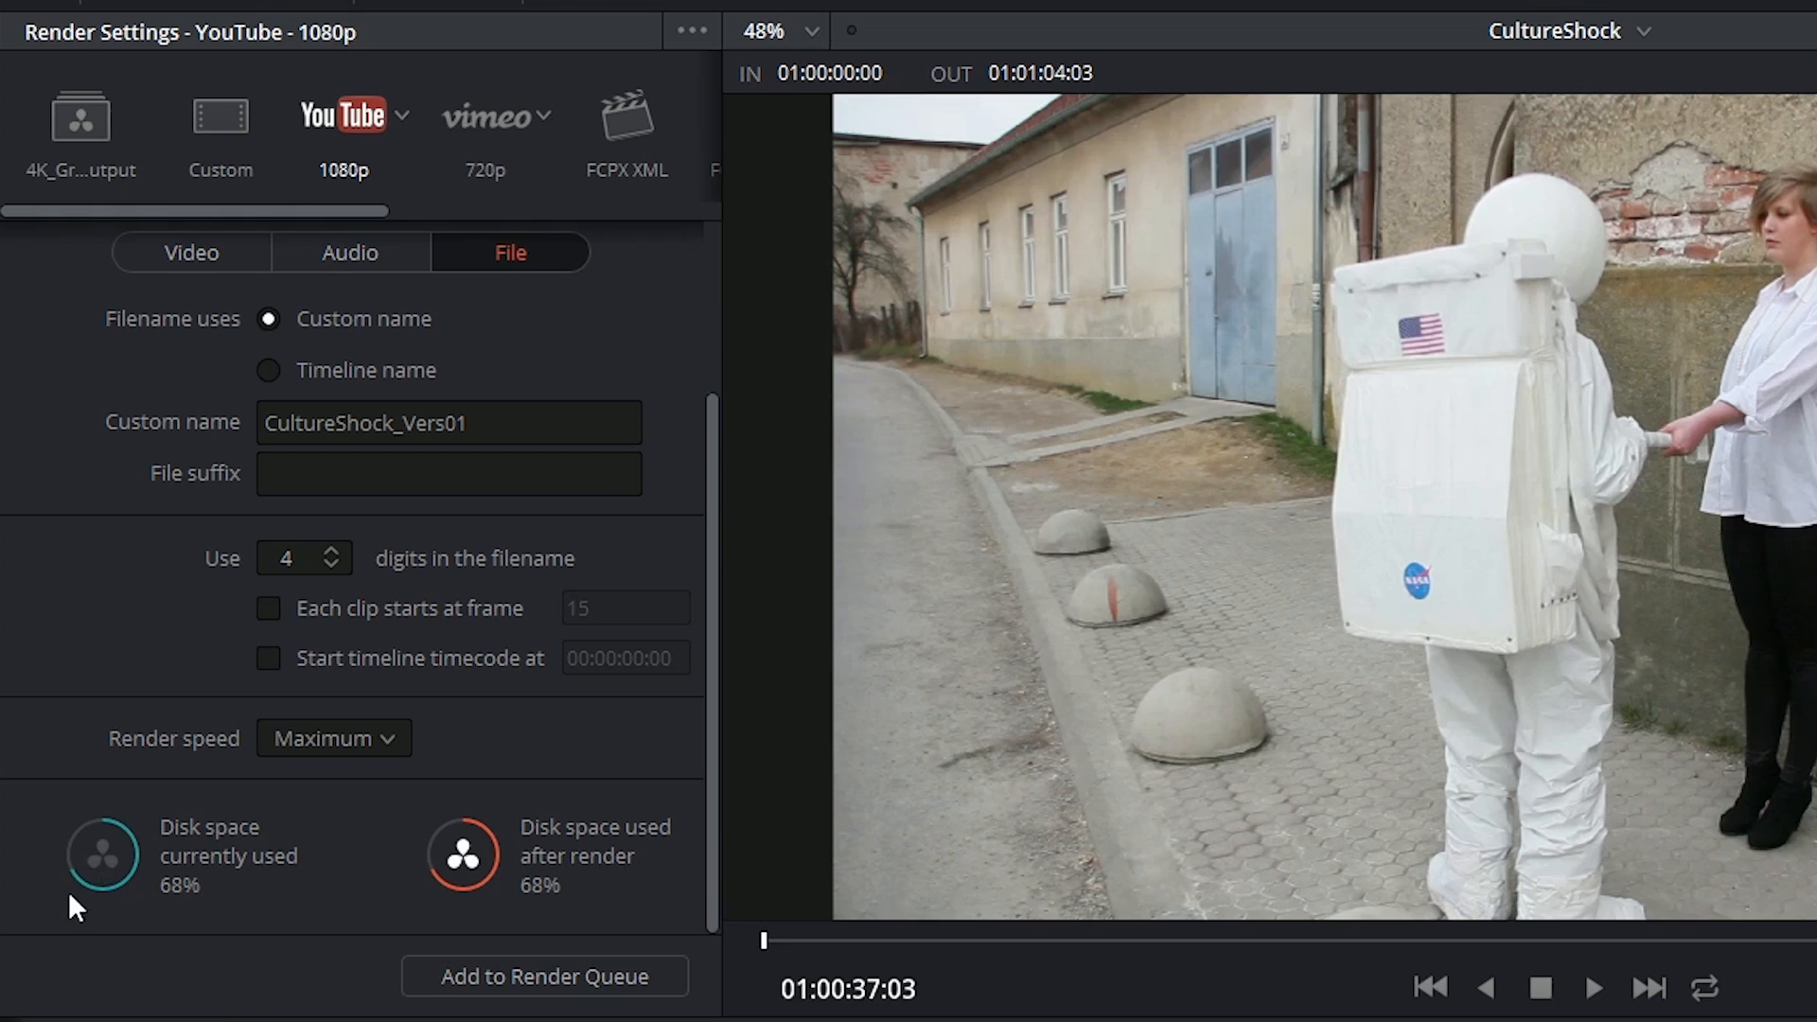
pyautogui.moveTo(560, 903)
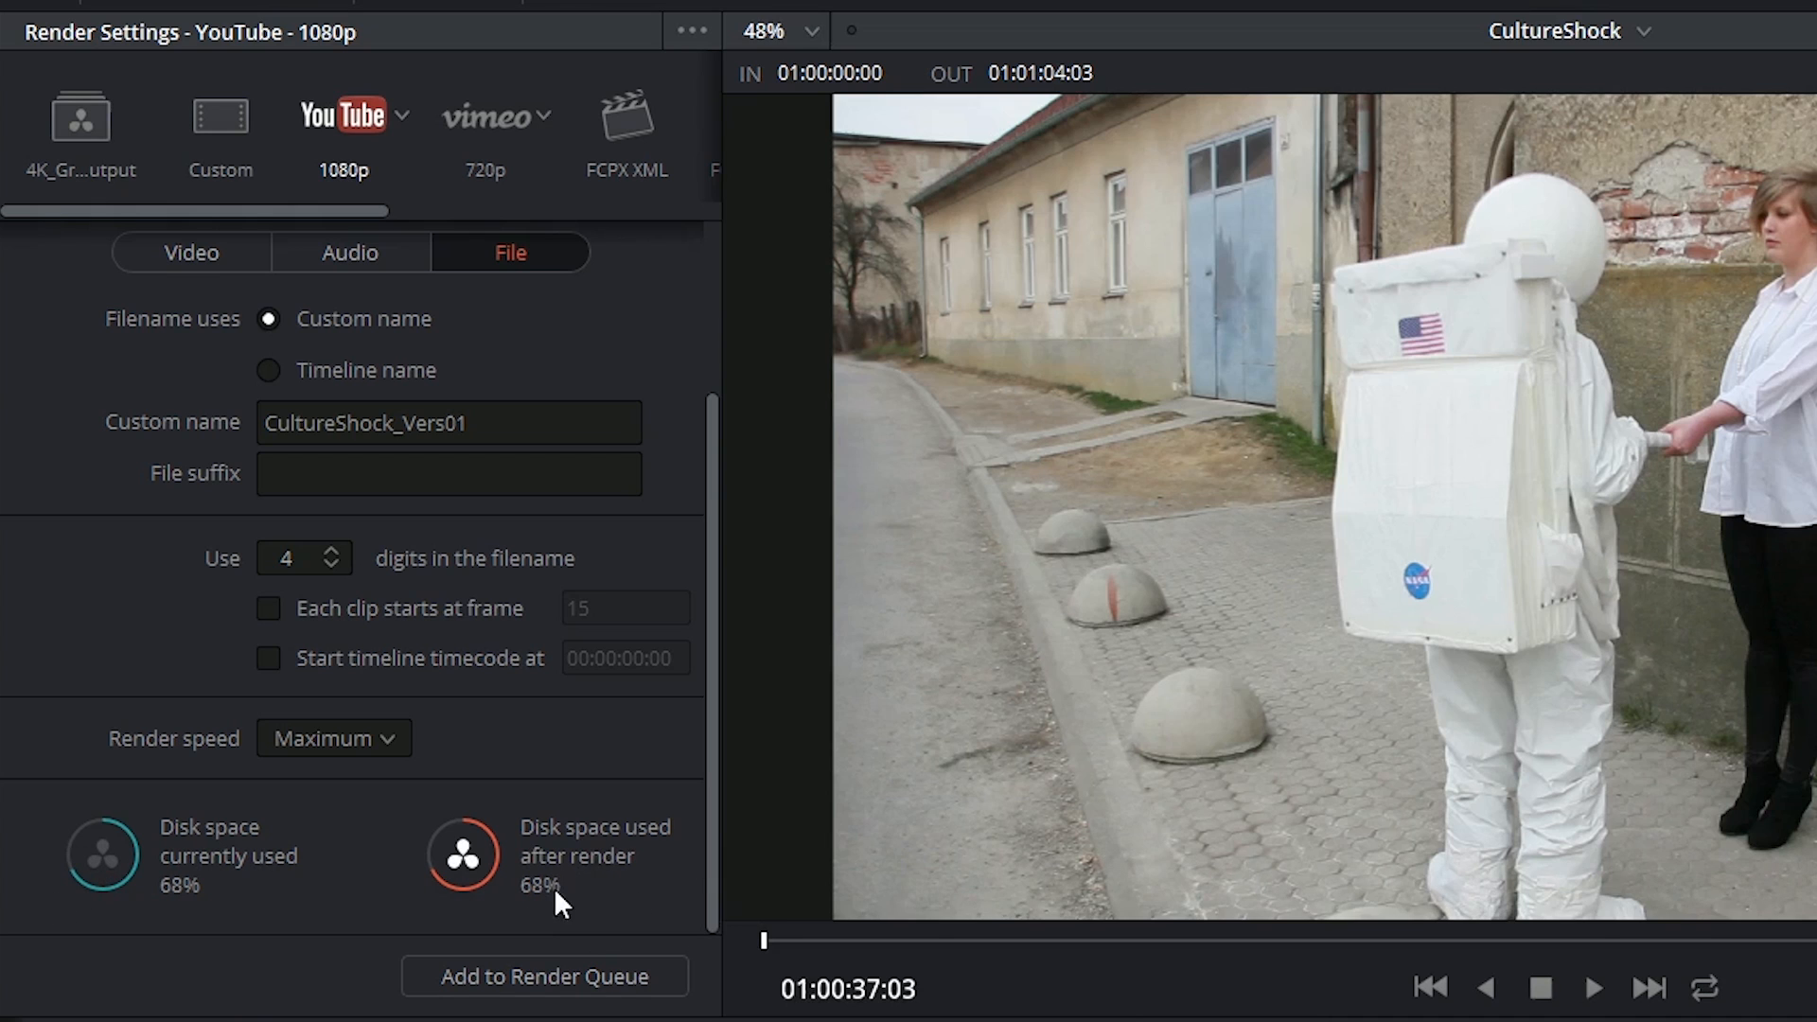
# Step: Add the CultureShock job to the Render Queue as Job 1
pyautogui.write('_')
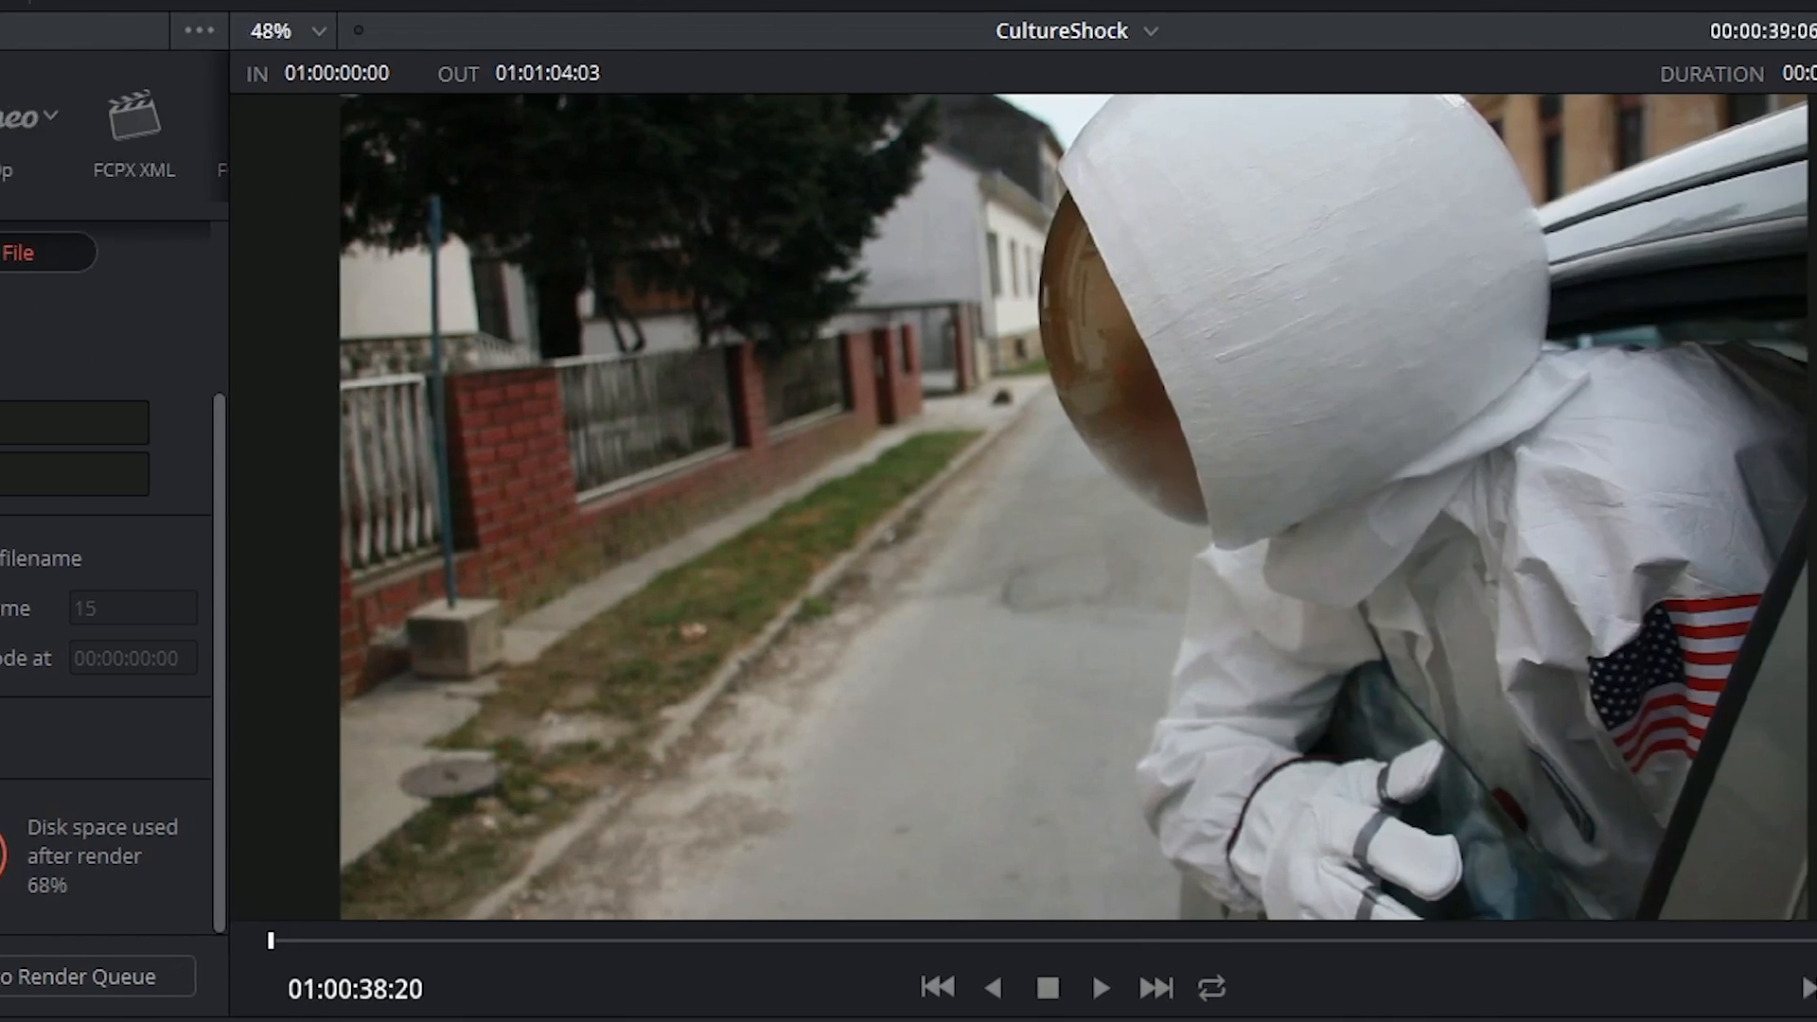
pyautogui.click(75, 976)
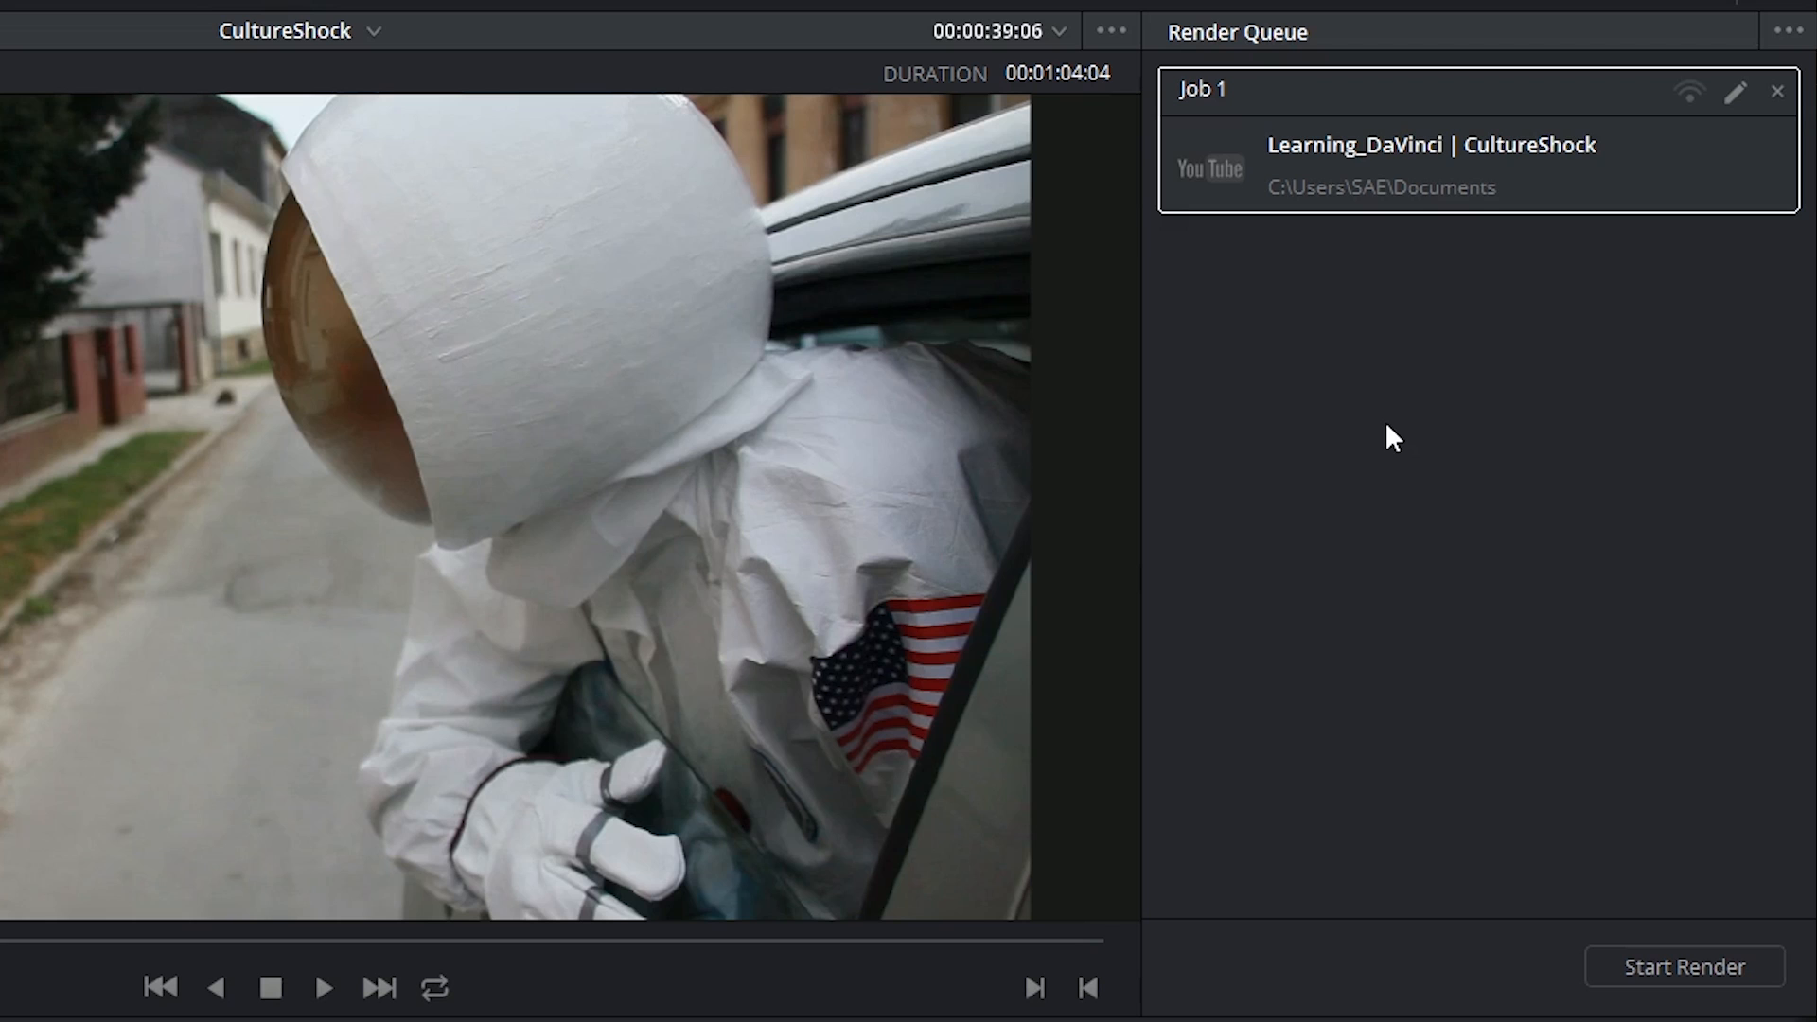
pyautogui.moveTo(1419, 531)
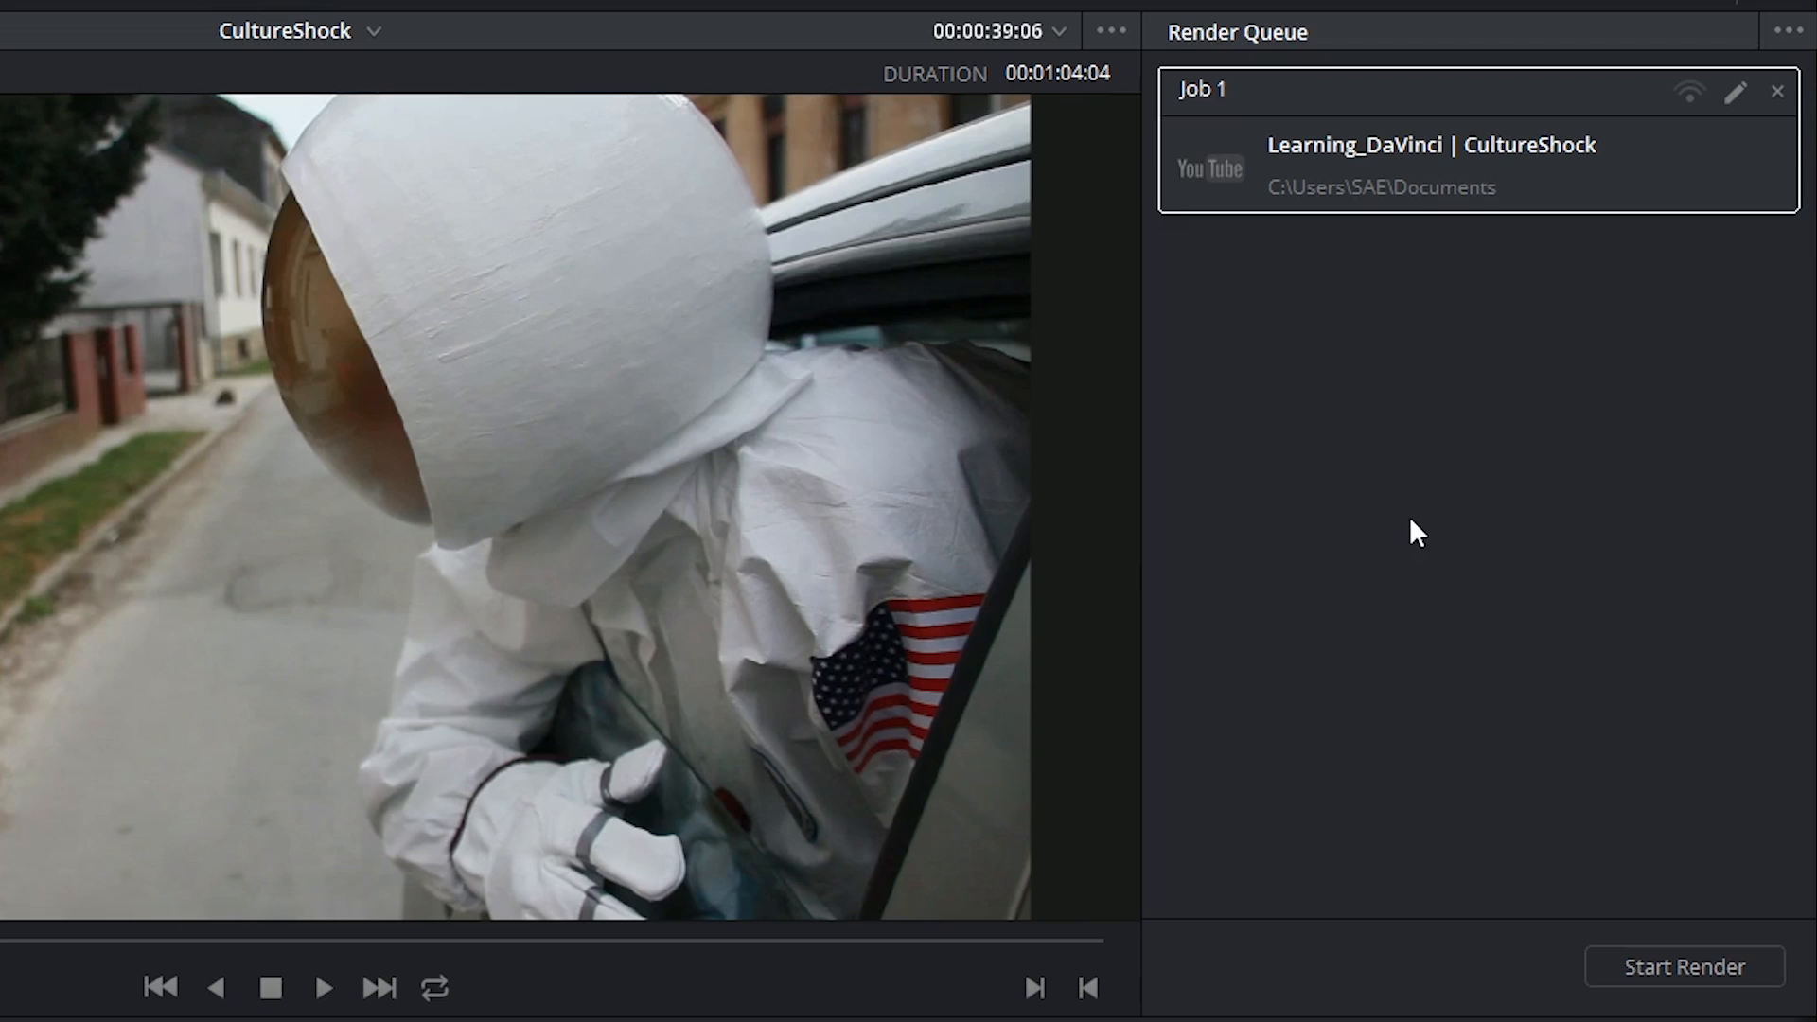